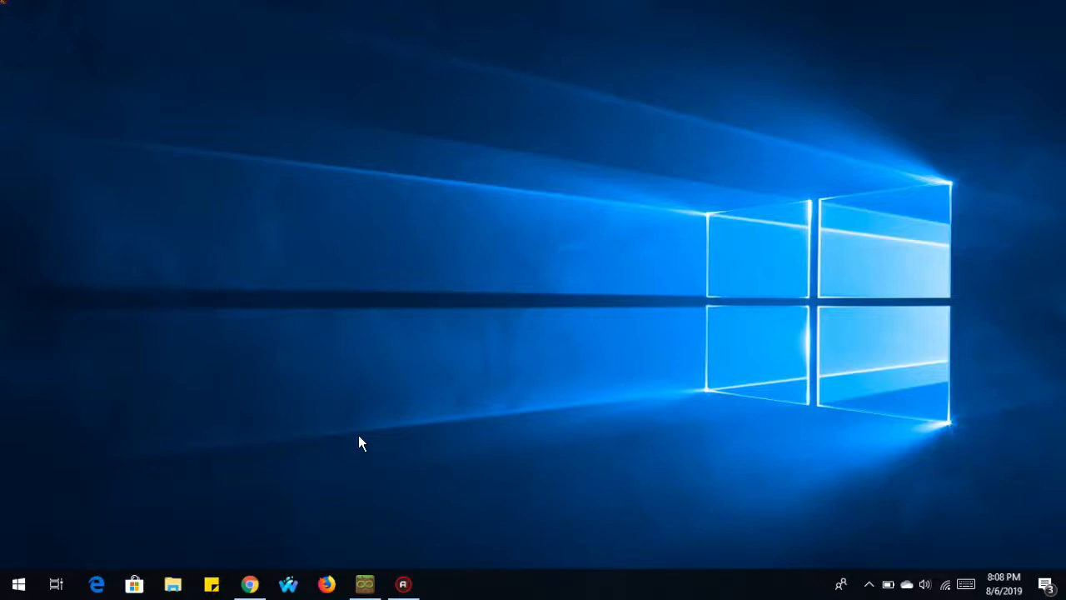
pyautogui.moveTo(366, 571)
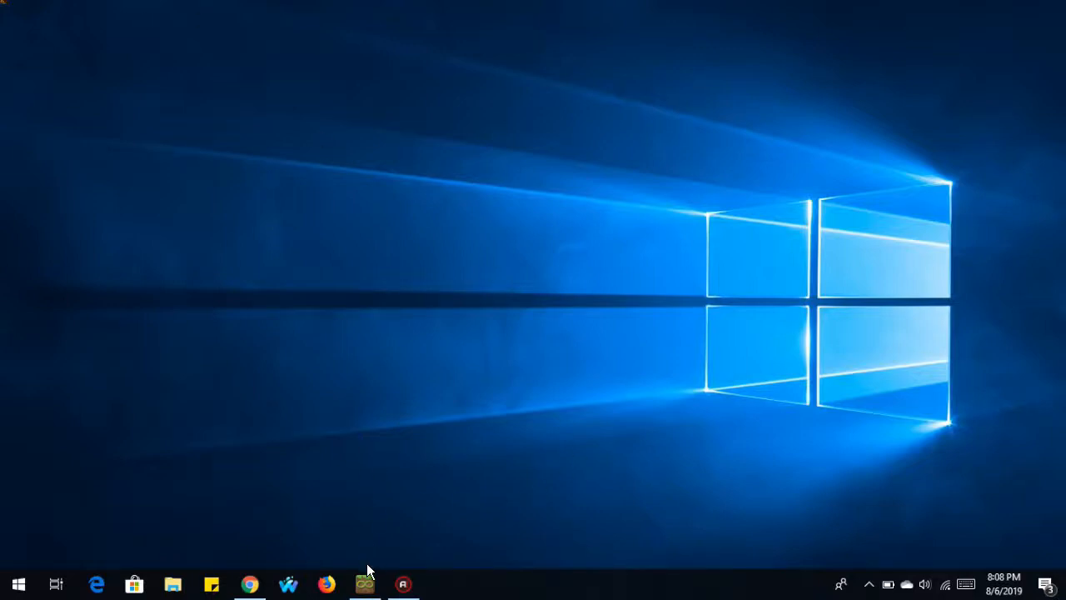
# Step: Launch MultiMC 5 from the taskbar to show its instance library, including 1.14.4
pyautogui.click(364, 583)
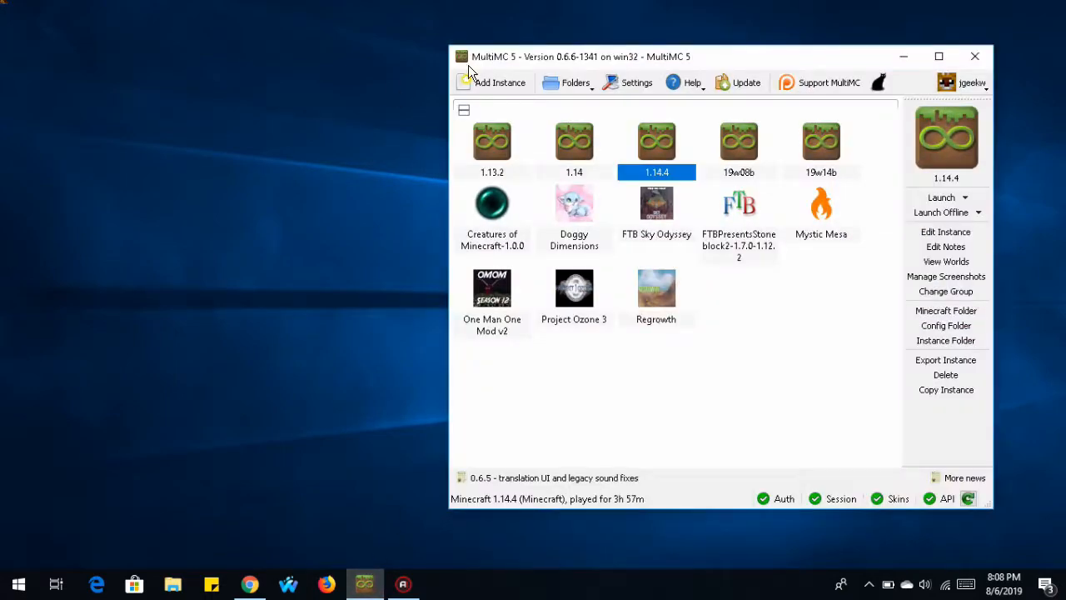
pyautogui.moveTo(625, 65)
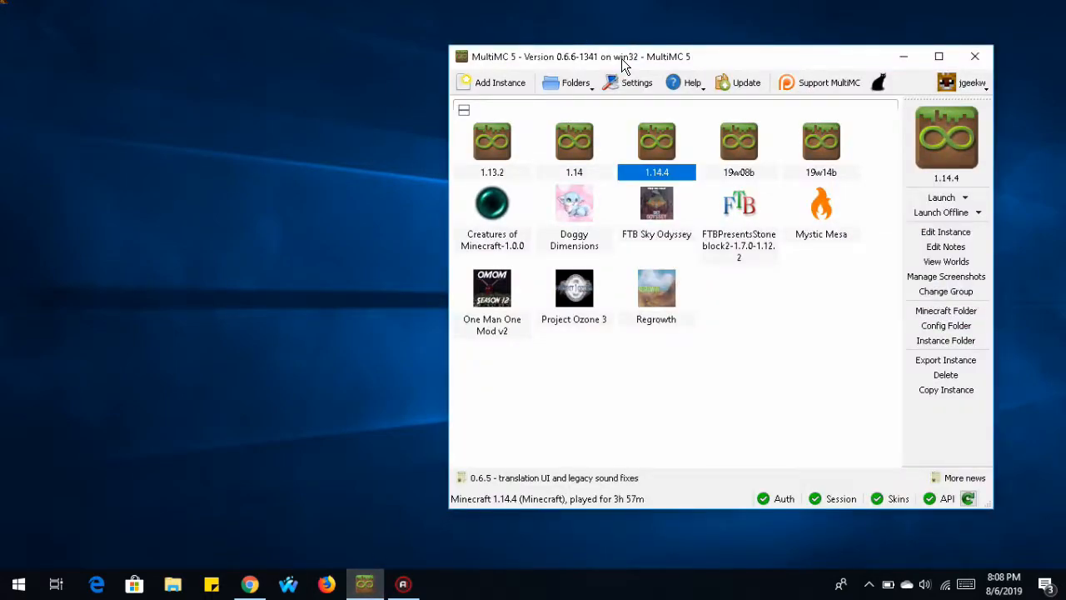
pyautogui.moveTo(765, 80)
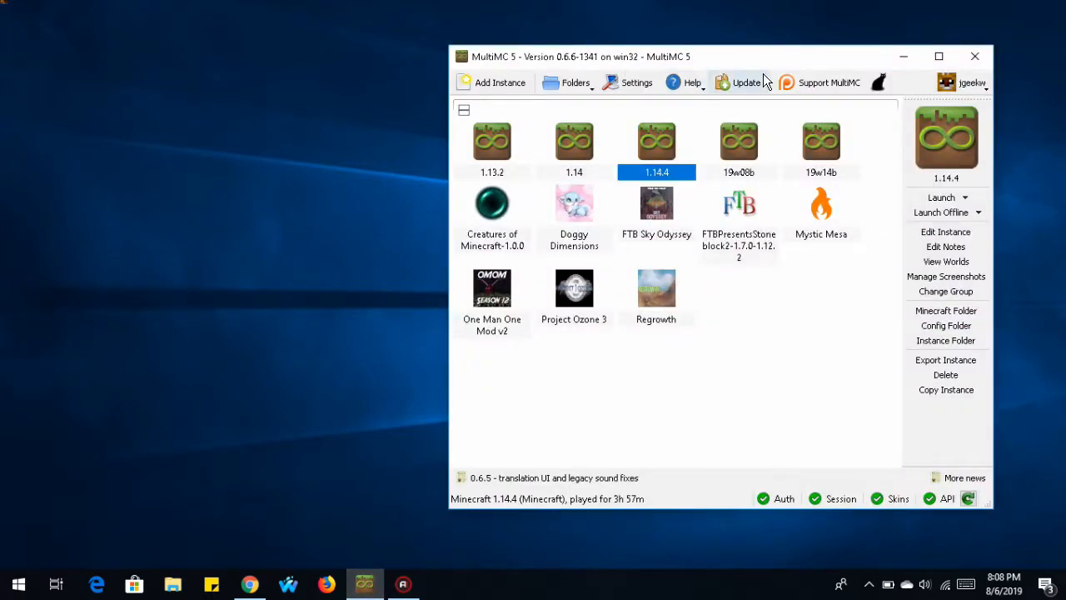
pyautogui.moveTo(704, 89)
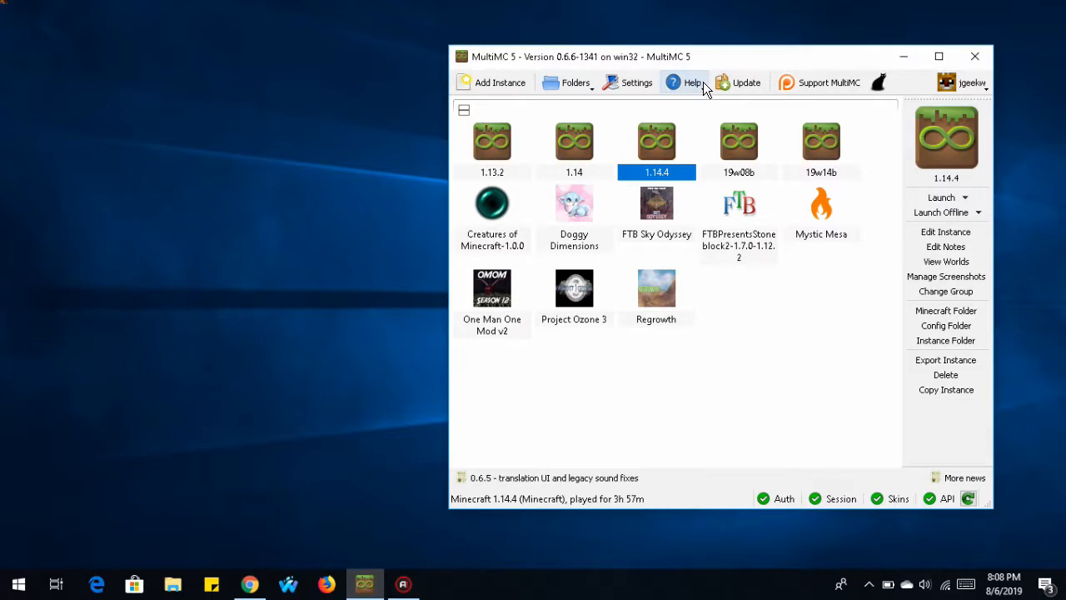
pyautogui.moveTo(694, 83)
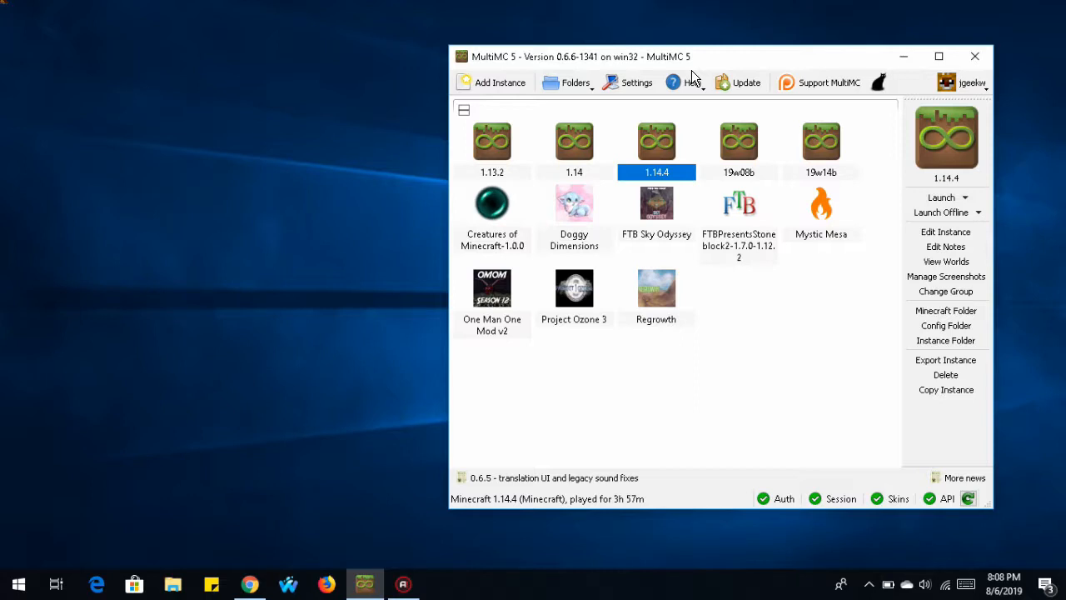
pyautogui.moveTo(593, 121)
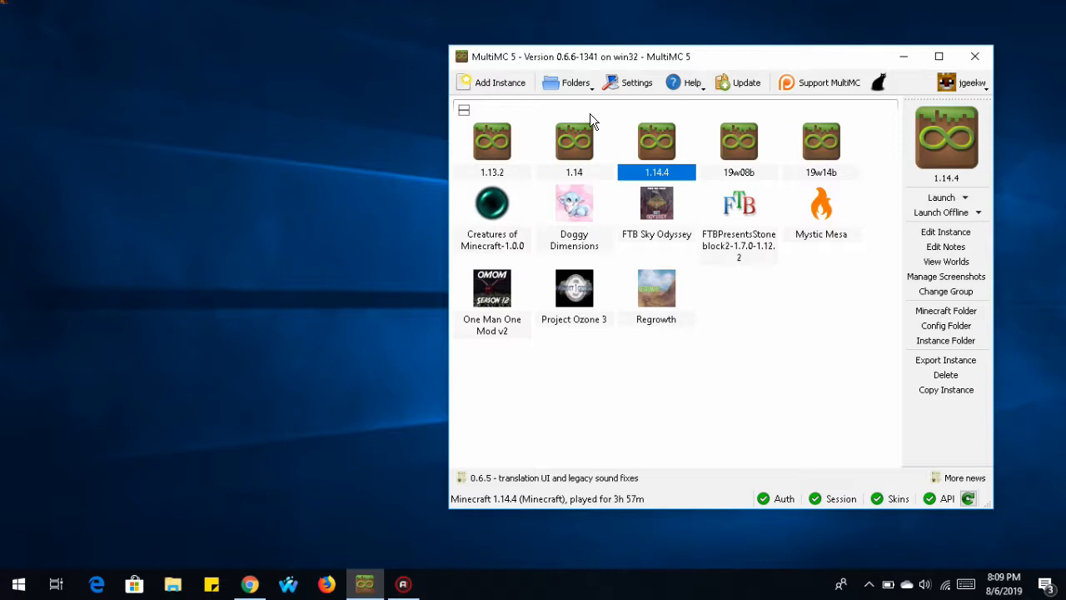
pyautogui.moveTo(904, 56)
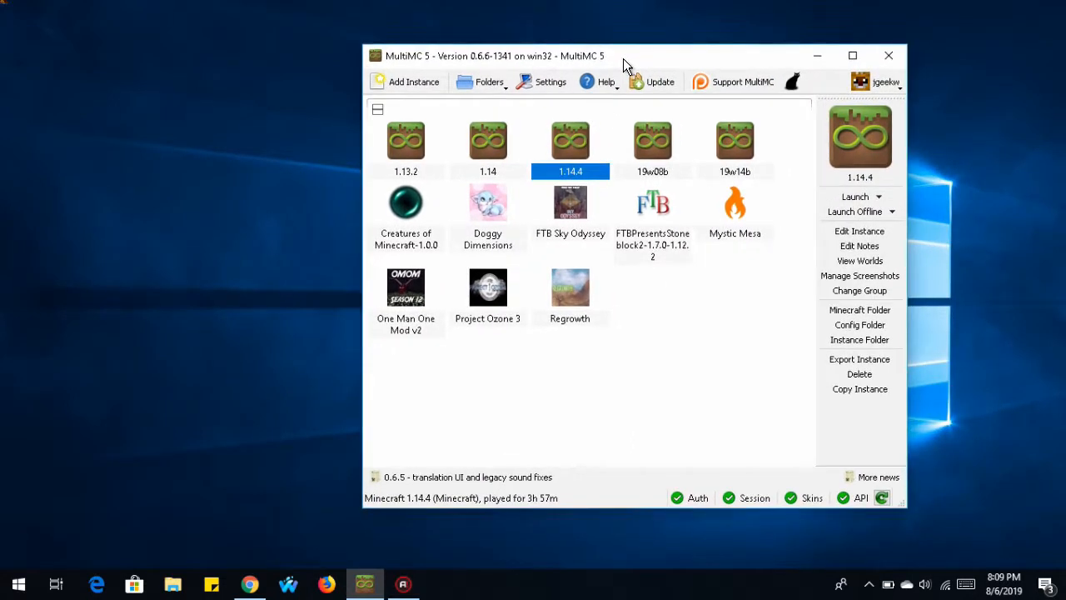
pyautogui.moveTo(571, 204)
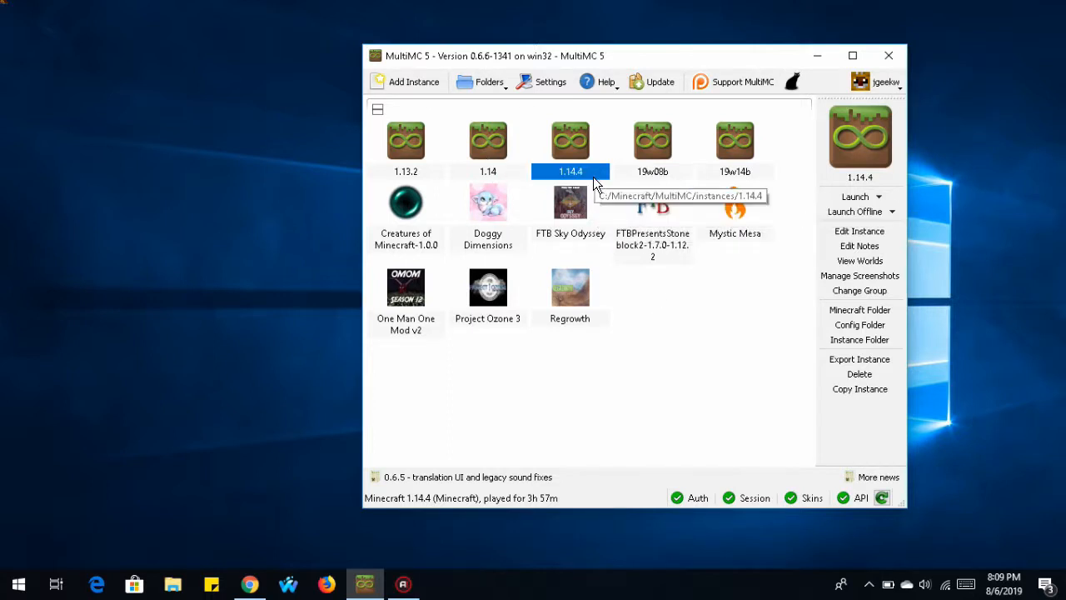
pyautogui.moveTo(518, 397)
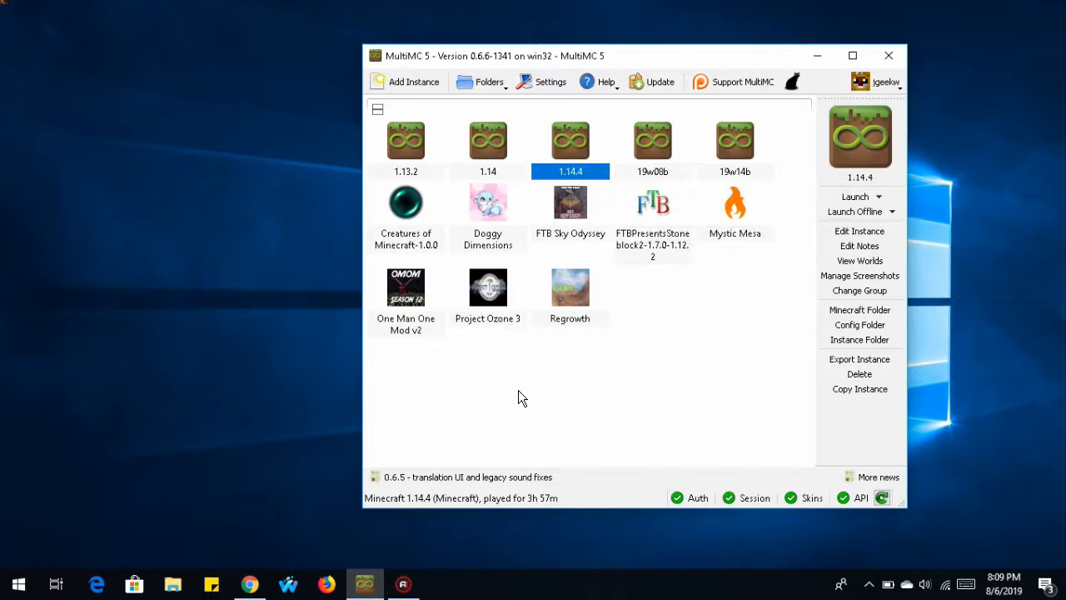
pyautogui.moveTo(488, 287)
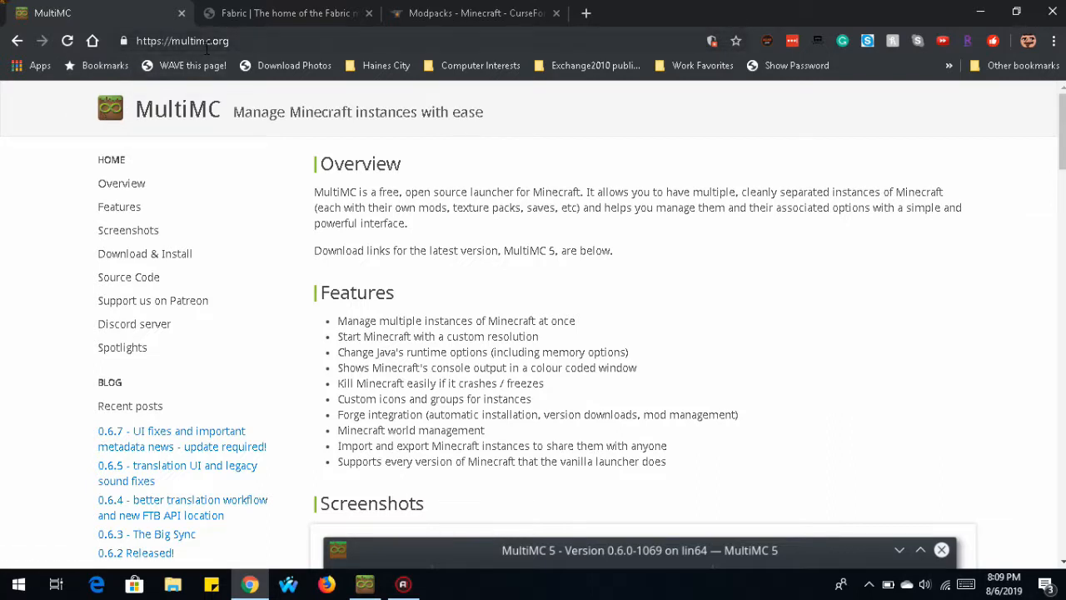
pyautogui.moveTo(205, 216)
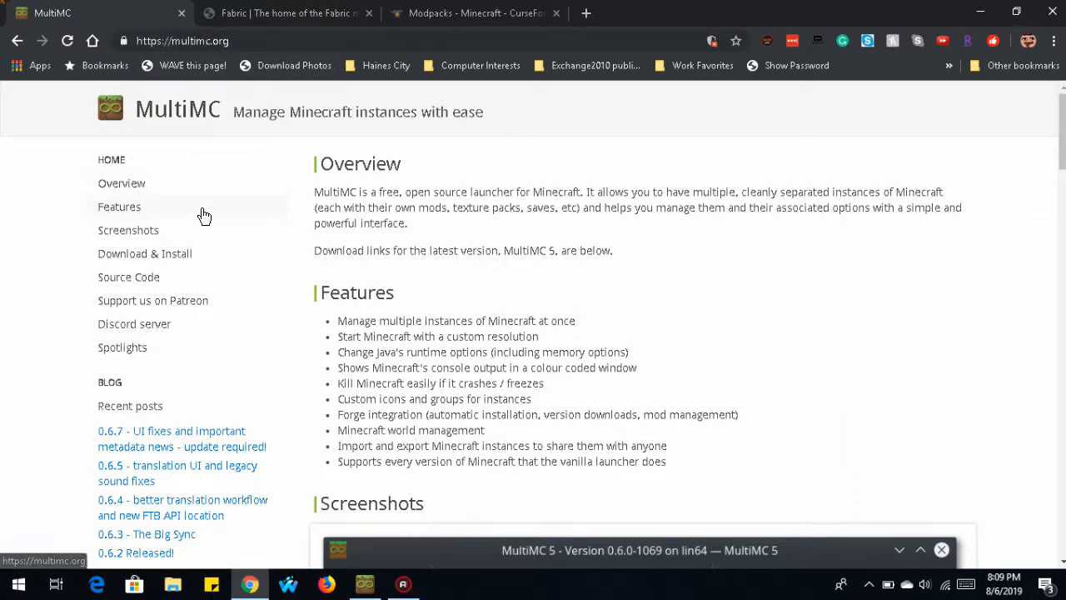
pyautogui.moveTo(145, 253)
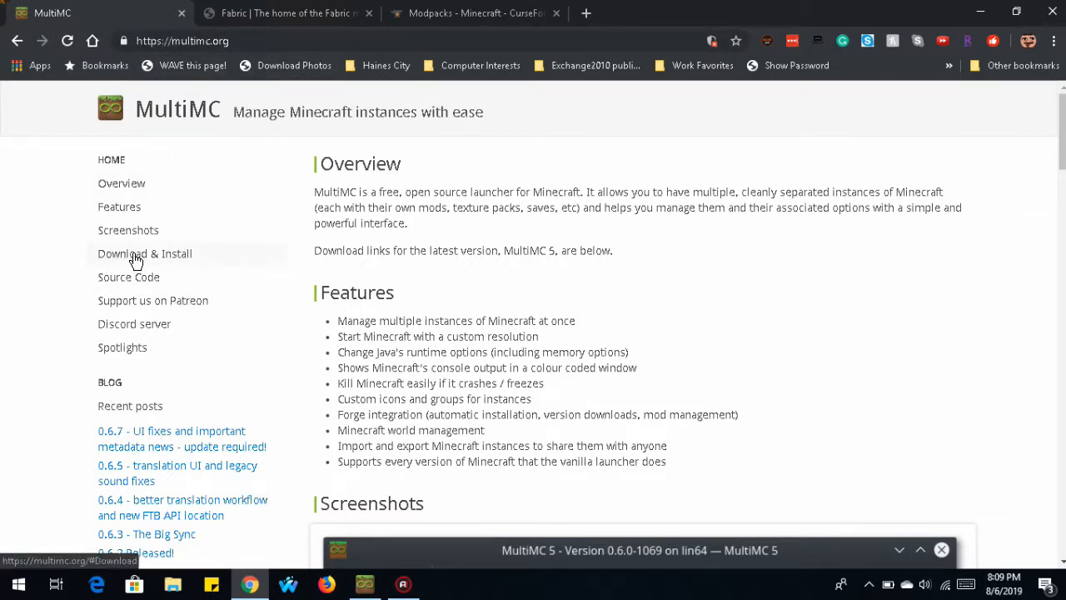
# Step: Jump to multimc.org's Download & Install section listing Windows, Mac and Linux downloads
pyautogui.click(144, 254)
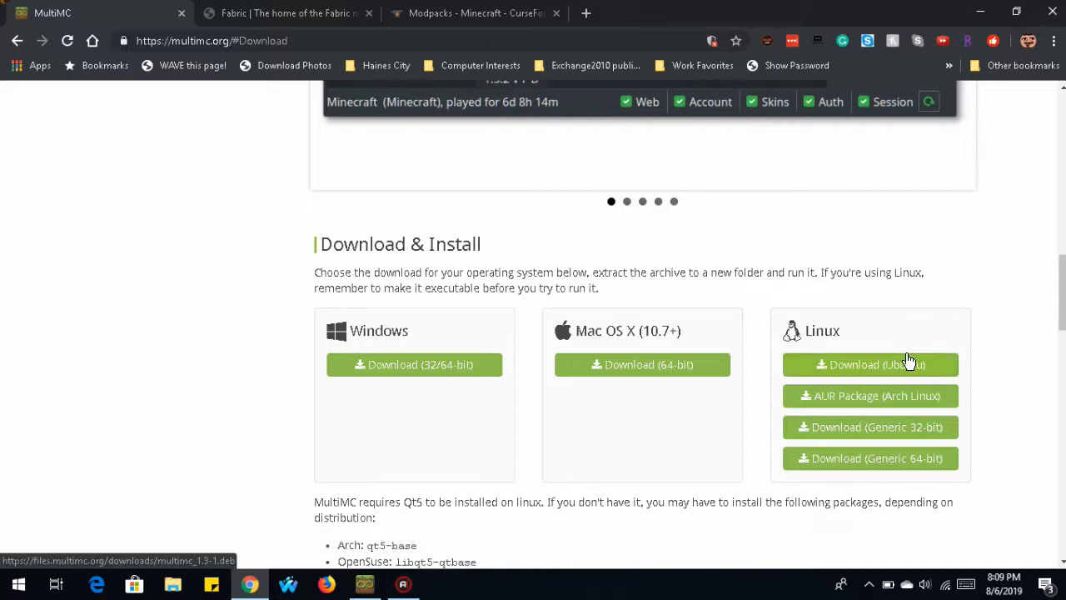
pyautogui.moveTo(4, 400)
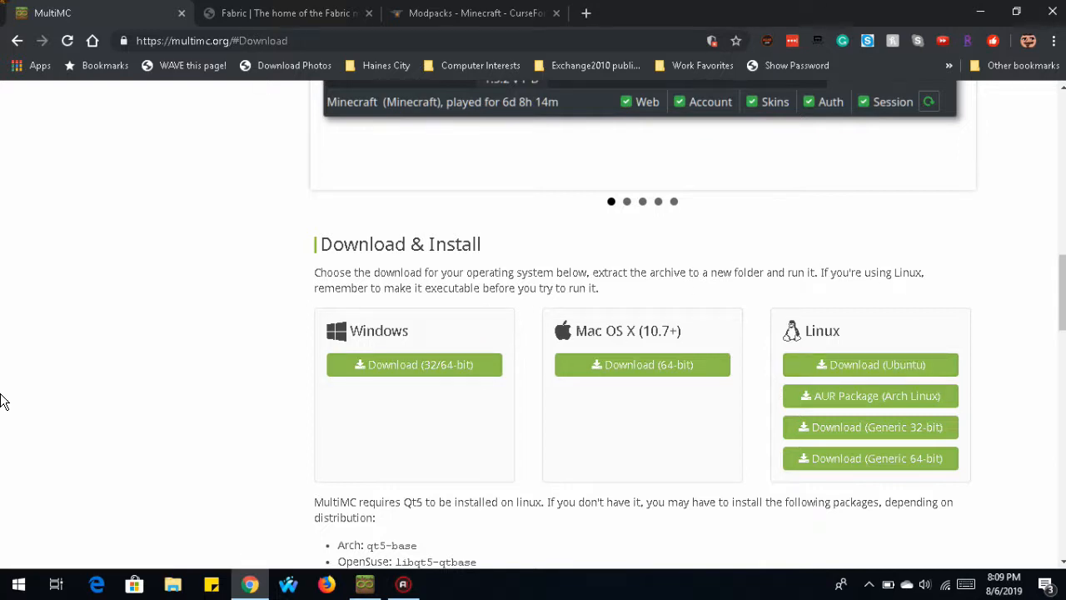
pyautogui.moveTo(344, 416)
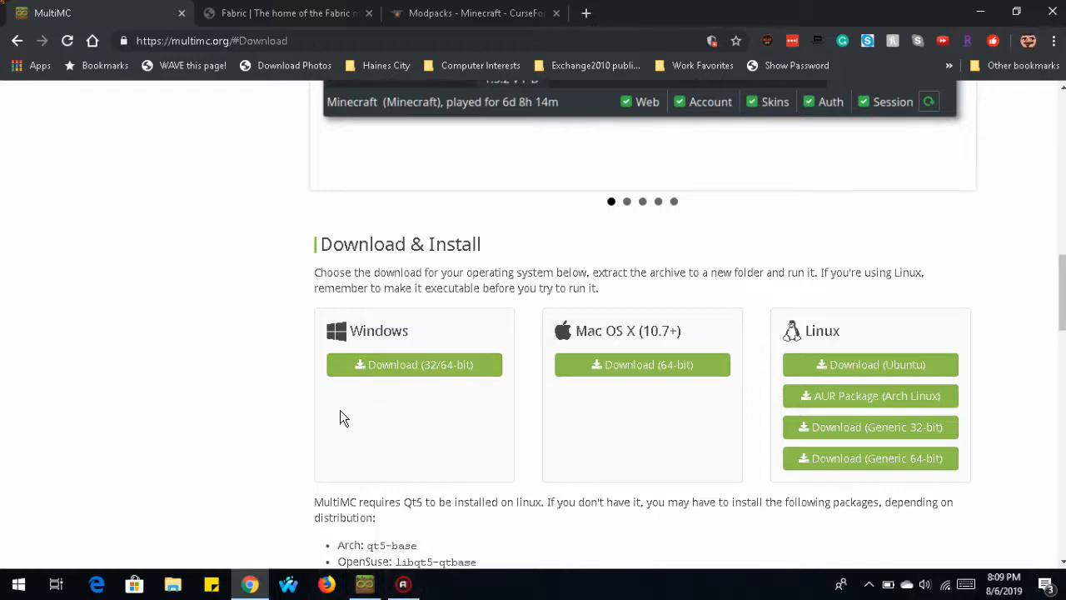
pyautogui.moveTo(912, 40)
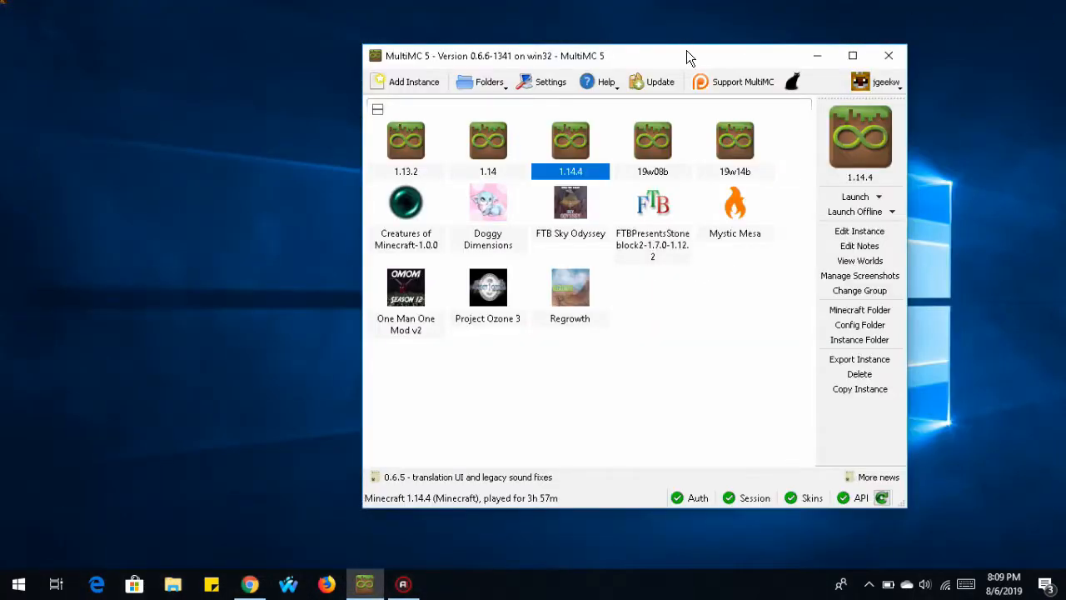
# Step: Move the MultiMC window left and bring up the create-instance context menu
pyautogui.moveTo(690, 56); pyautogui.dragTo(590, 41)
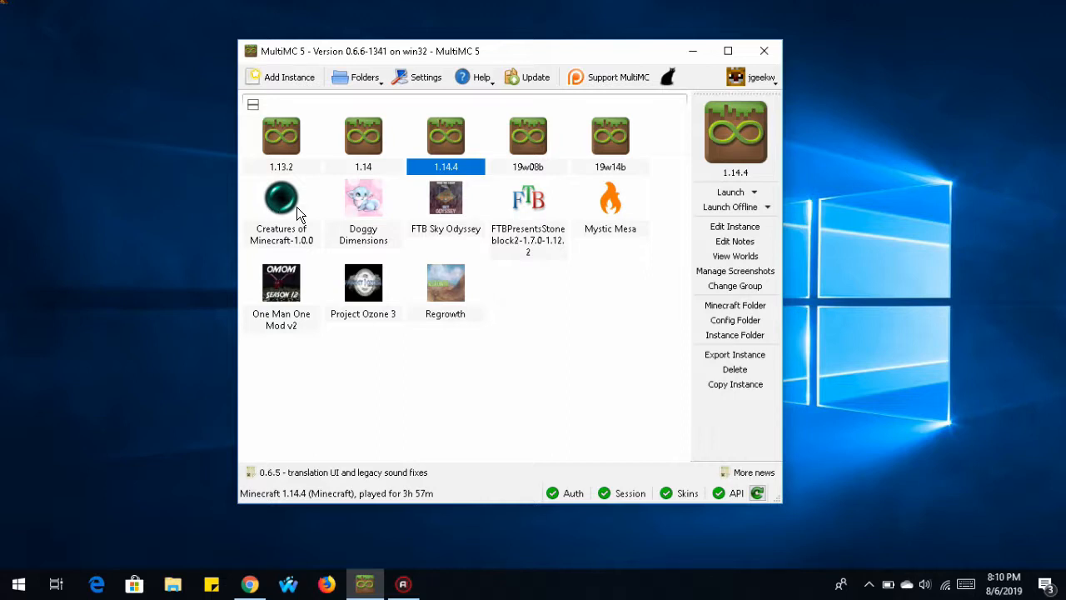
pyautogui.moveTo(554, 219)
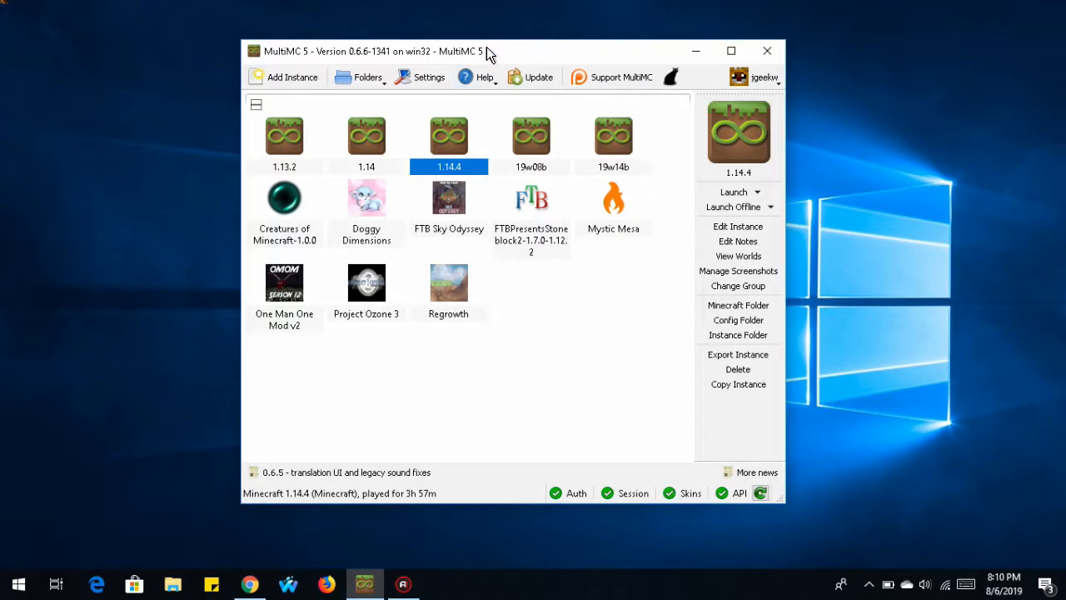
pyautogui.rightClick(512, 314)
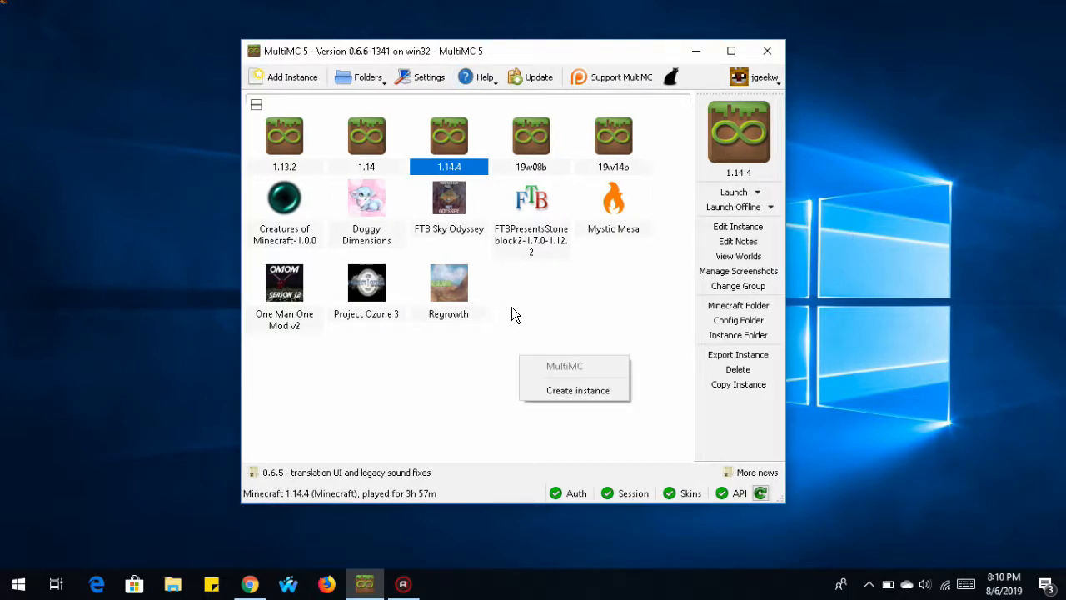
# Step: Start a new instance and name it 'Minecraft 1.14.4 Fabric'
pyautogui.click(577, 390)
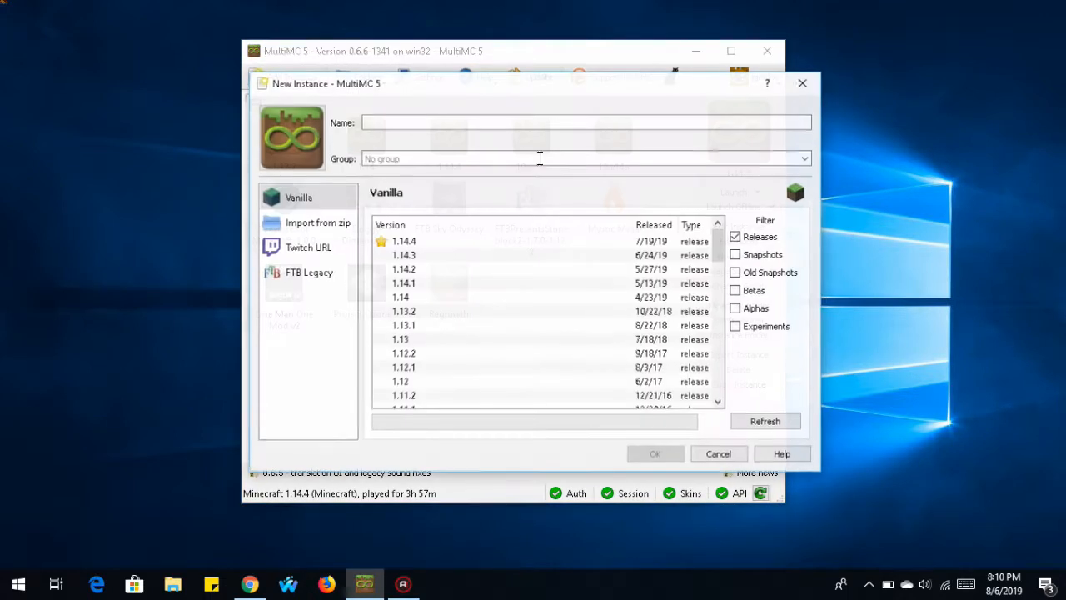
pyautogui.click(404, 241)
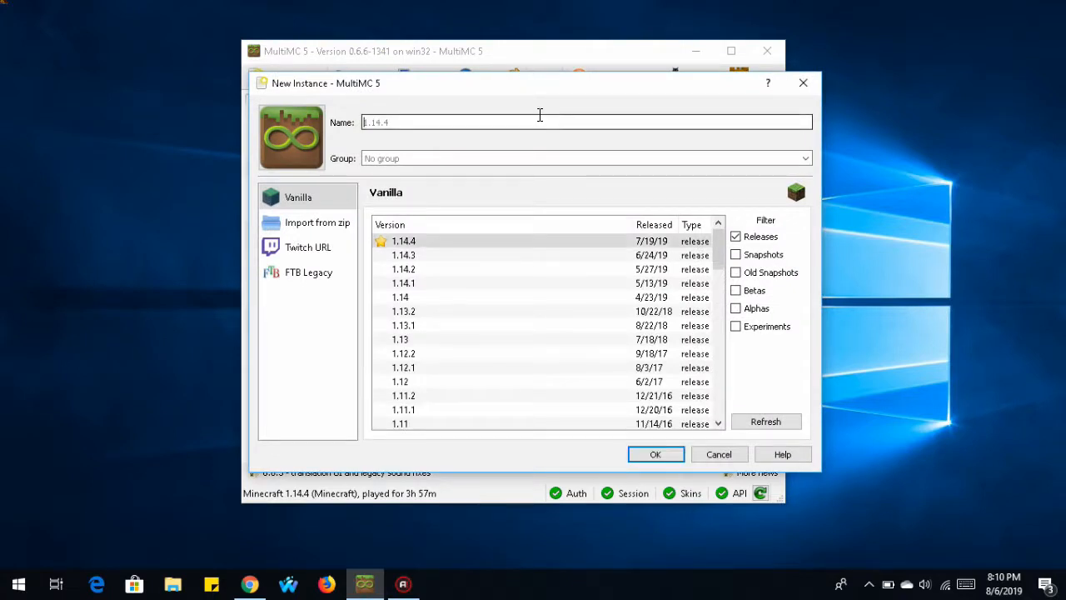
pyautogui.write('Minecraft')
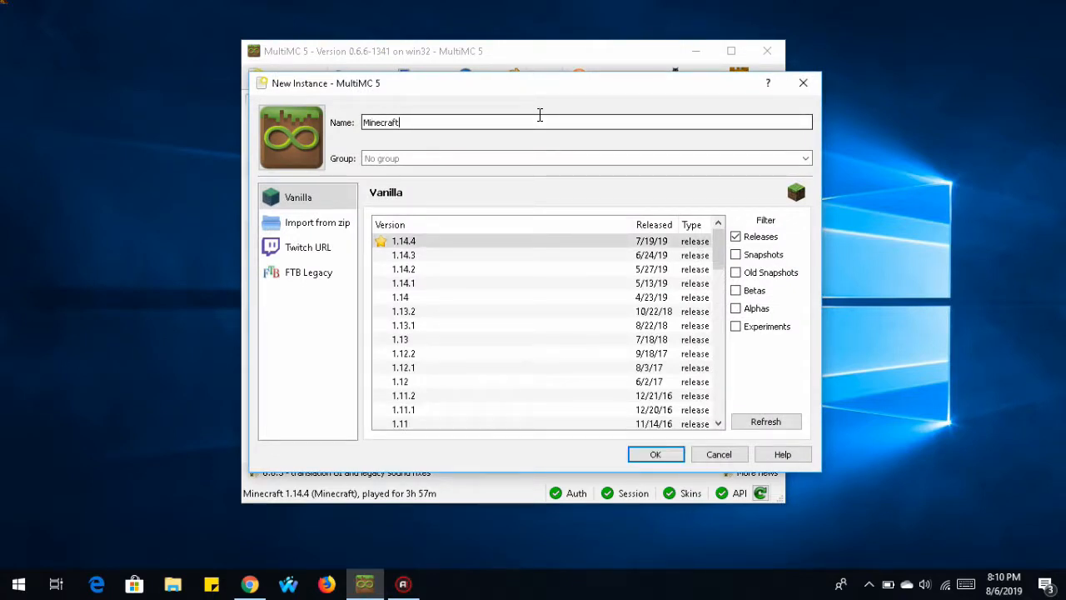
pyautogui.write('1.14.44')
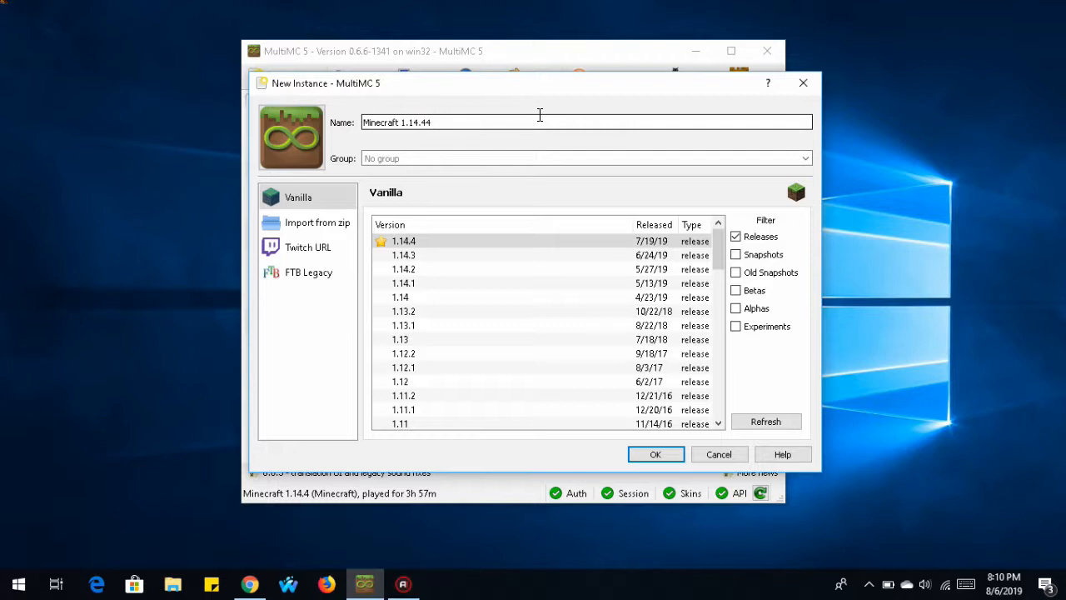
pyautogui.press('BackSpace')
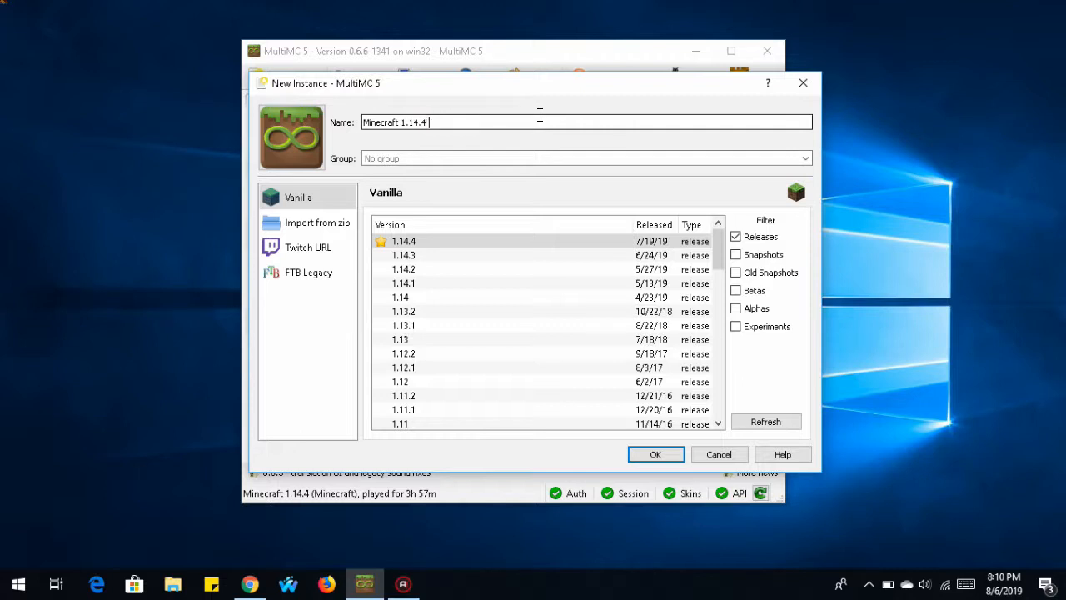
pyautogui.write('Fabric')
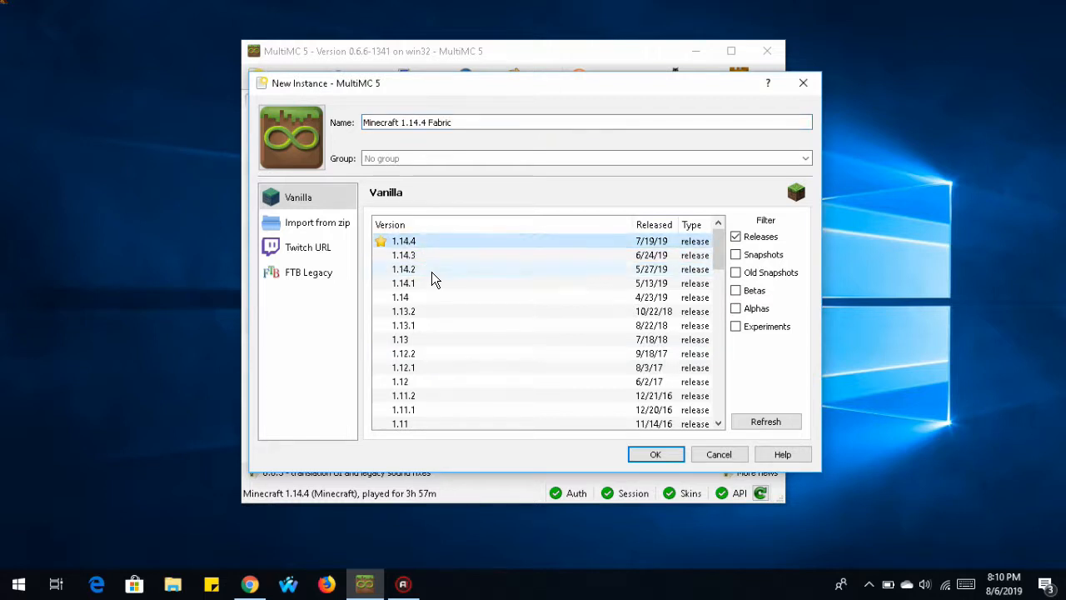
# Step: Select Minecraft version 1.14.4 and switch to importing from a zip URL
pyautogui.click(403, 240)
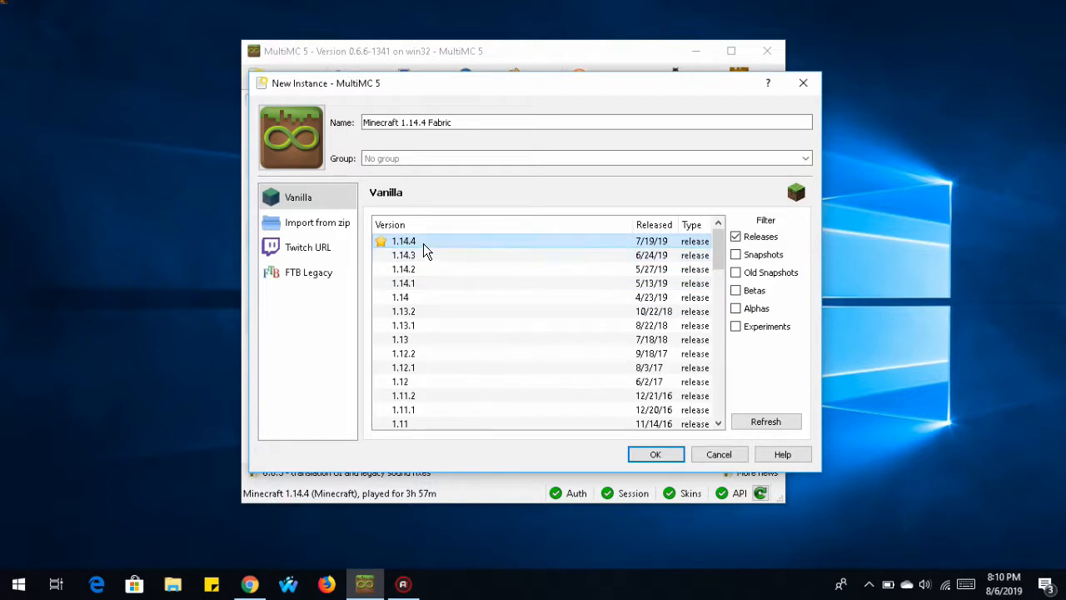
pyautogui.moveTo(432, 254)
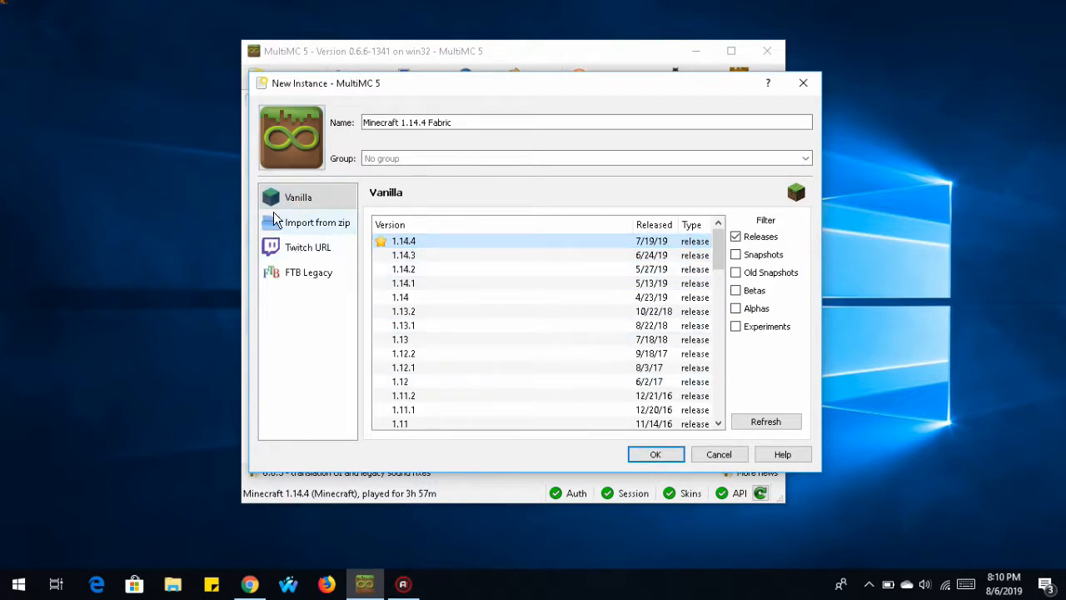
pyautogui.click(317, 222)
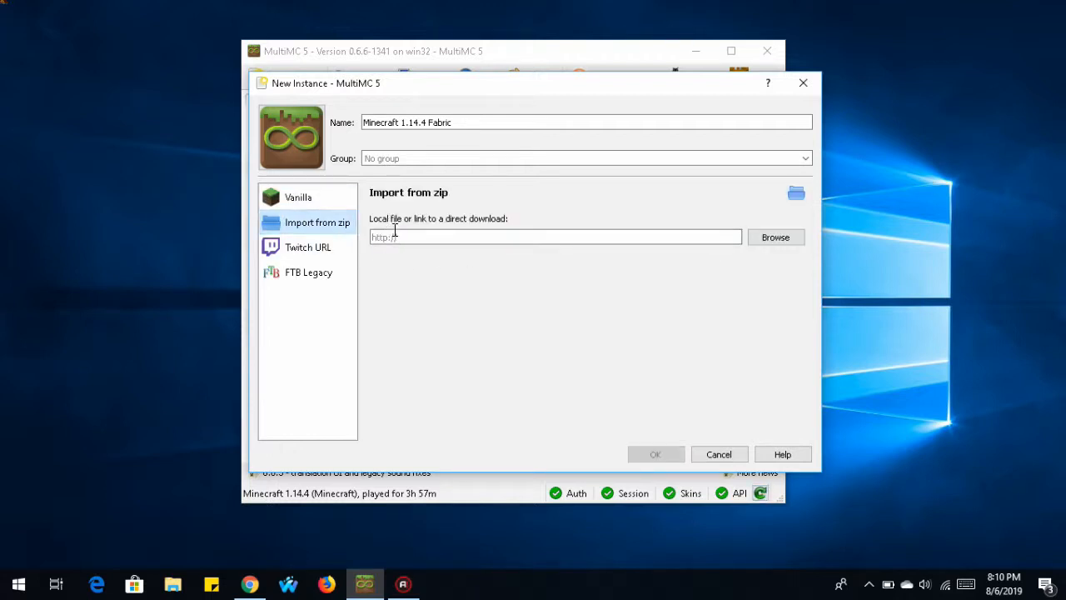
pyautogui.click(556, 237)
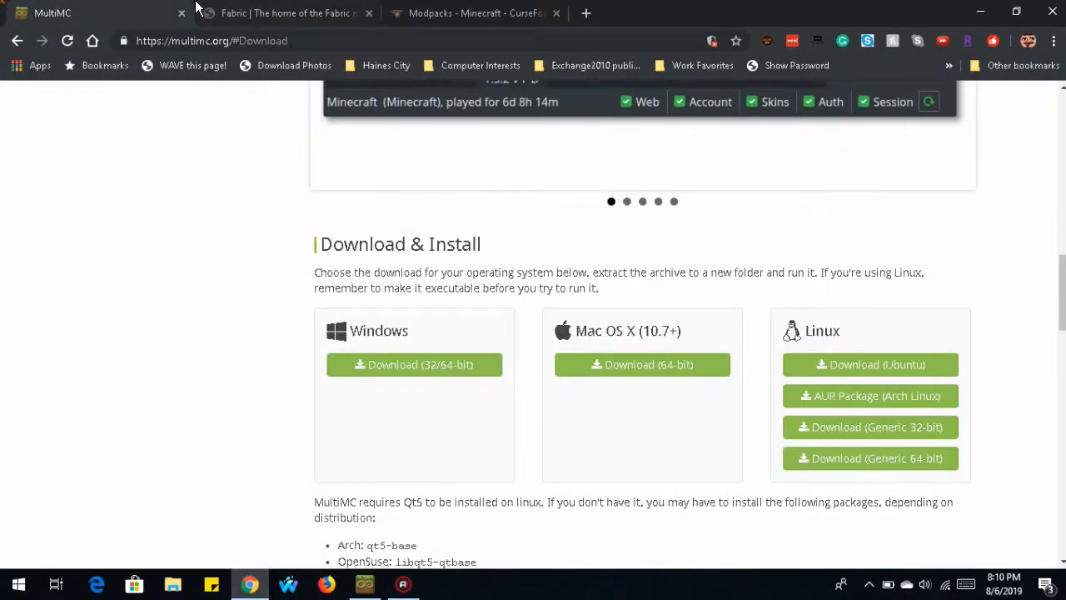
# Step: Copy Fabric's MultiMC instance URL for 1.14.4+build.9 with loader 0.4.8+build.159
pyautogui.click(287, 13)
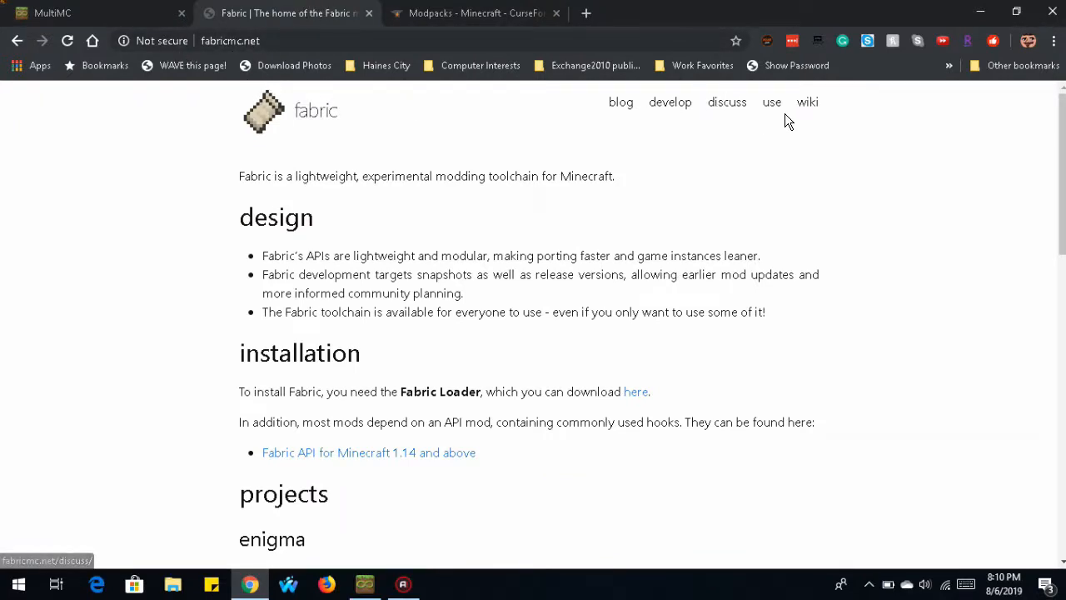
pyautogui.click(772, 102)
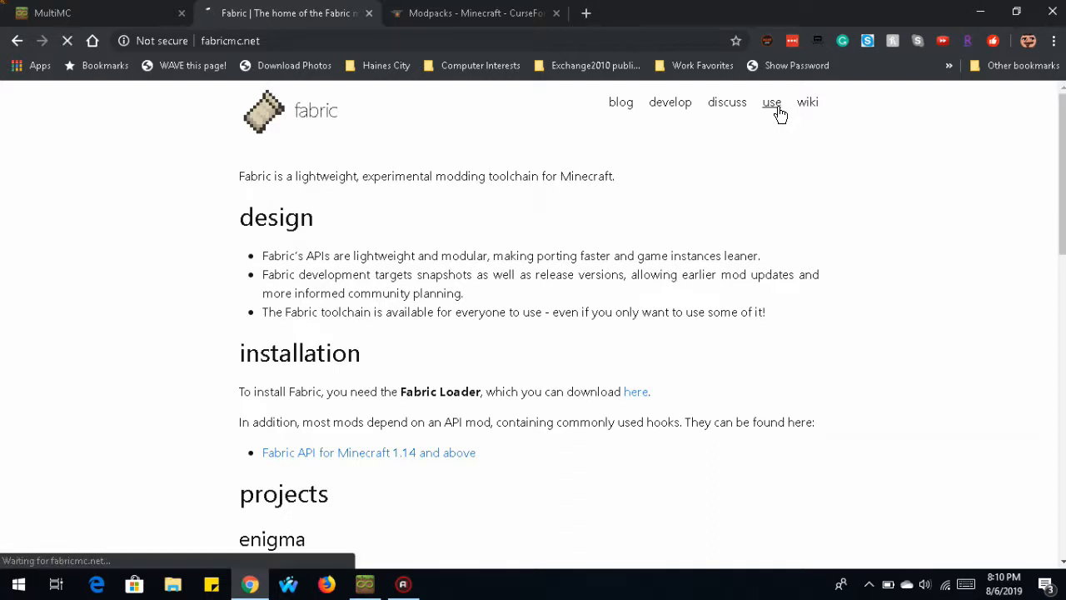
pyautogui.click(771, 102)
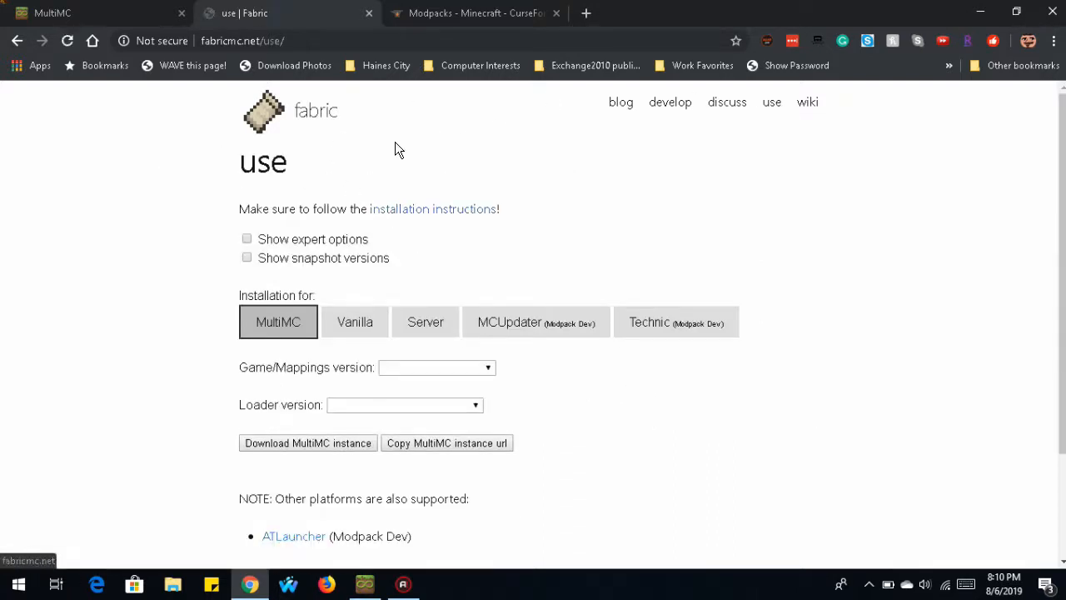
pyautogui.click(277, 321)
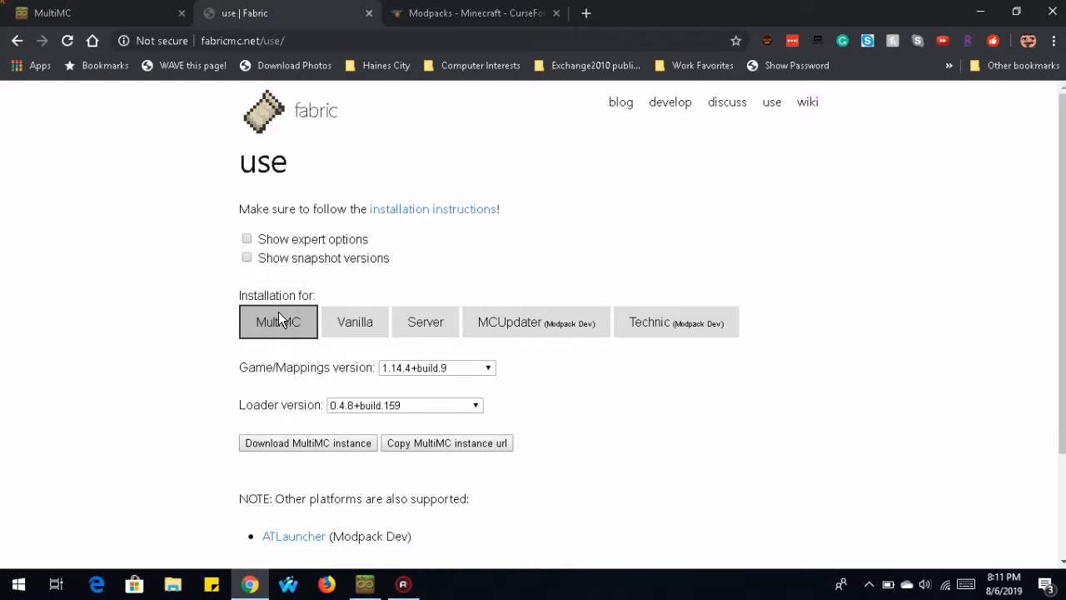
pyautogui.moveTo(286, 332)
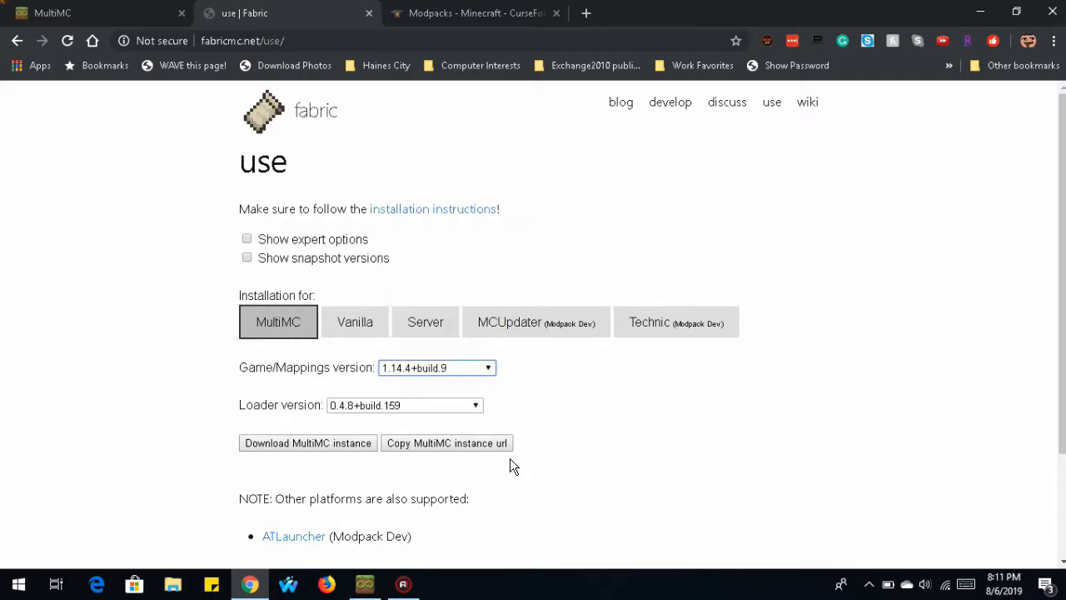
pyautogui.click(437, 368)
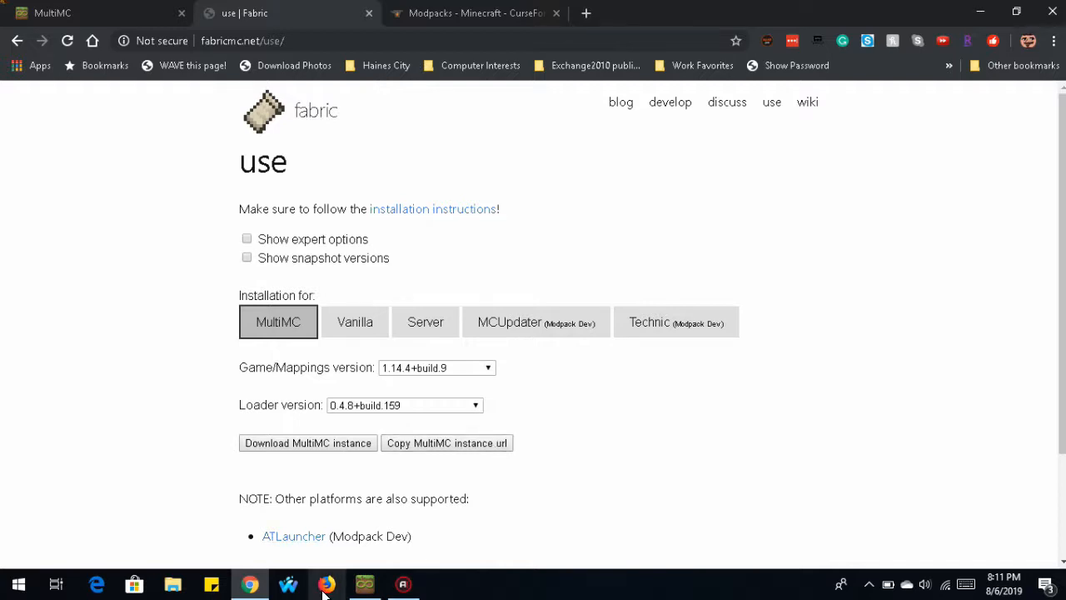
# Step: Import the Fabric 1.14.4+build.9 / loader 0.4.8+build.159 link into MultiMC and confirm
pyautogui.click(365, 584)
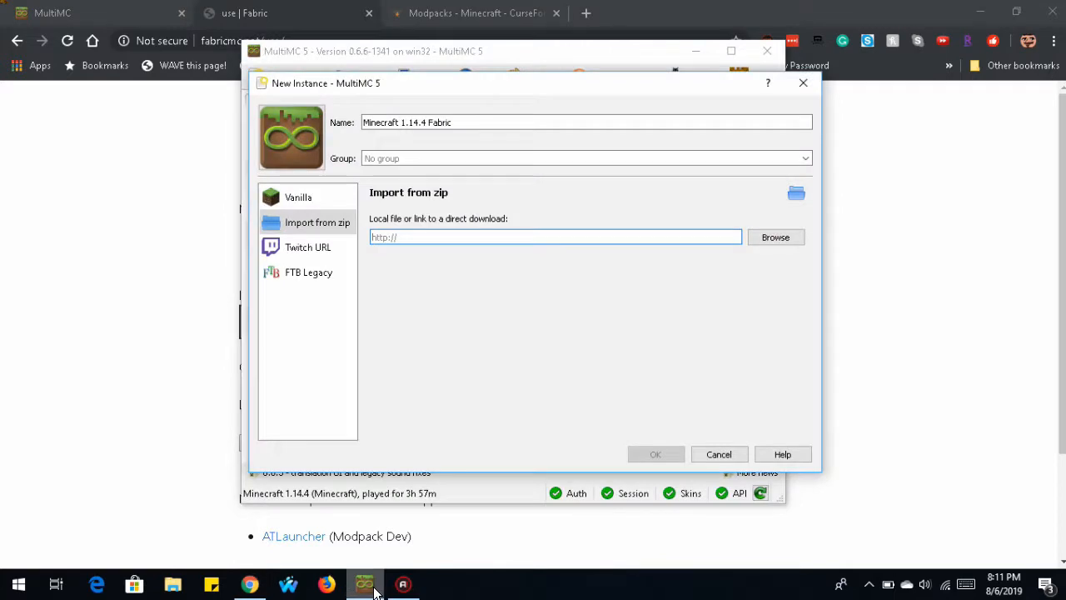
pyautogui.click(556, 236)
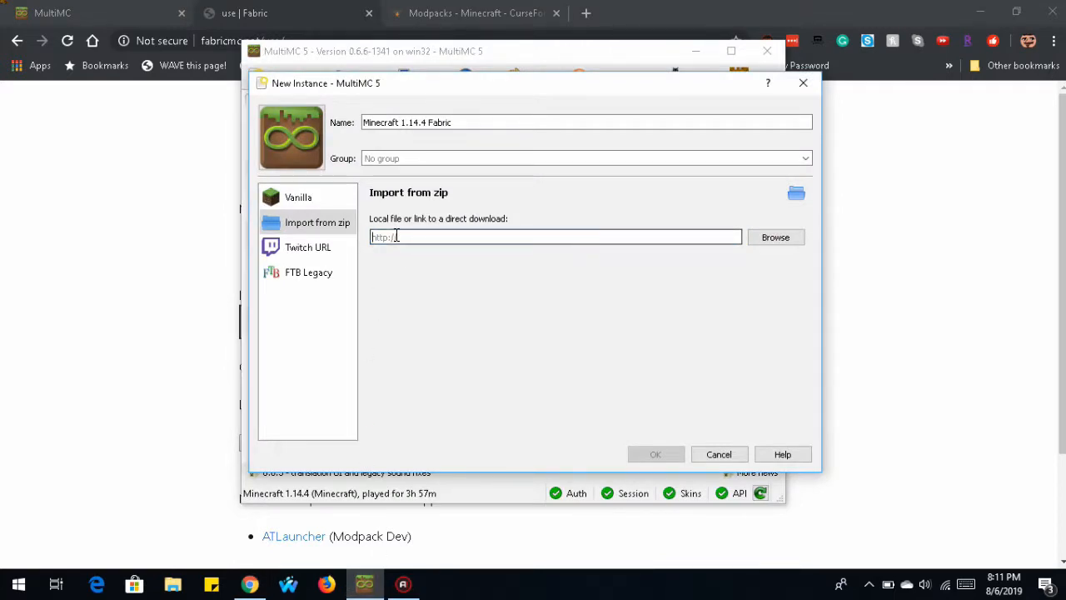
pyautogui.write('https://fabricmc.net/download/multimc?yarn=1.14.4%2Bbuild.9&loader=0.4.8%2Bbuild.159')
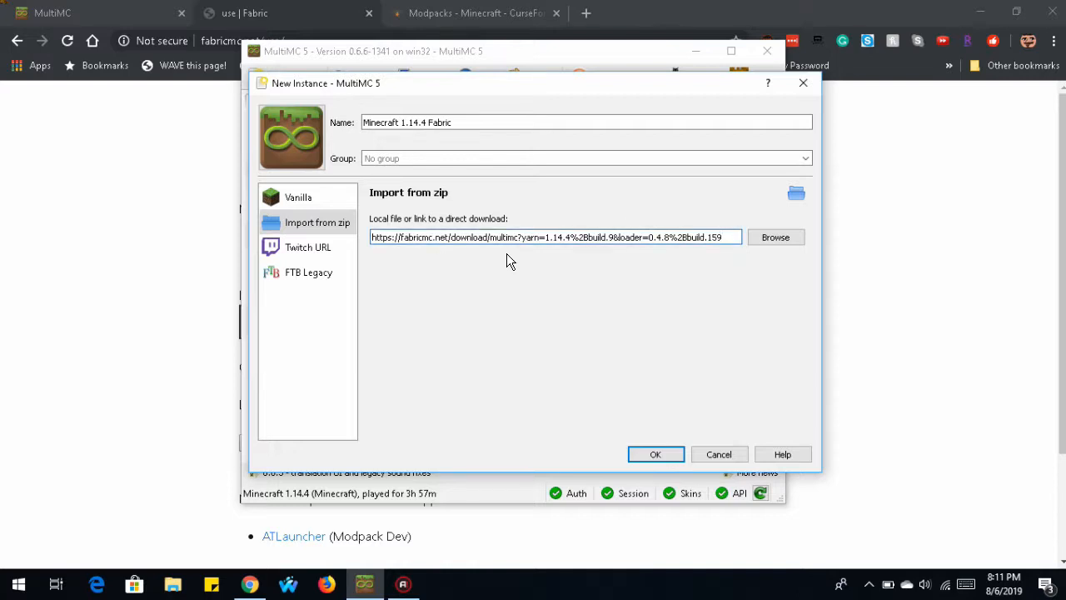
pyautogui.moveTo(509, 418)
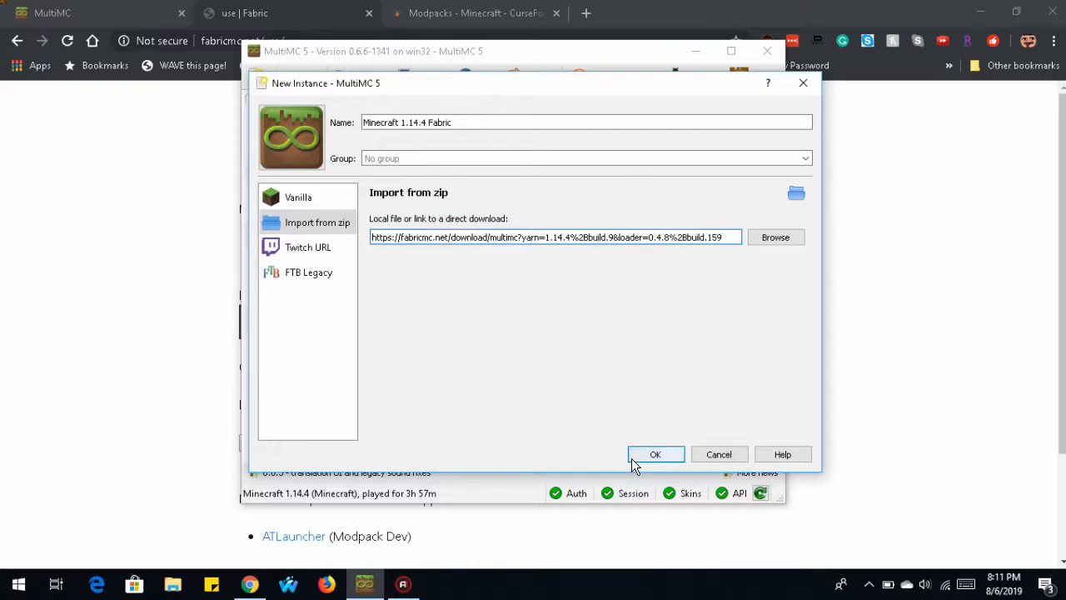
pyautogui.click(655, 454)
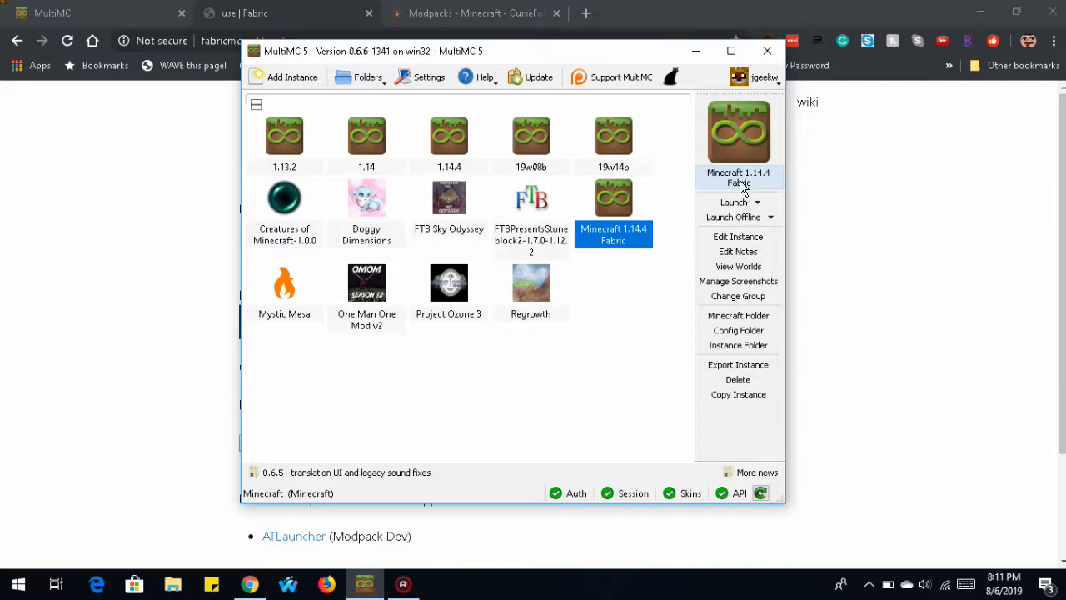
pyautogui.moveTo(579, 178)
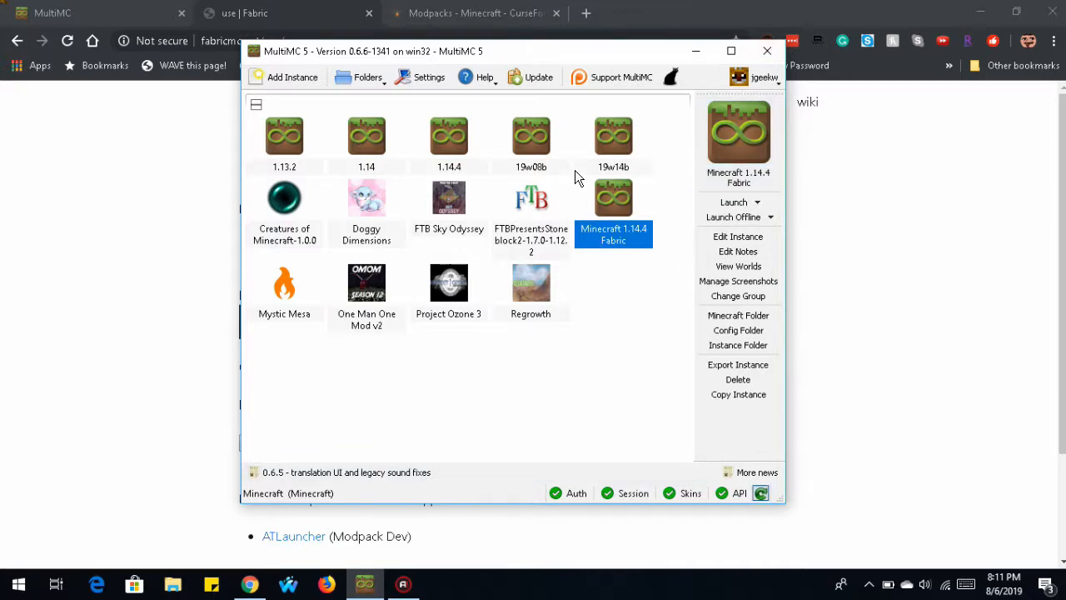
pyautogui.moveTo(563, 306)
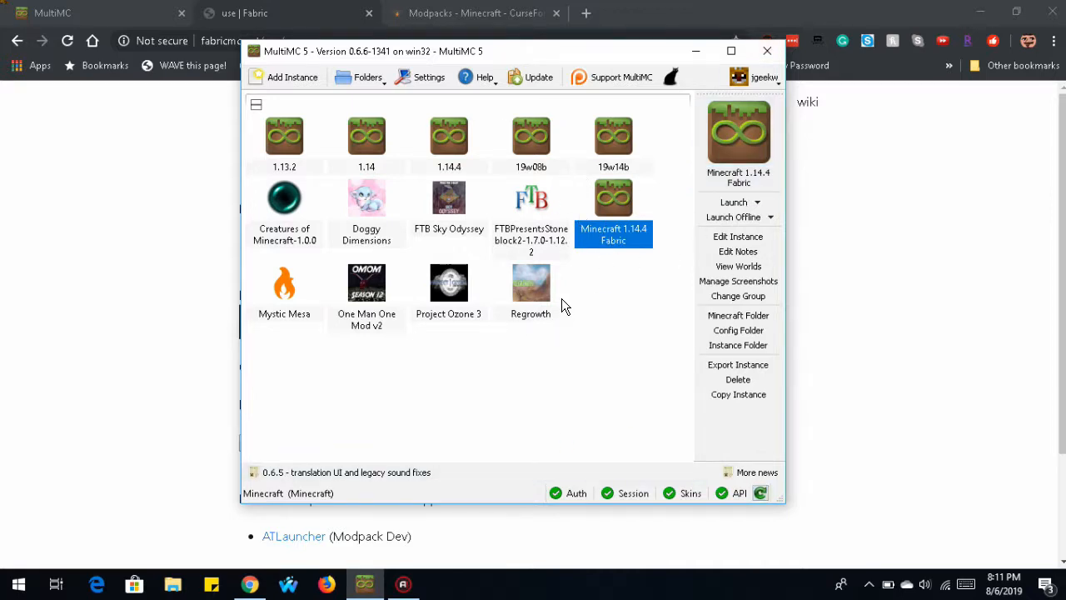
# Step: Move the Minecraft 1.14.4 Fabric instance into a new 'modpacks' group
pyautogui.rightClick(613, 197)
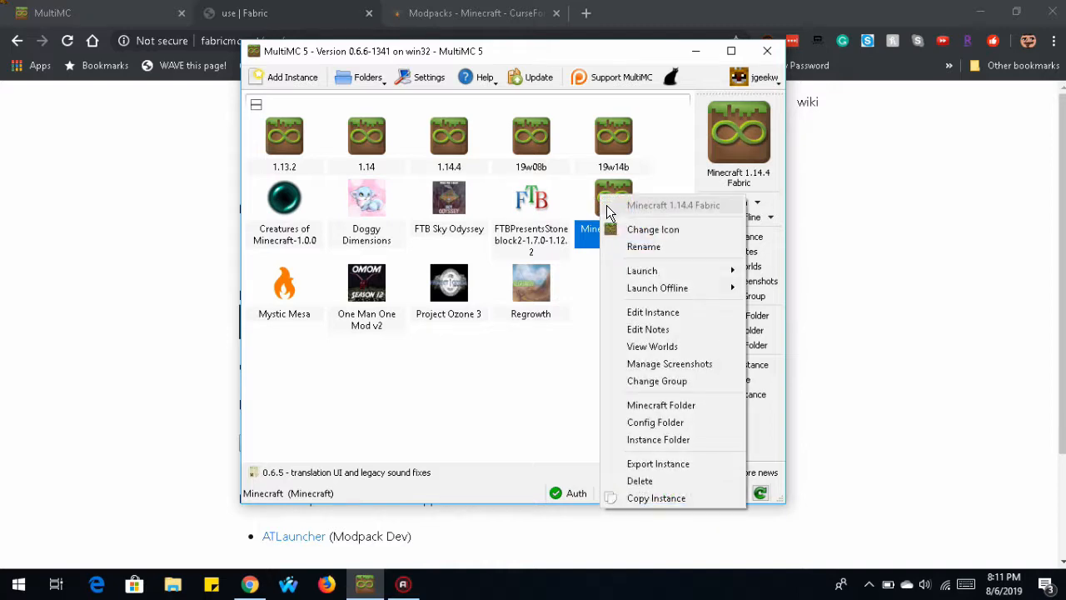
pyautogui.click(656, 381)
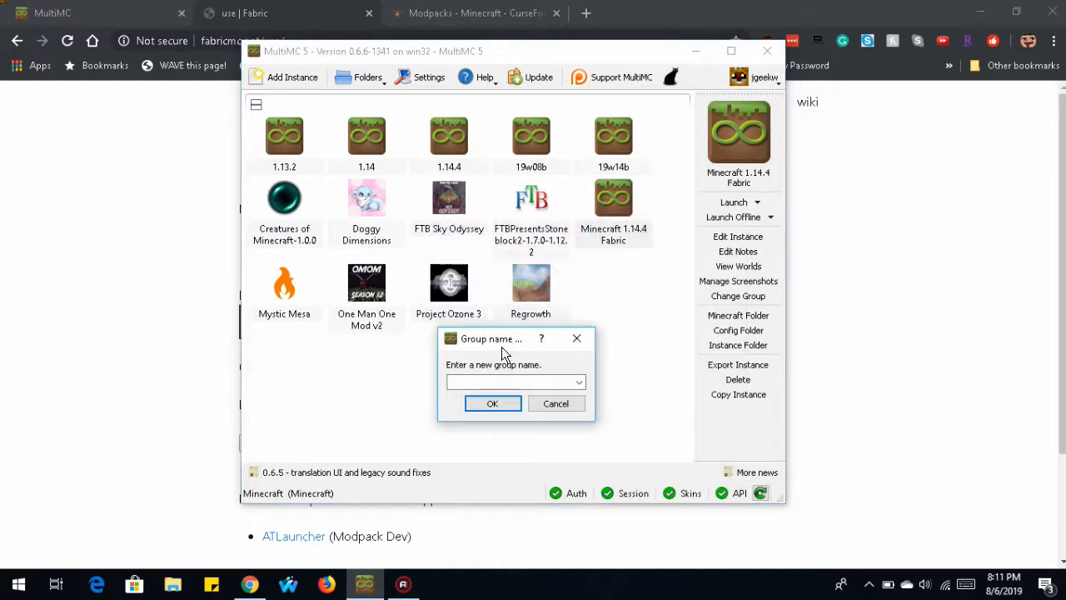
pyautogui.write('modpacks')
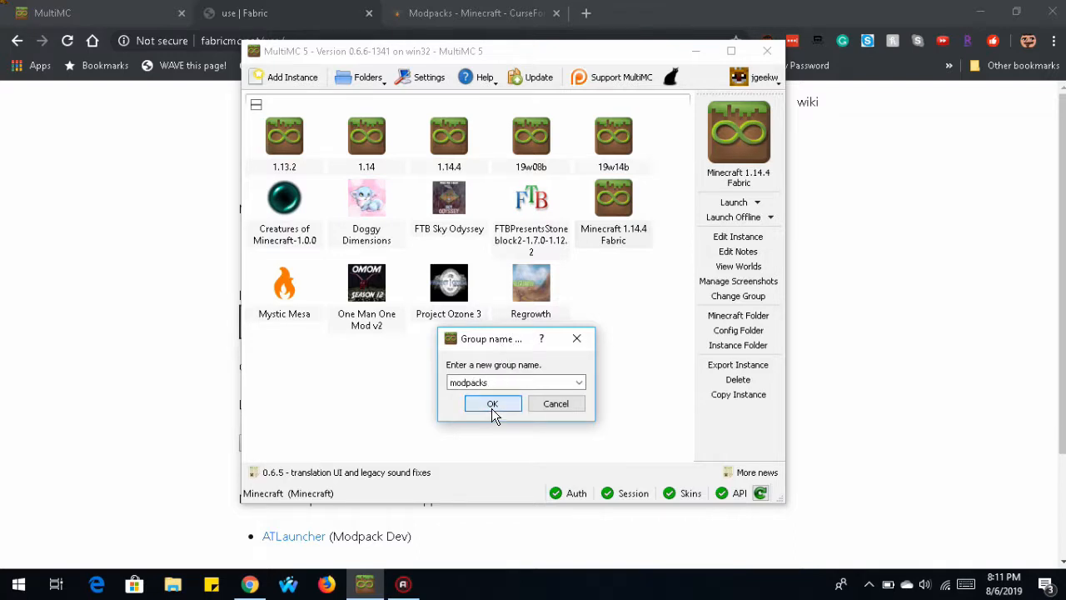
pyautogui.click(491, 403)
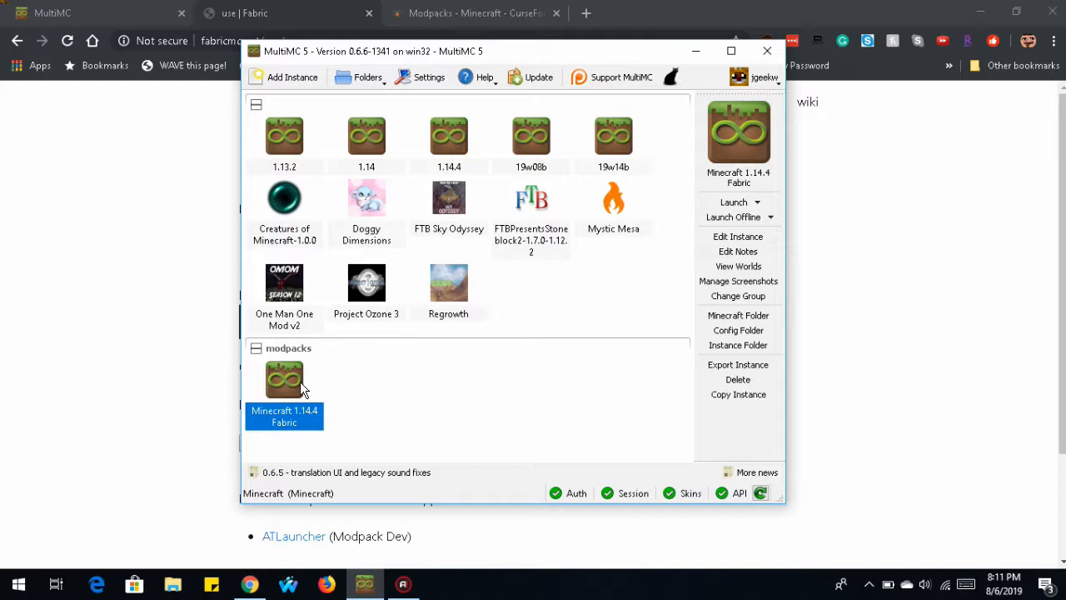
pyautogui.moveTo(367, 283)
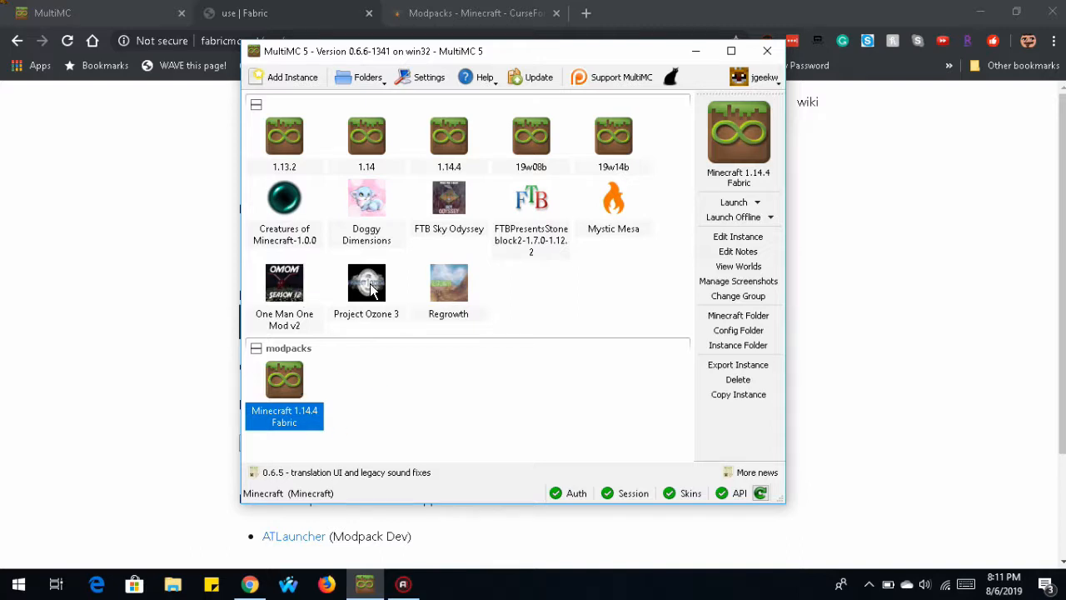
# Step: Move the Project Ozone 3 instance into the modpacks group as well
pyautogui.click(367, 283)
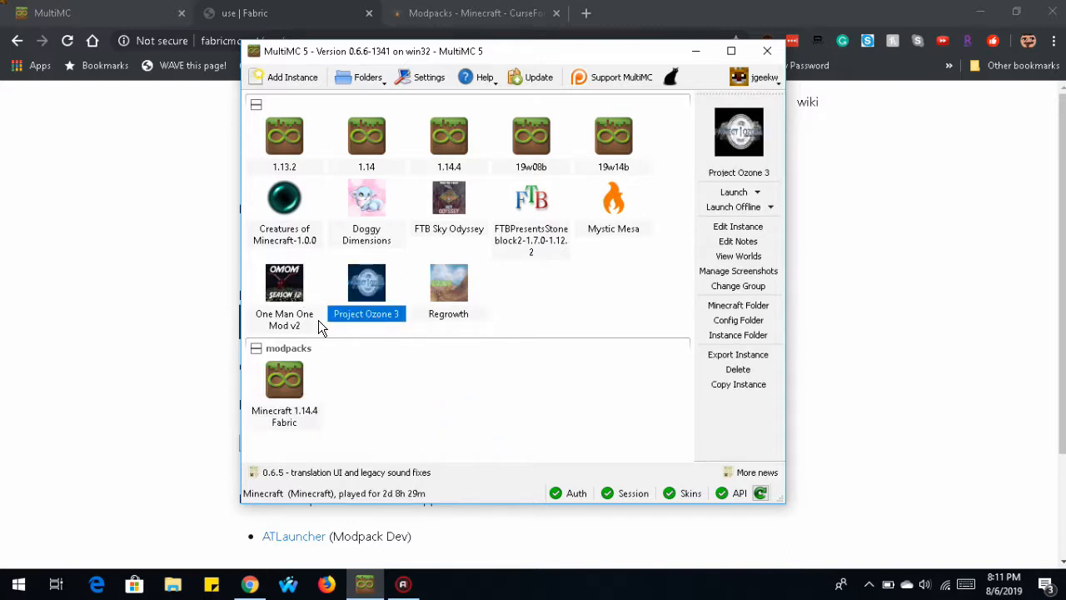
pyautogui.moveTo(366, 283); pyautogui.dragTo(521, 329)
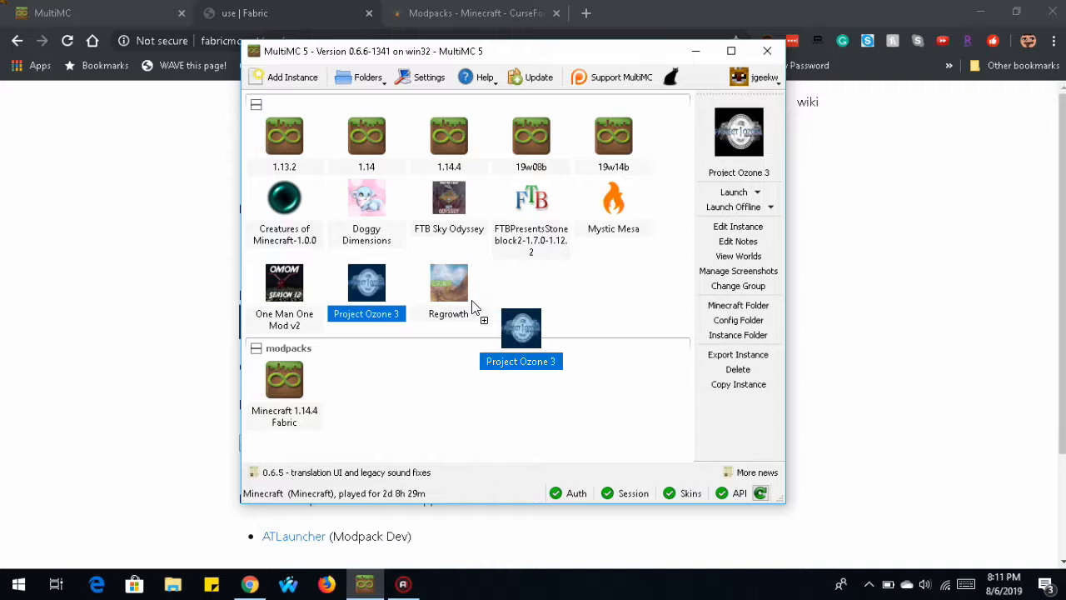
pyautogui.rightClick(367, 283)
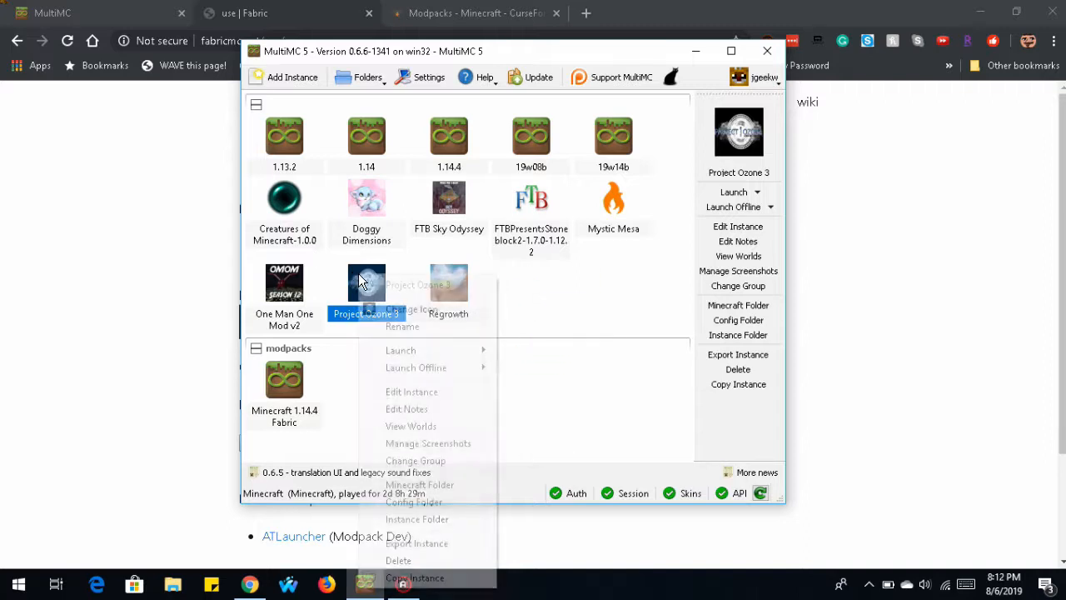
pyautogui.click(415, 460)
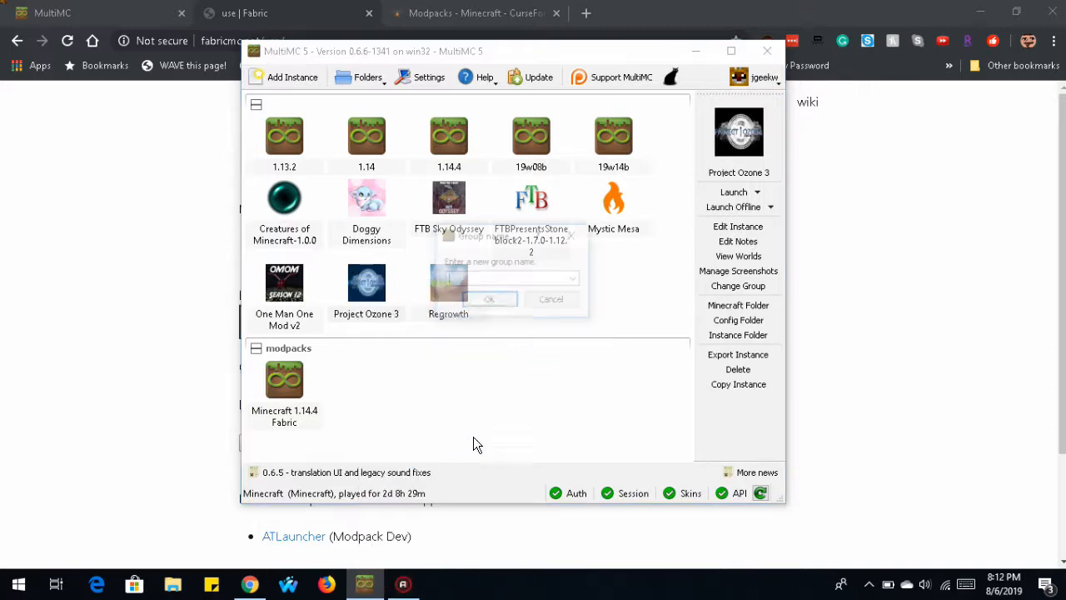
pyautogui.write('modpacks')
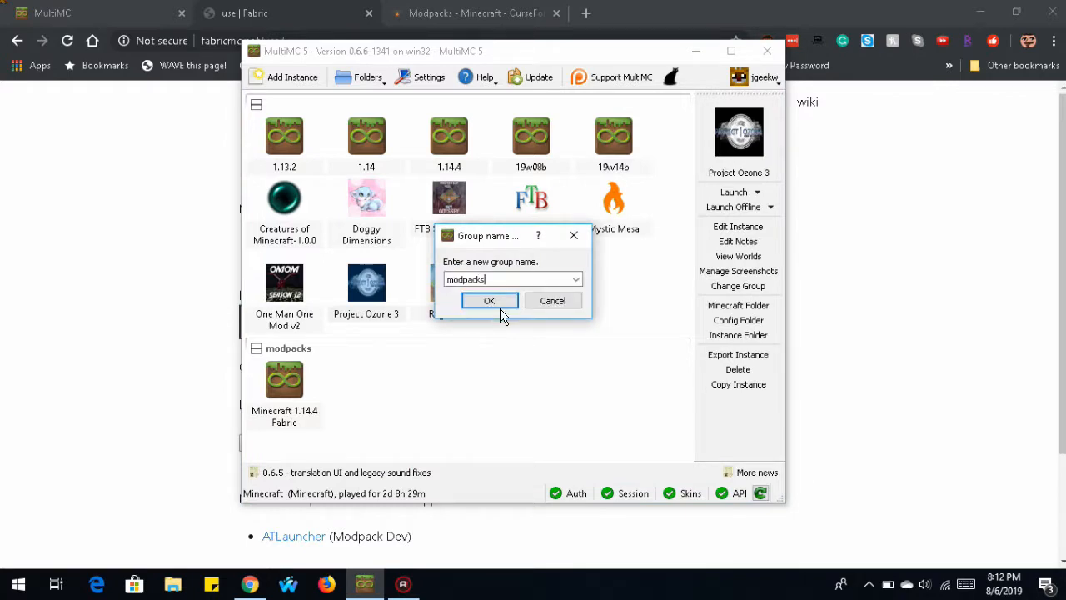
pyautogui.click(489, 300)
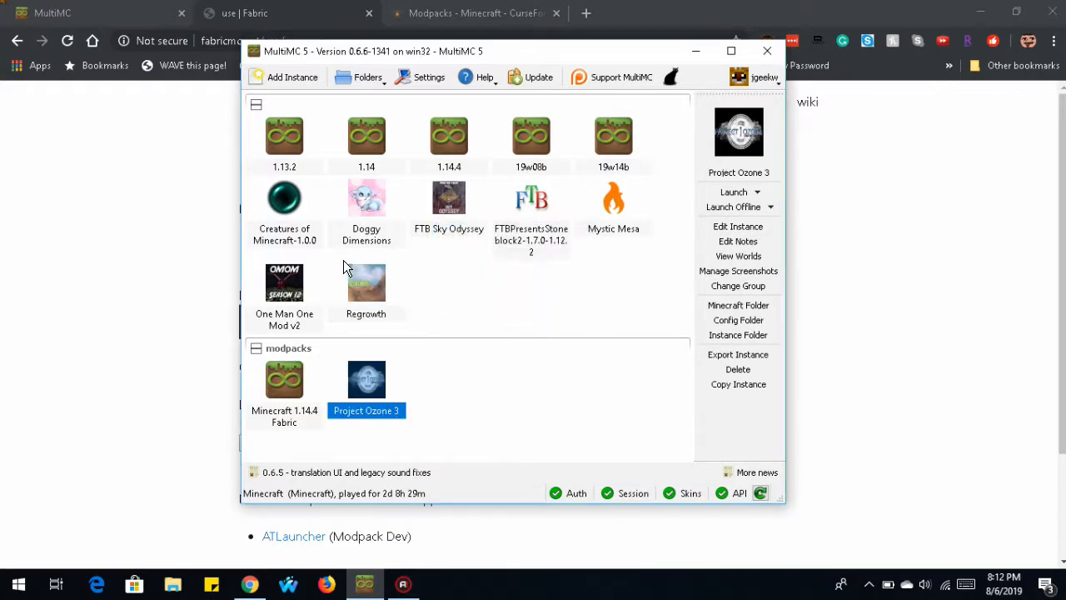
pyautogui.click(284, 380)
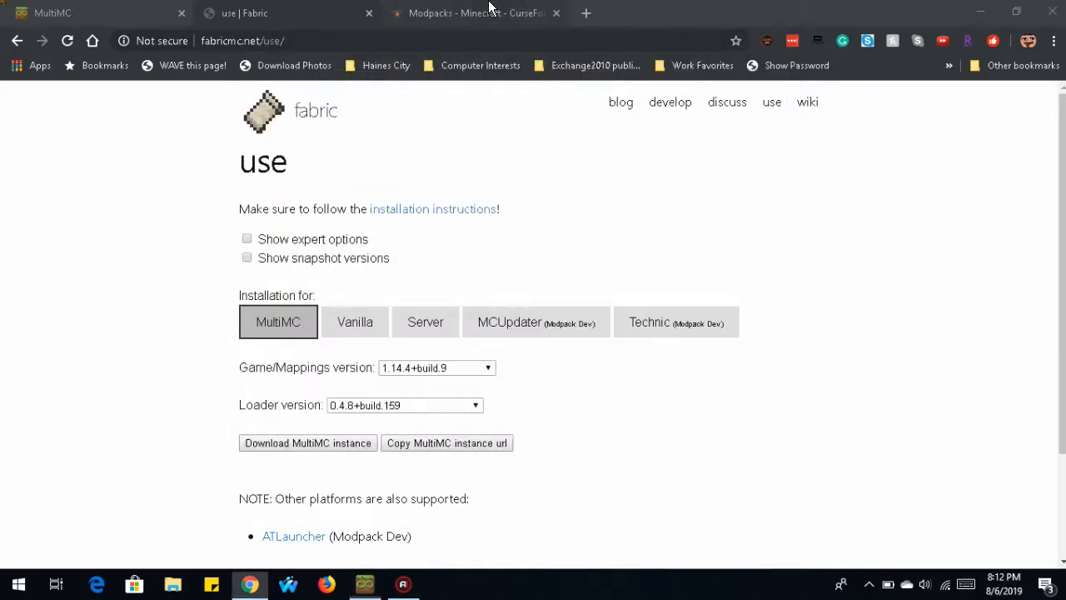
# Step: Filter CurseForge's Minecraft mods to version 1.14 and search for 'Fabric'
pyautogui.click(473, 13)
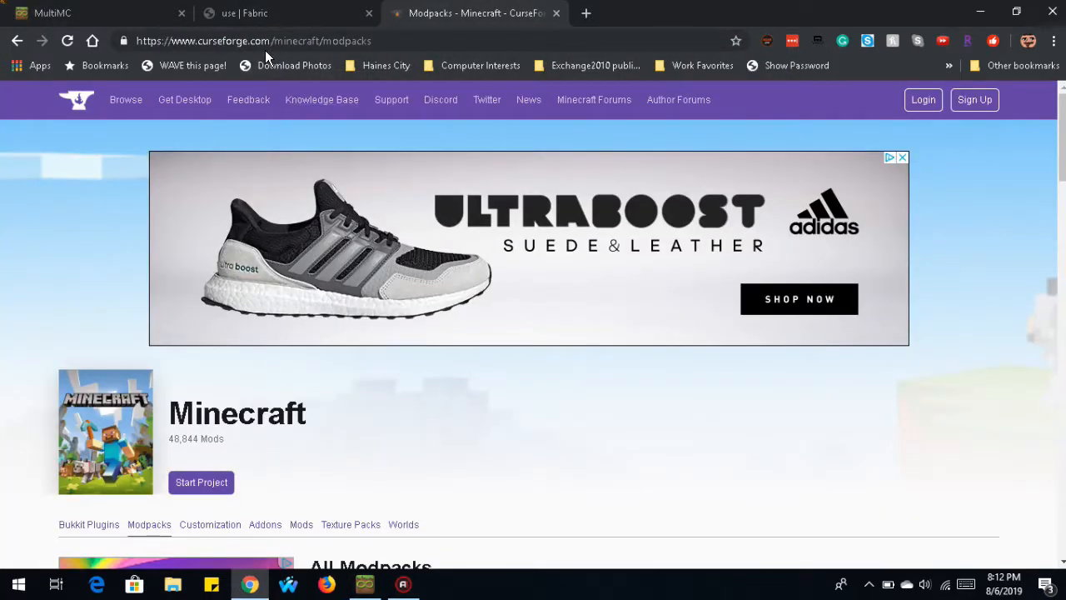
pyautogui.moveTo(169, 138)
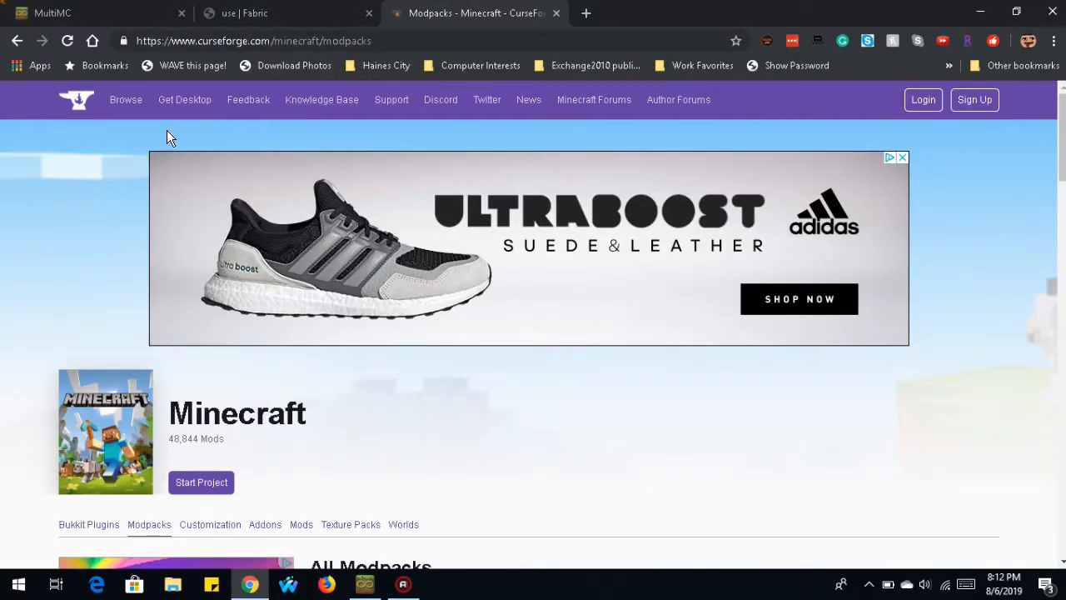
pyautogui.scroll(-3)
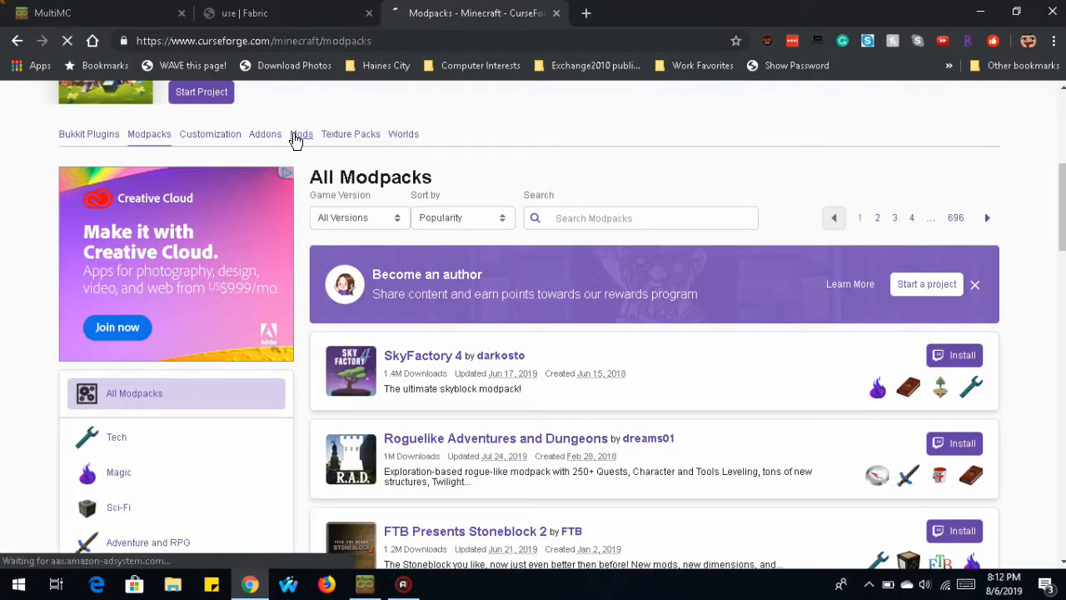
pyautogui.click(299, 135)
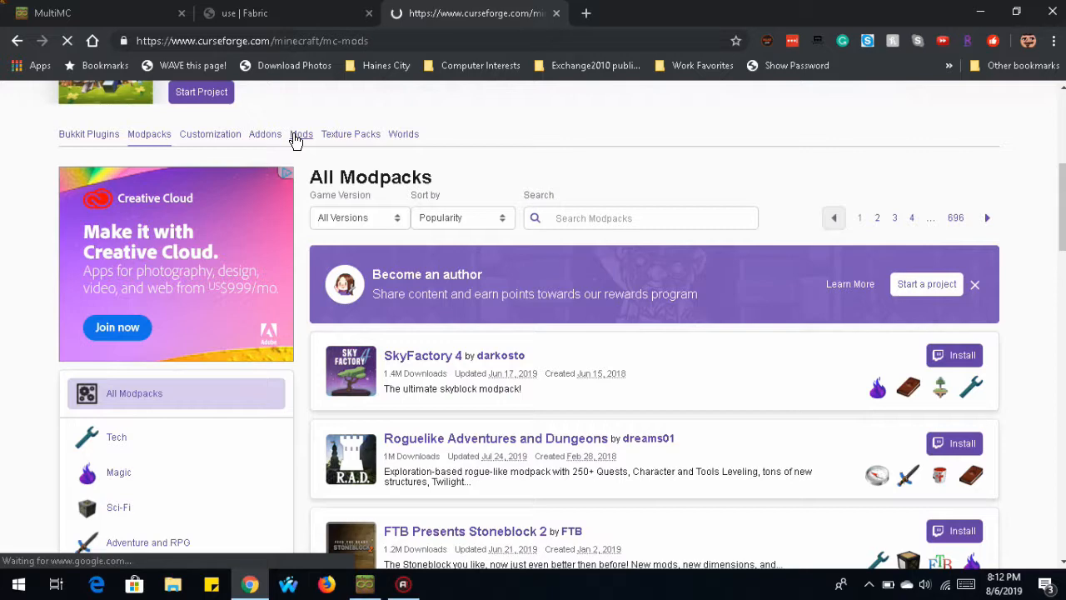
pyautogui.click(301, 134)
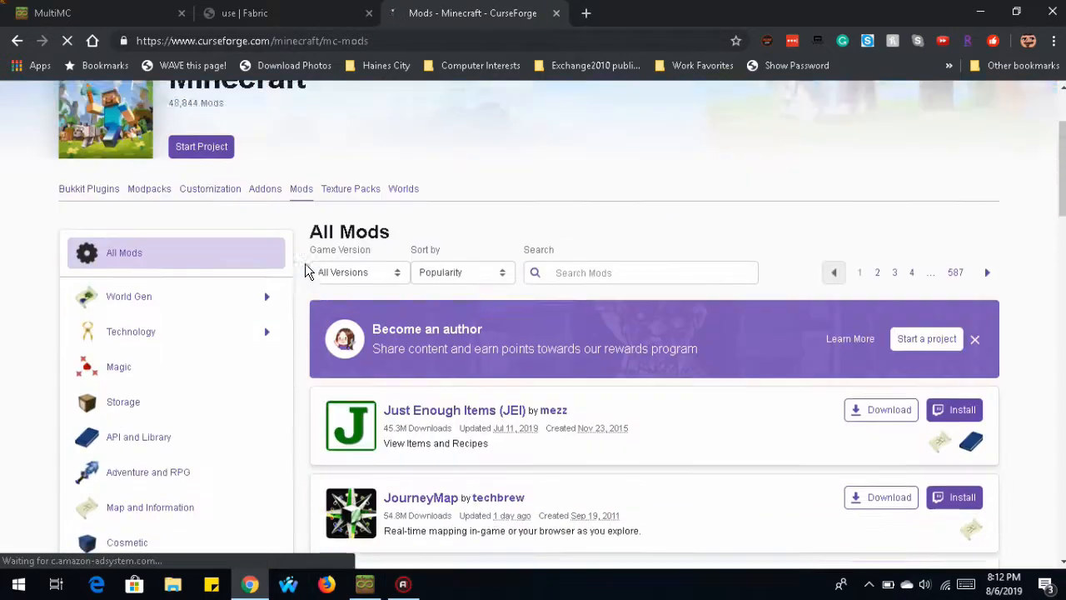
pyautogui.click(359, 273)
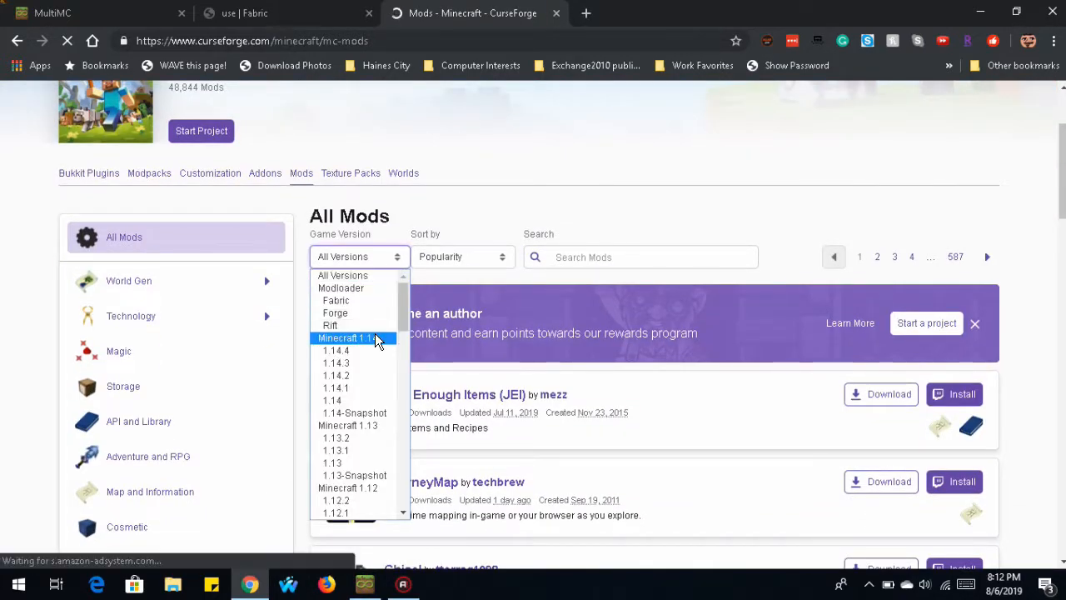
pyautogui.click(345, 338)
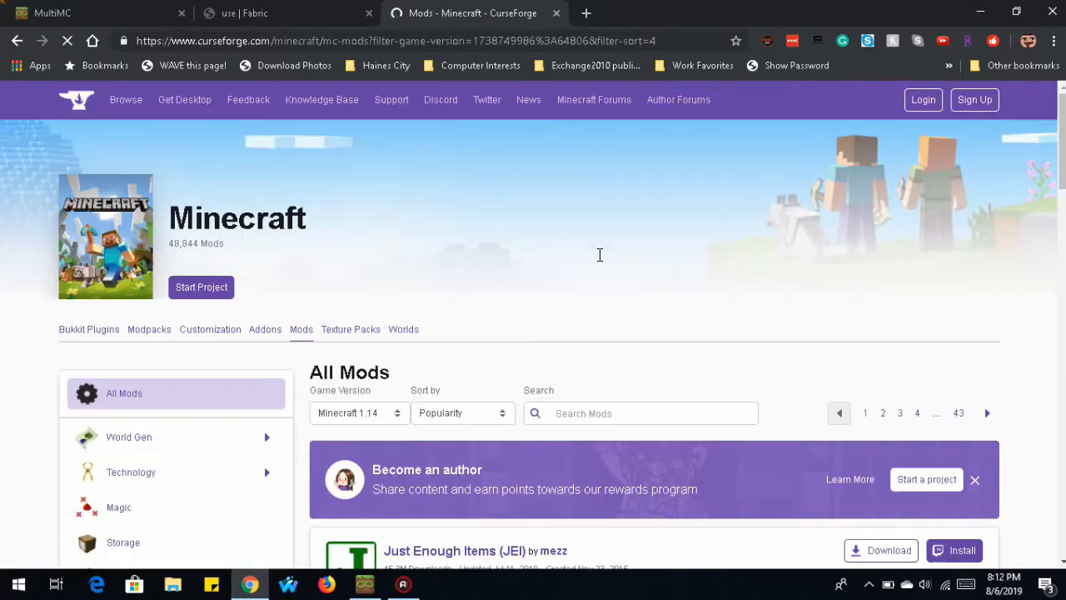
pyautogui.write('Fab')
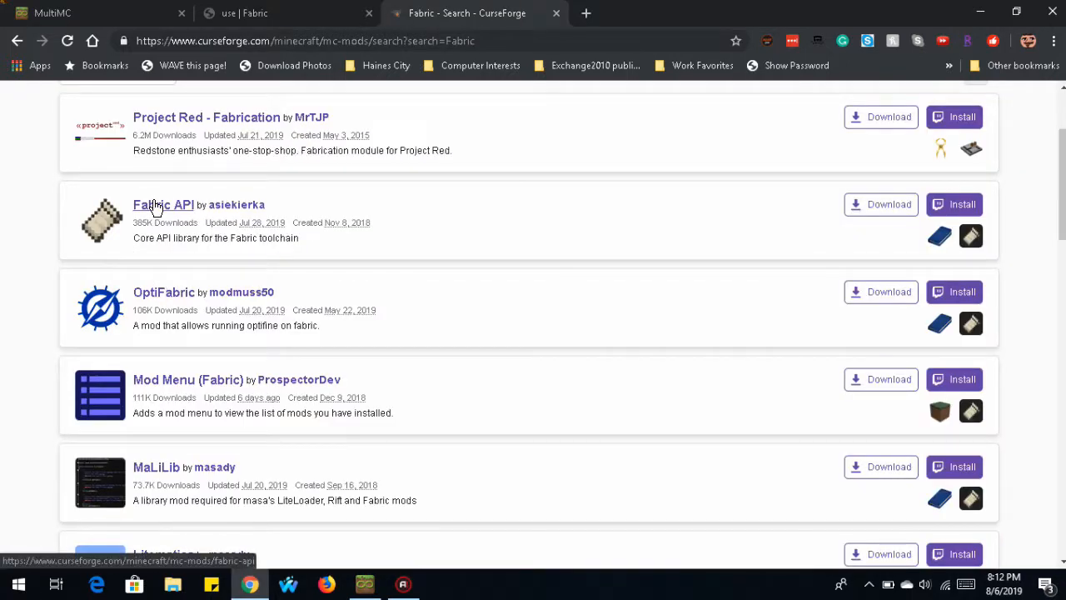
# Step: Download [1.14.4] Fabric API 0.3.0 build 207 from the project's Files list
pyautogui.click(163, 204)
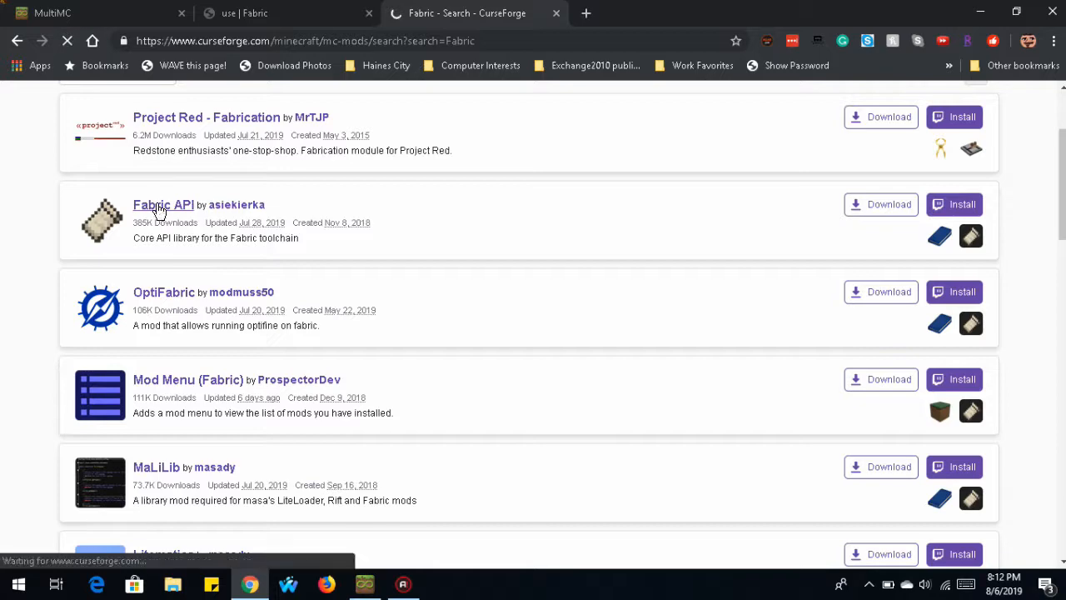
pyautogui.click(163, 205)
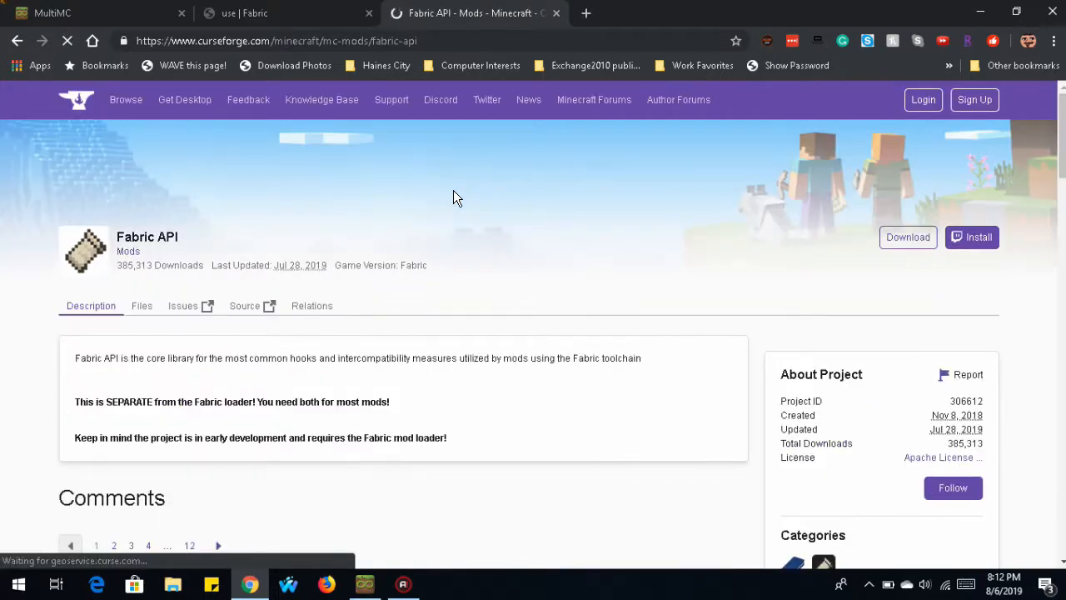
pyautogui.scroll(-3)
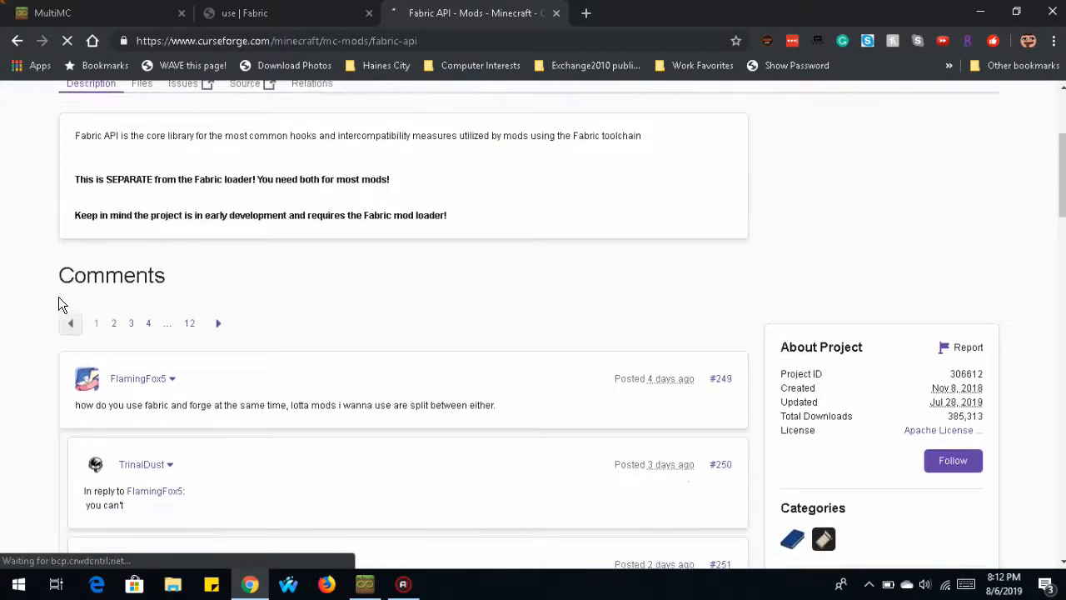
pyautogui.scroll(3)
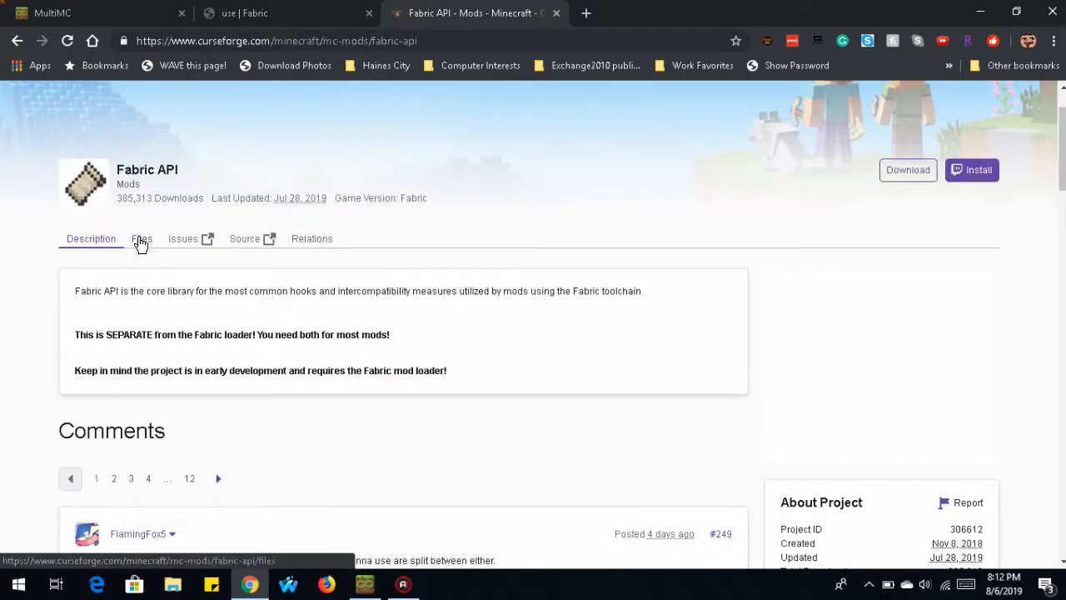
pyautogui.click(142, 239)
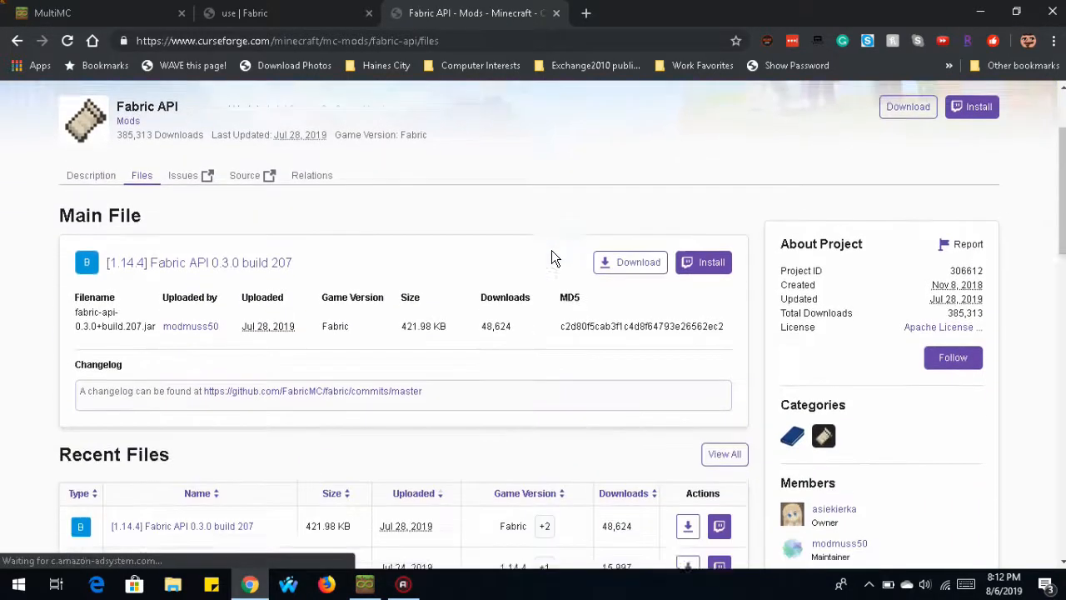
pyautogui.scroll(-3)
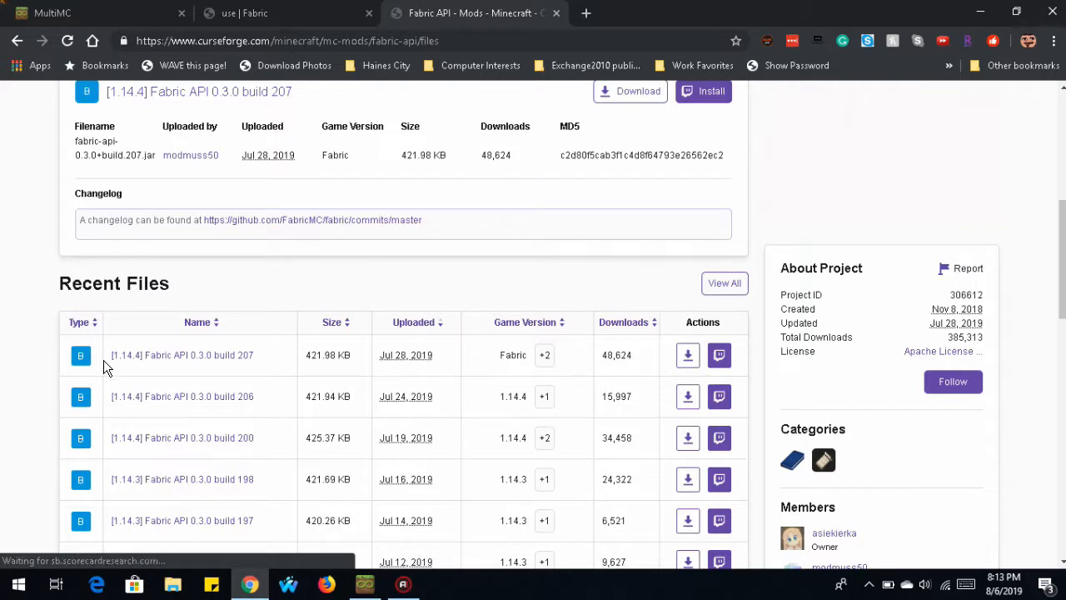
pyautogui.click(688, 355)
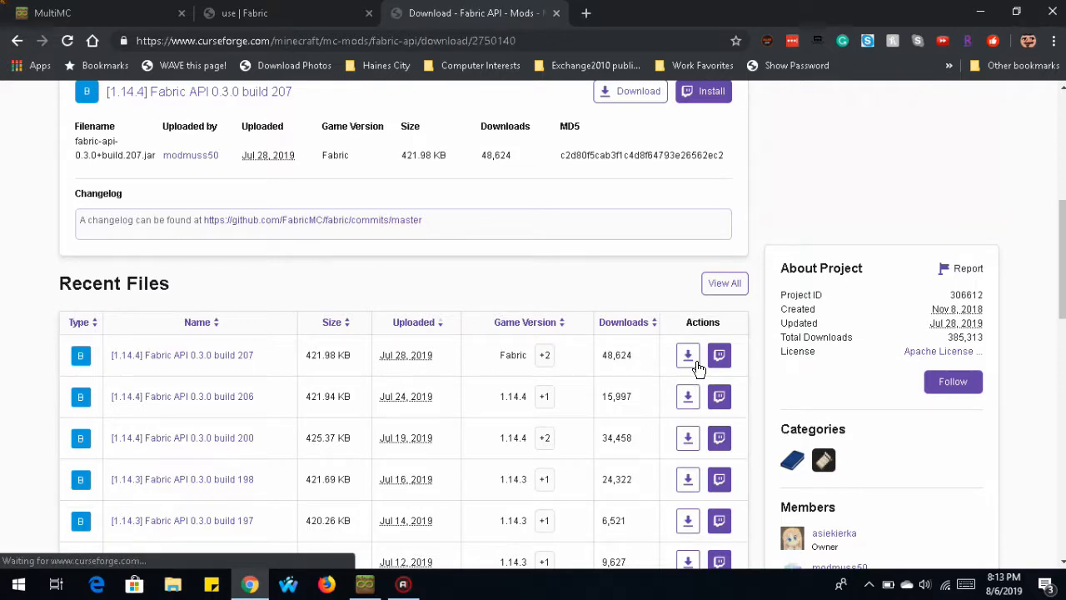
pyautogui.click(688, 355)
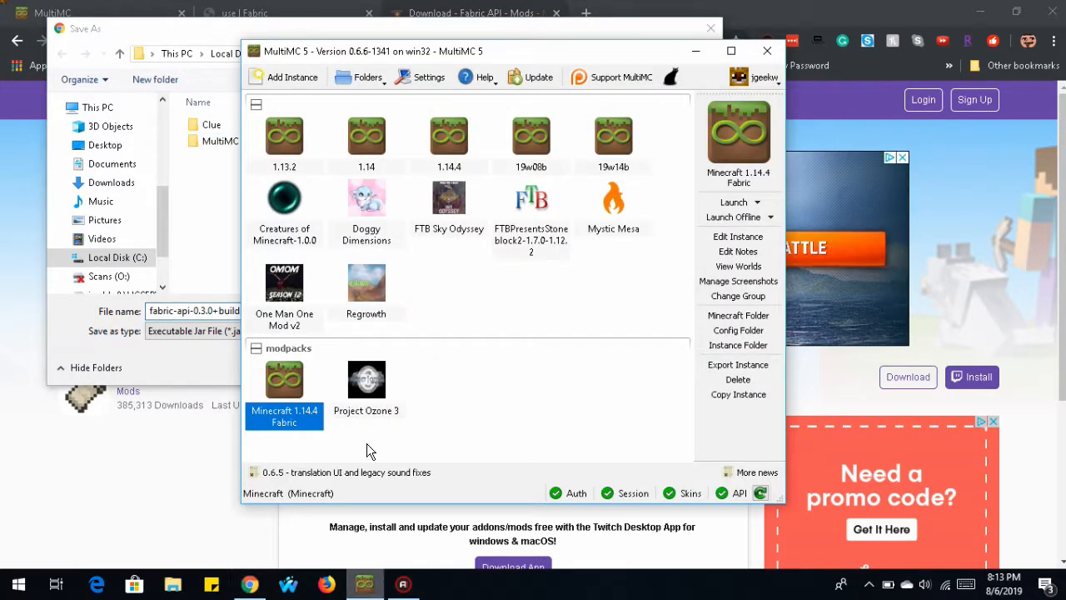
pyautogui.moveTo(258, 375)
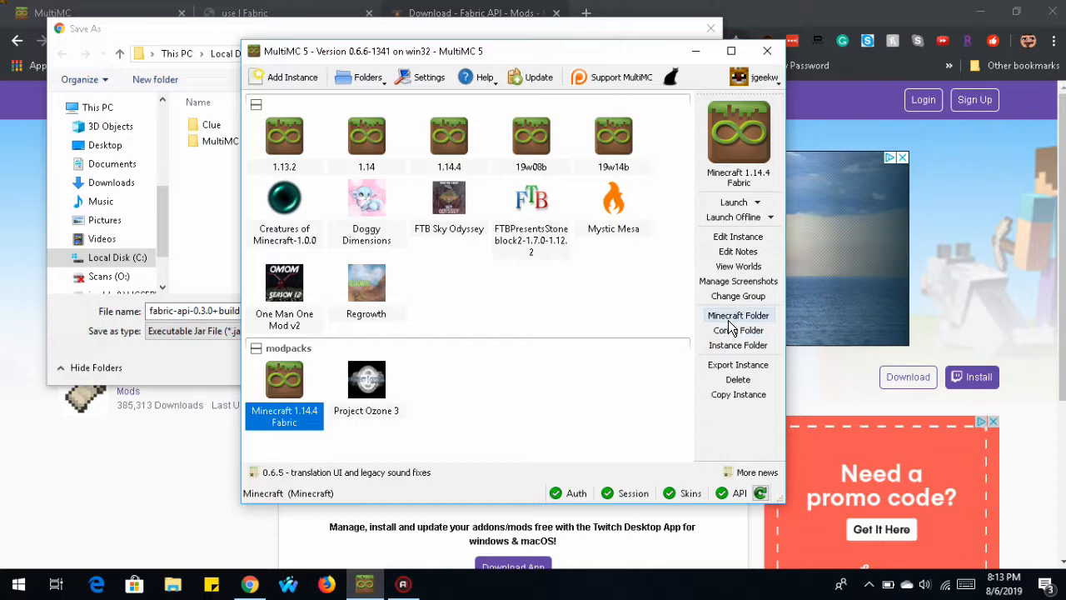
# Step: In the Fabric instance's Edit Instance window, view the empty Loader mods list and its folder
pyautogui.click(739, 236)
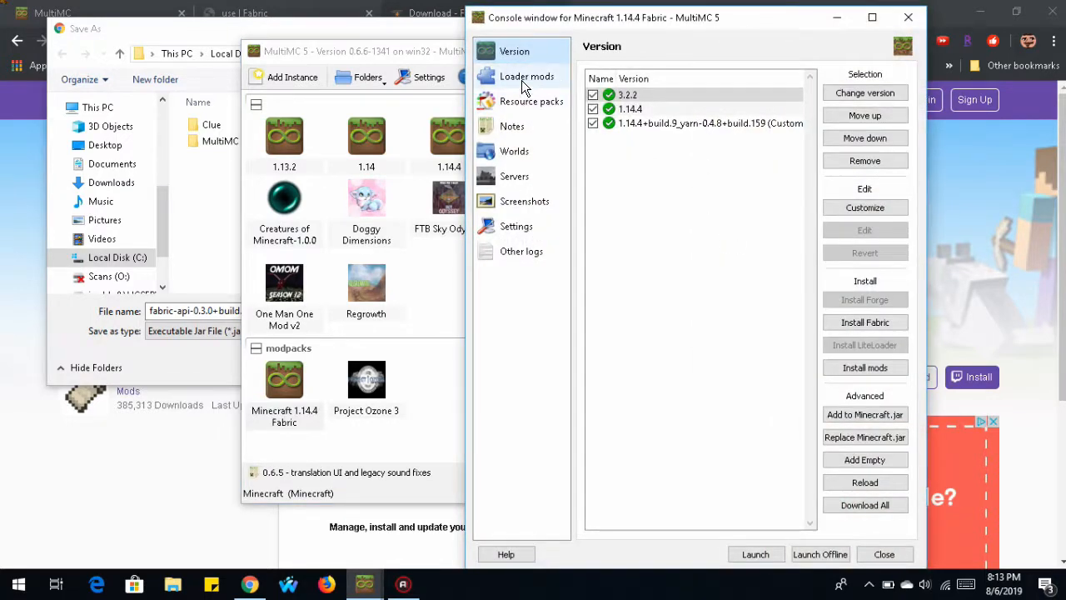
pyautogui.click(527, 76)
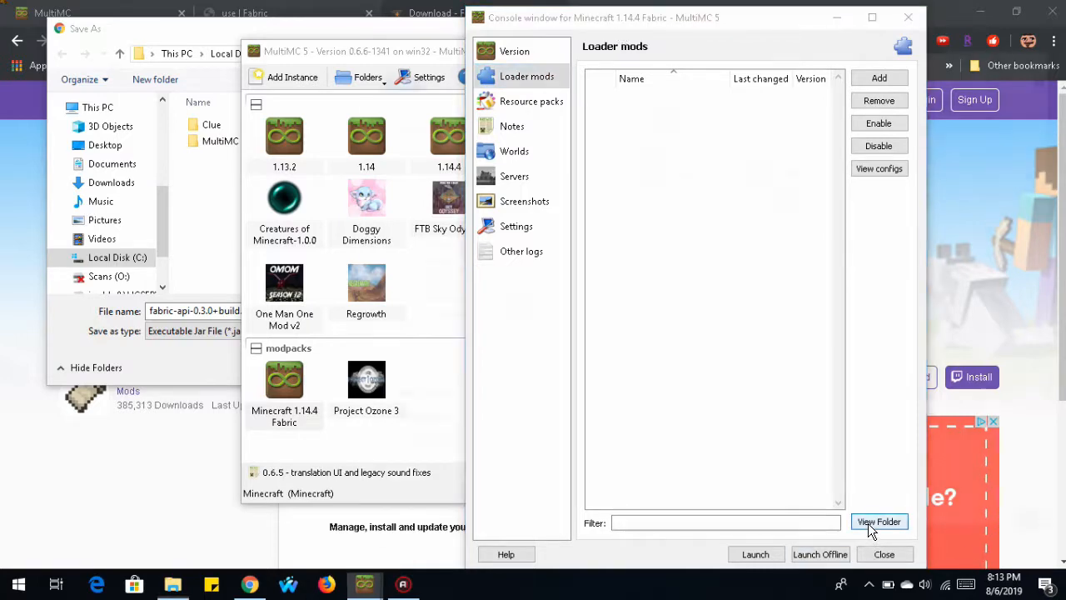
pyautogui.click(879, 521)
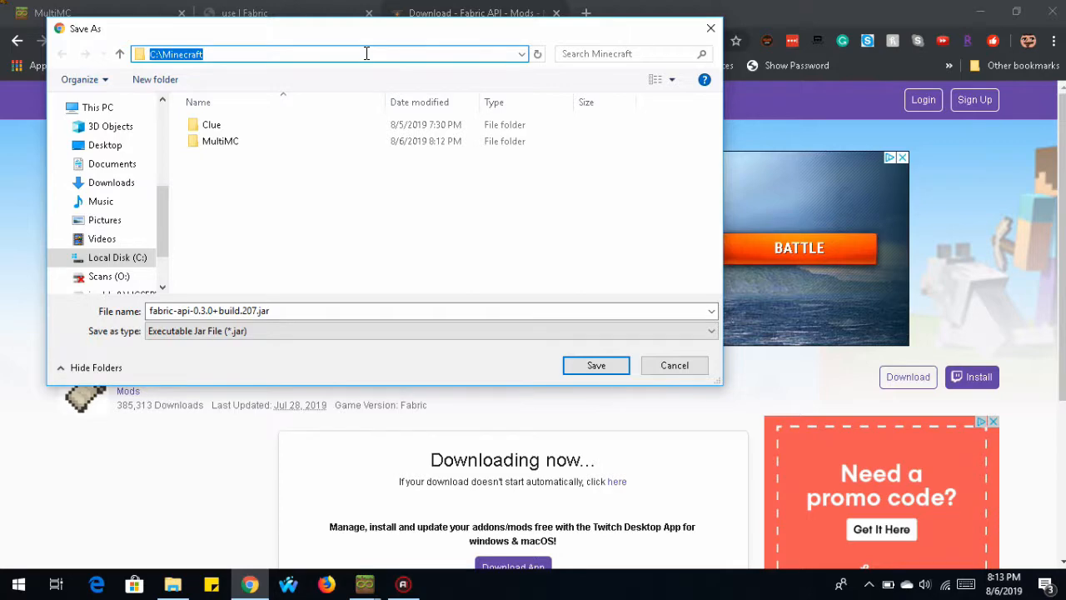
# Step: Save the Fabric API jar into the Minecraft 1.14.4 Fabric instance's .minecraft\mods folder
pyautogui.write('C:\\Minecraft\\MultiMC\\instances\\Minecraft 1.14.4 Fabric\\.minecraft\\mods')
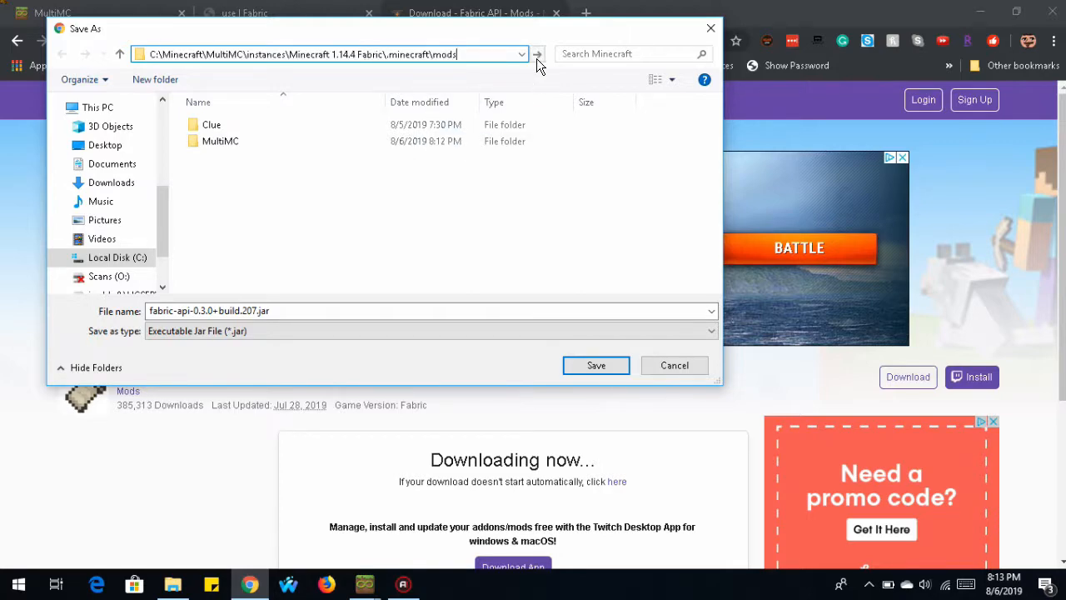
pyautogui.click(596, 365)
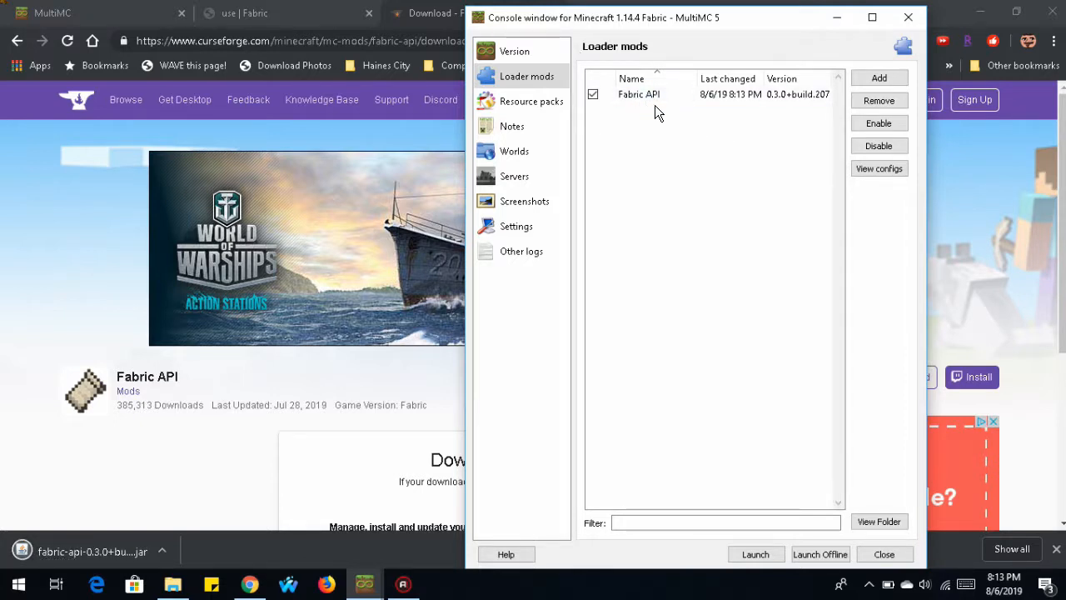
pyautogui.click(639, 94)
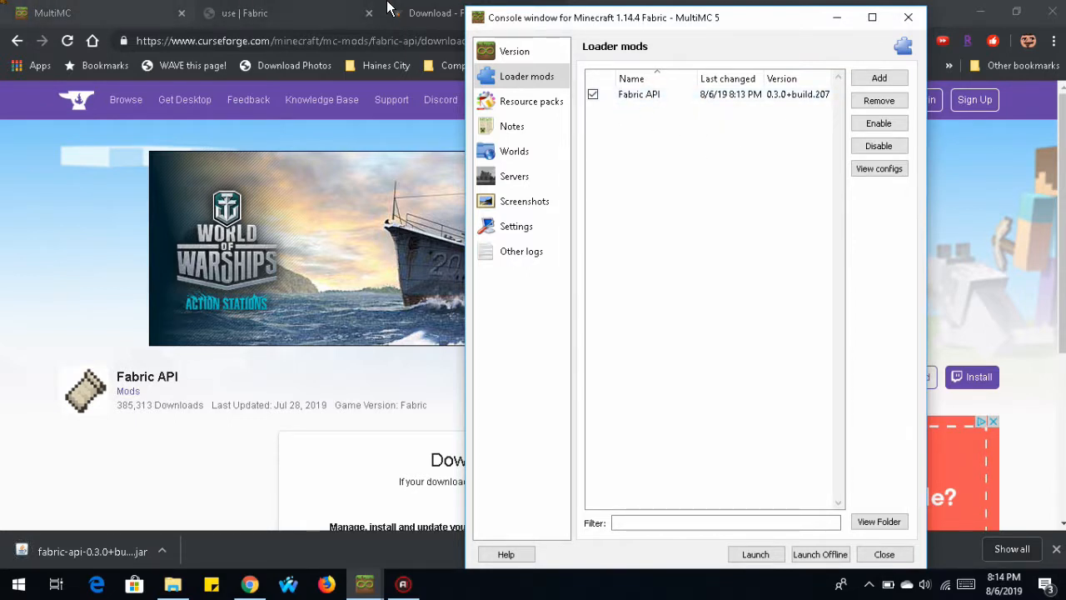
# Step: Return to the Fabric mod search results and open the Mod Menu (Fabric) page
pyautogui.click(242, 13)
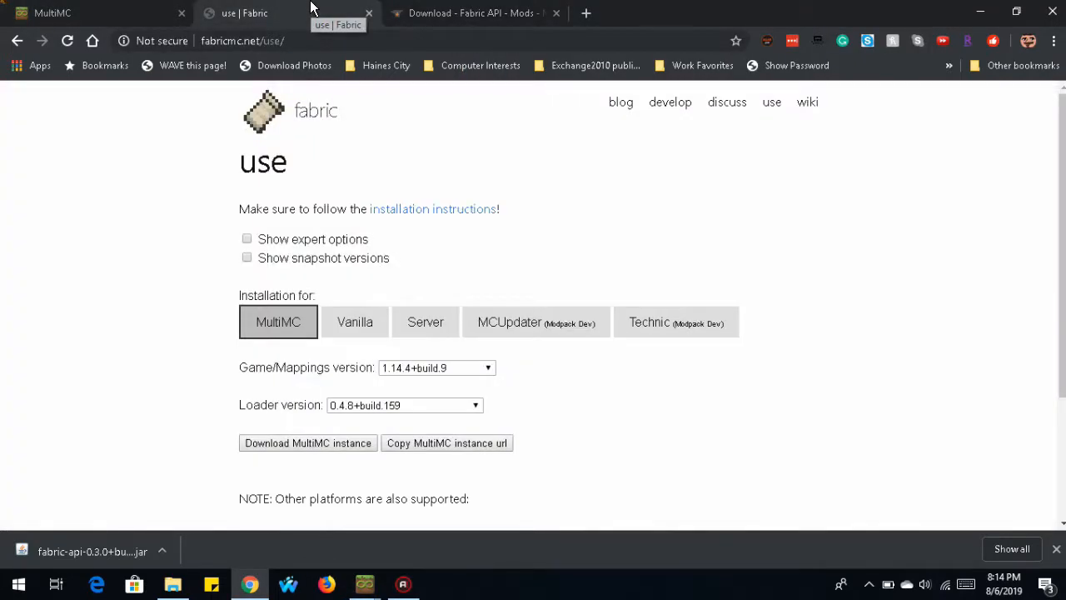
pyautogui.click(471, 13)
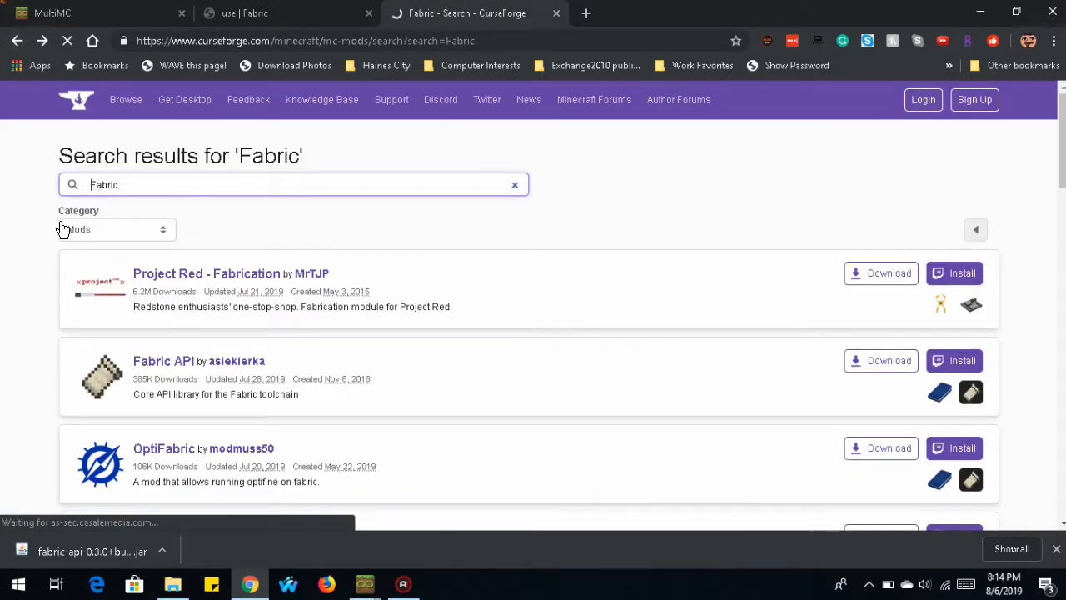
pyautogui.scroll(-3)
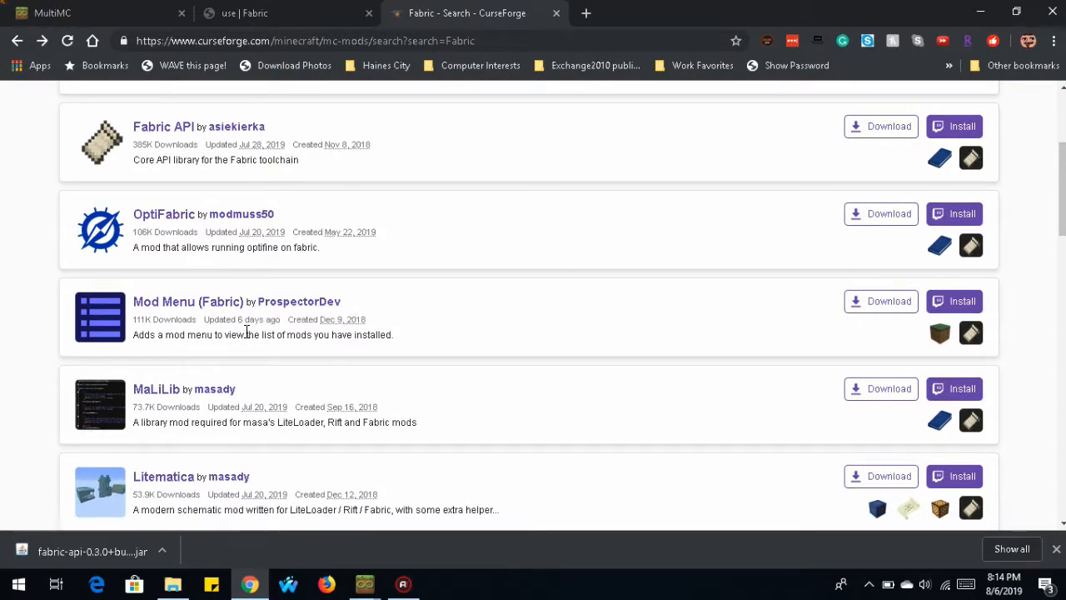
pyautogui.moveTo(183, 301)
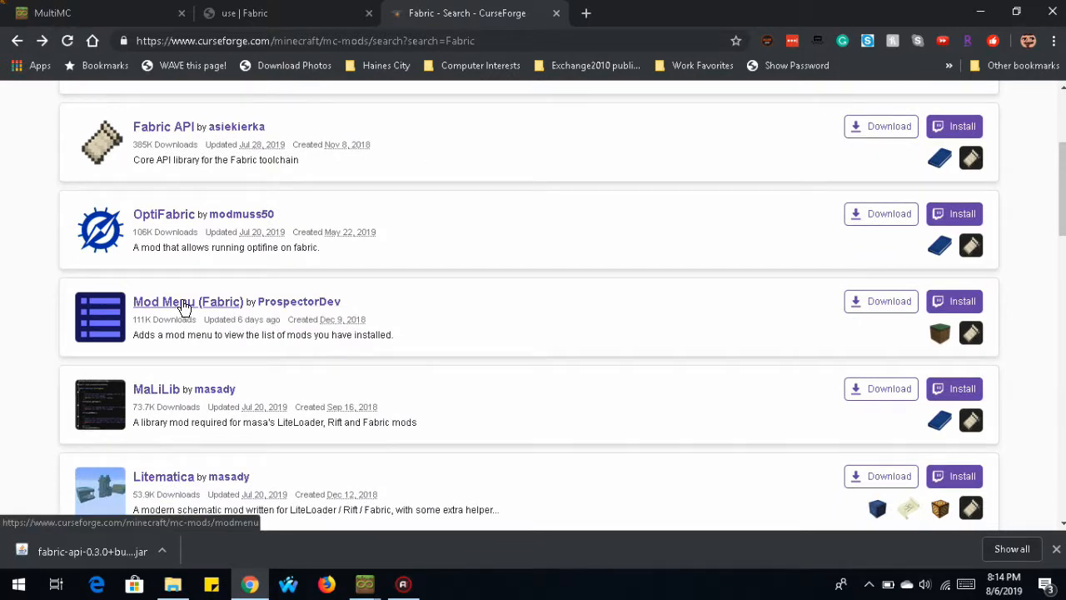
pyautogui.moveTo(69, 308)
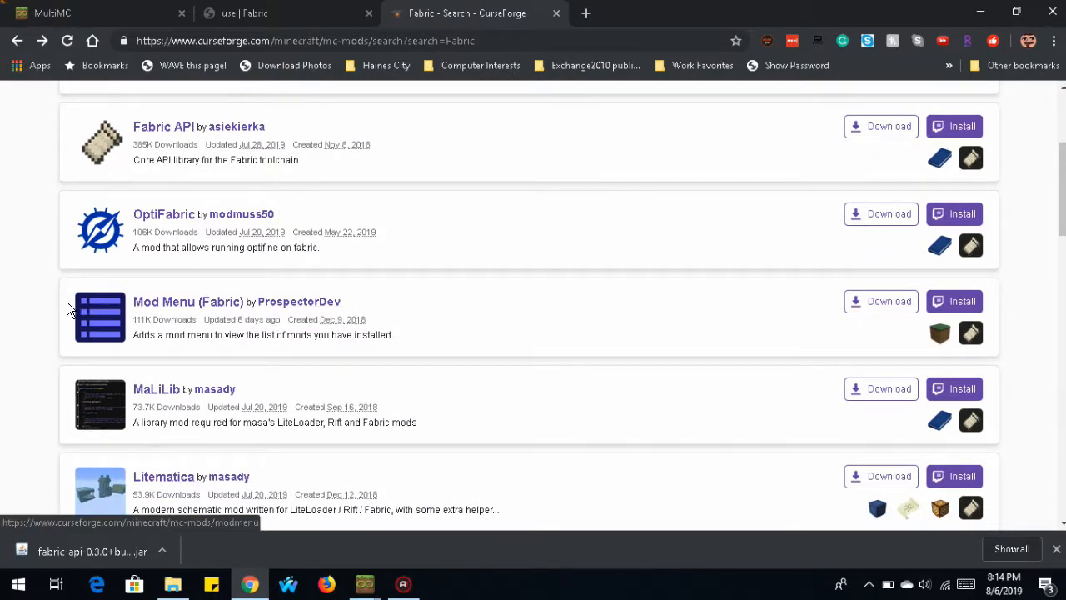
pyautogui.scroll(-3)
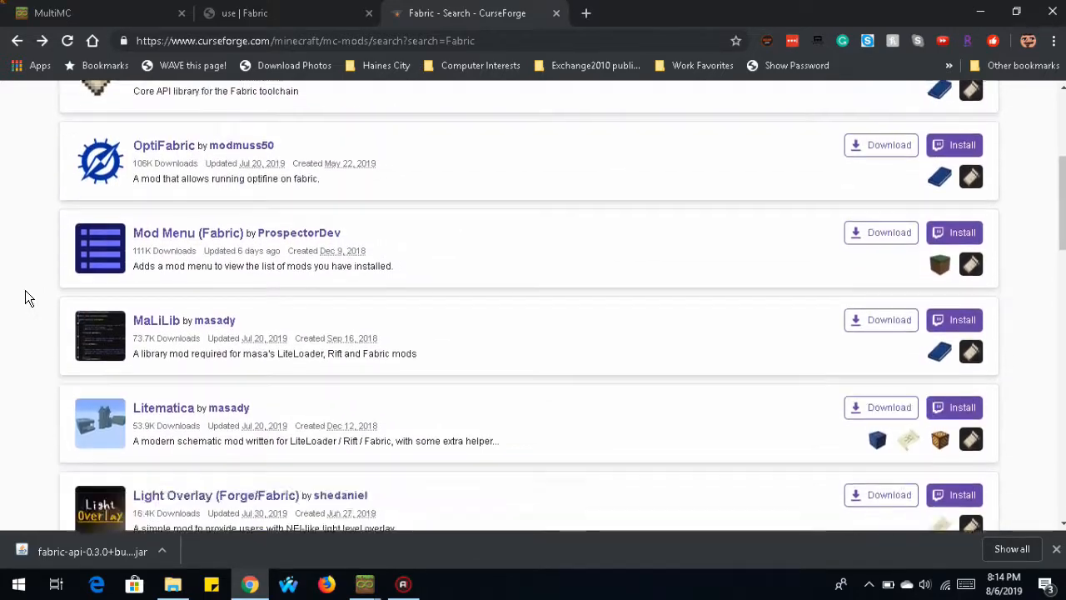
pyautogui.scroll(-3)
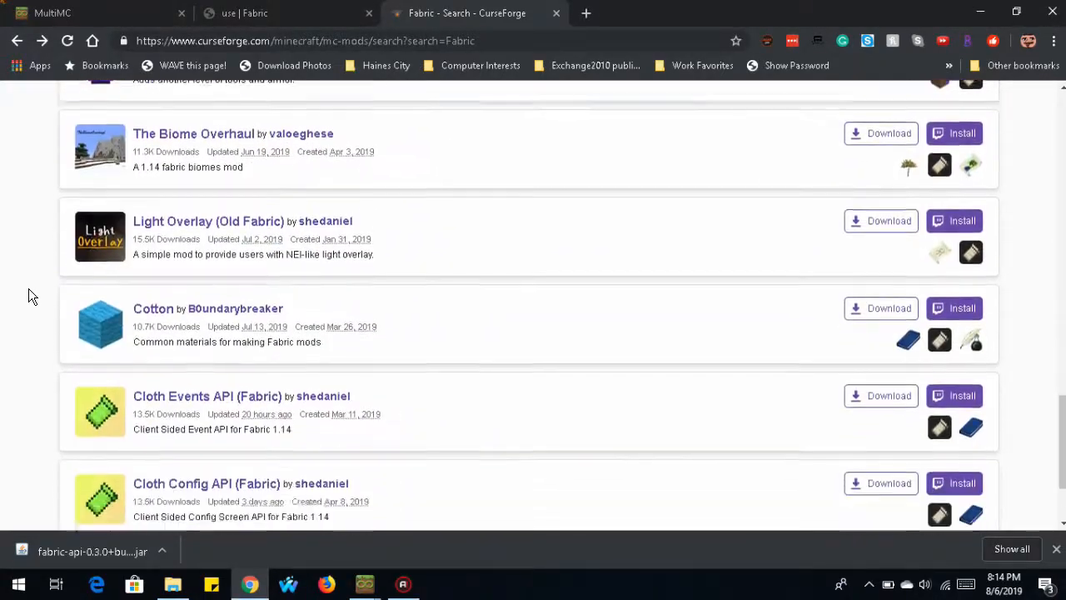
pyautogui.scroll(-3)
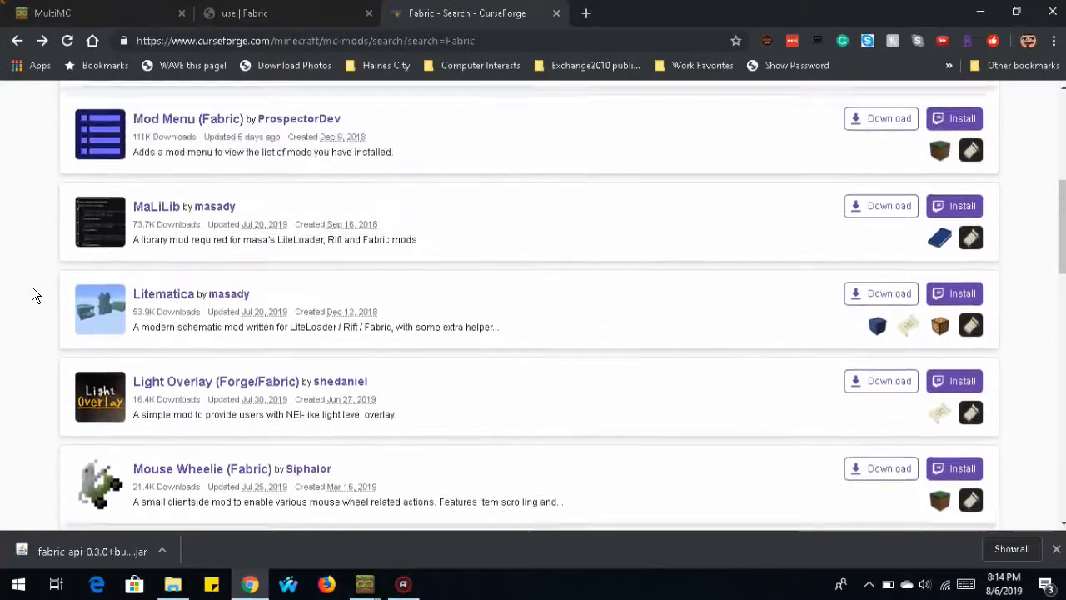
pyautogui.click(188, 118)
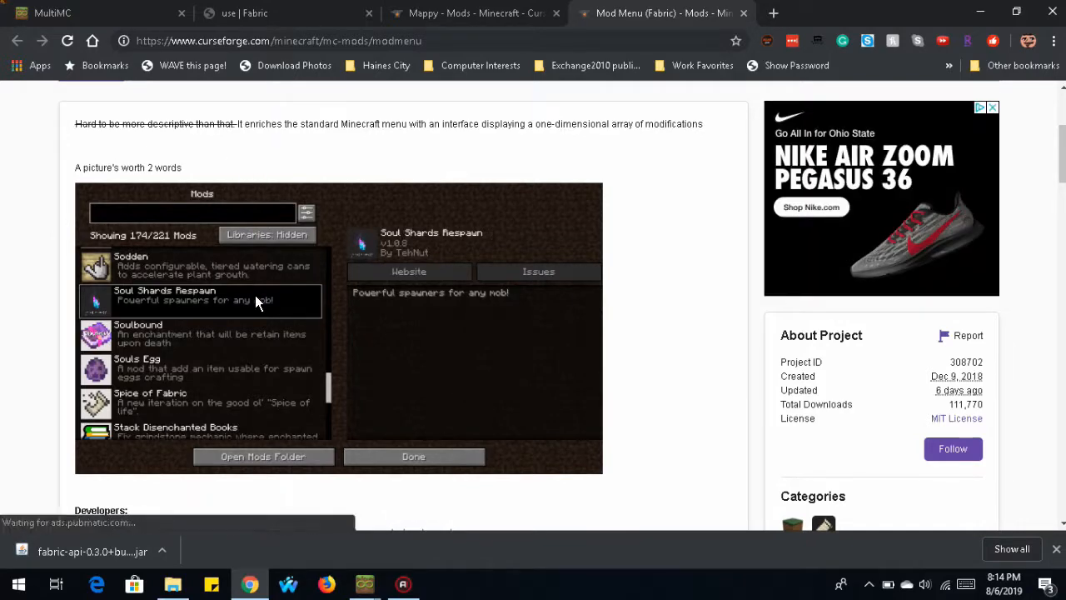
pyautogui.moveTo(233, 356)
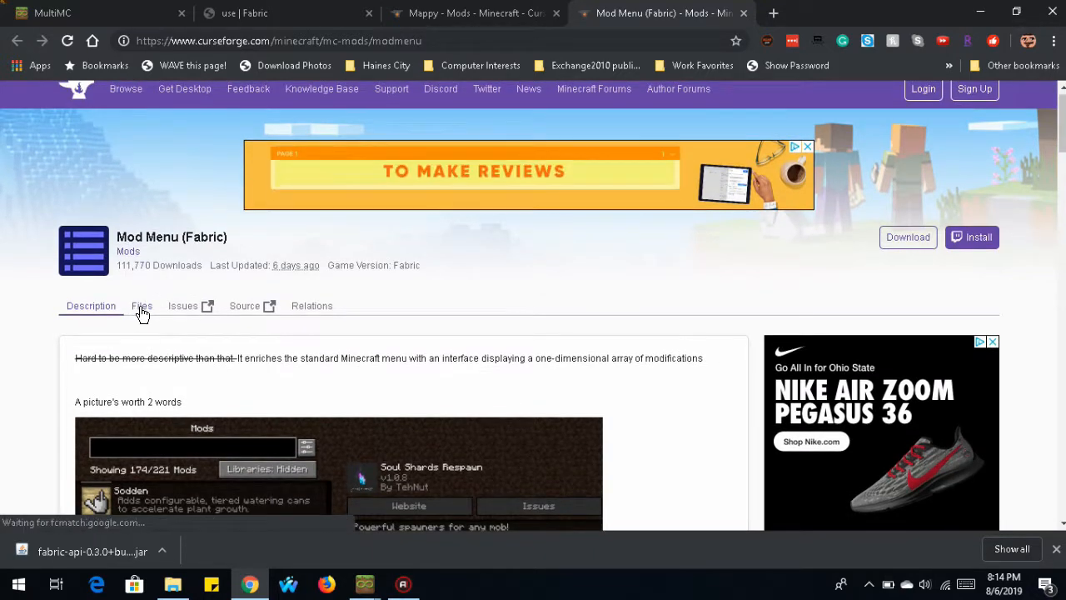
# Step: Download ModMenu v1.7.6+build.115 for 1.14.4 from the Files list
pyautogui.click(142, 306)
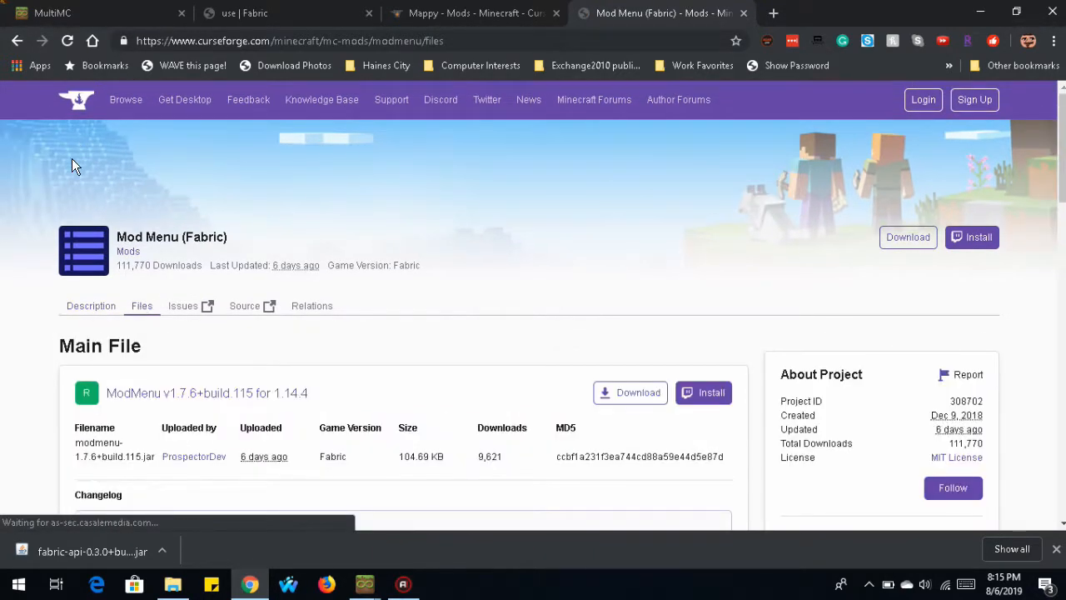
pyautogui.scroll(-3)
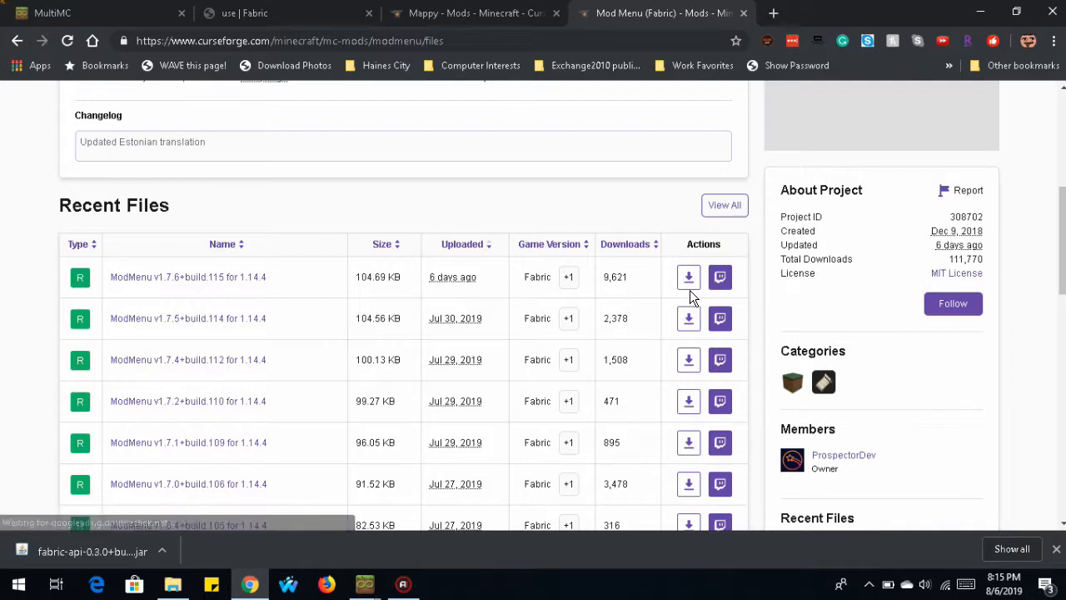
pyautogui.click(688, 277)
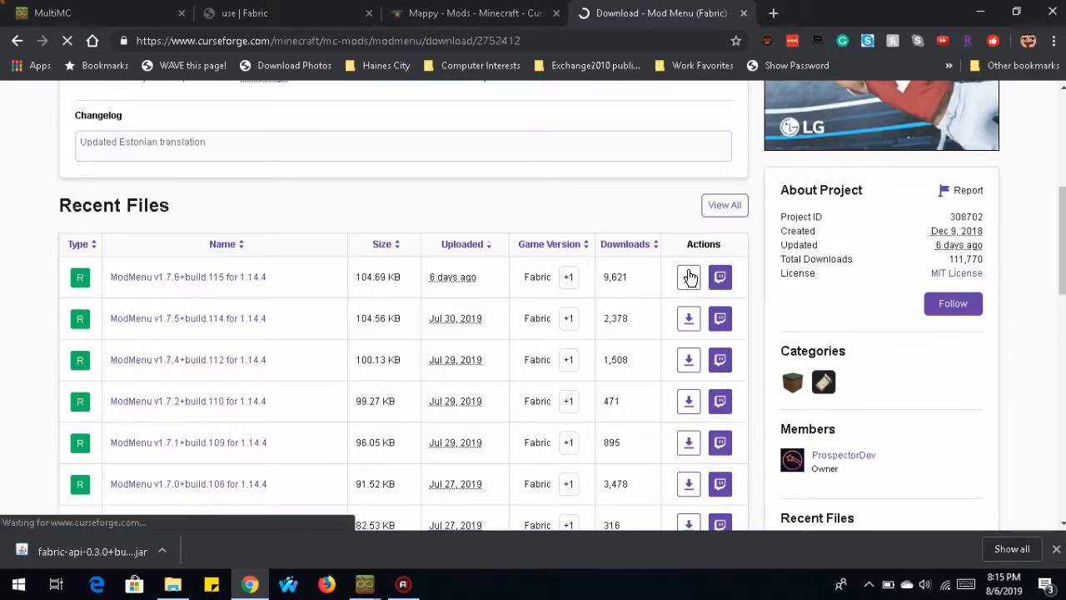
pyautogui.click(688, 276)
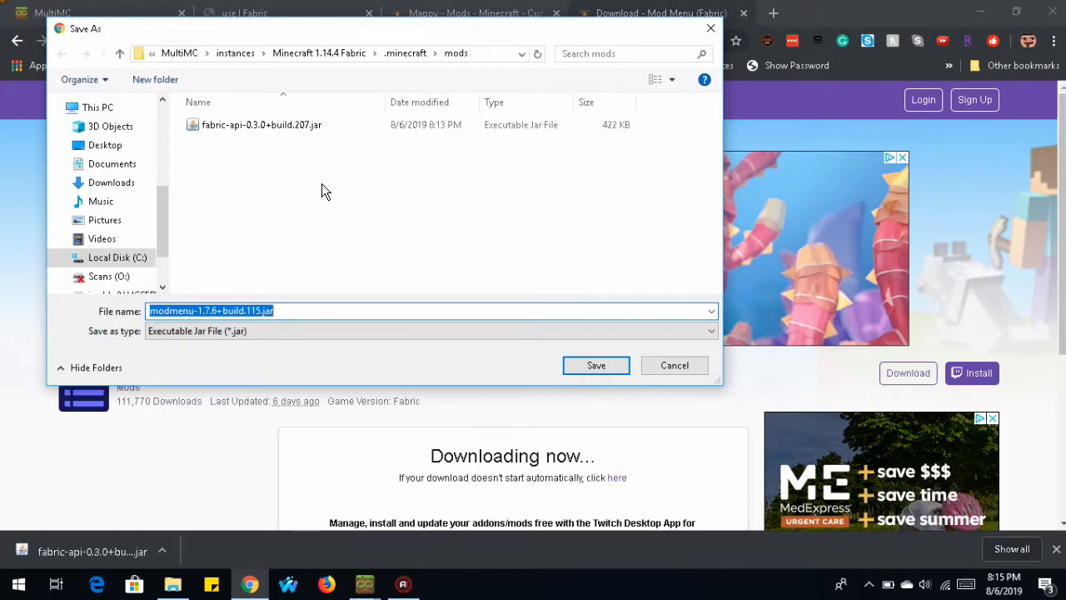
pyautogui.moveTo(371, 84)
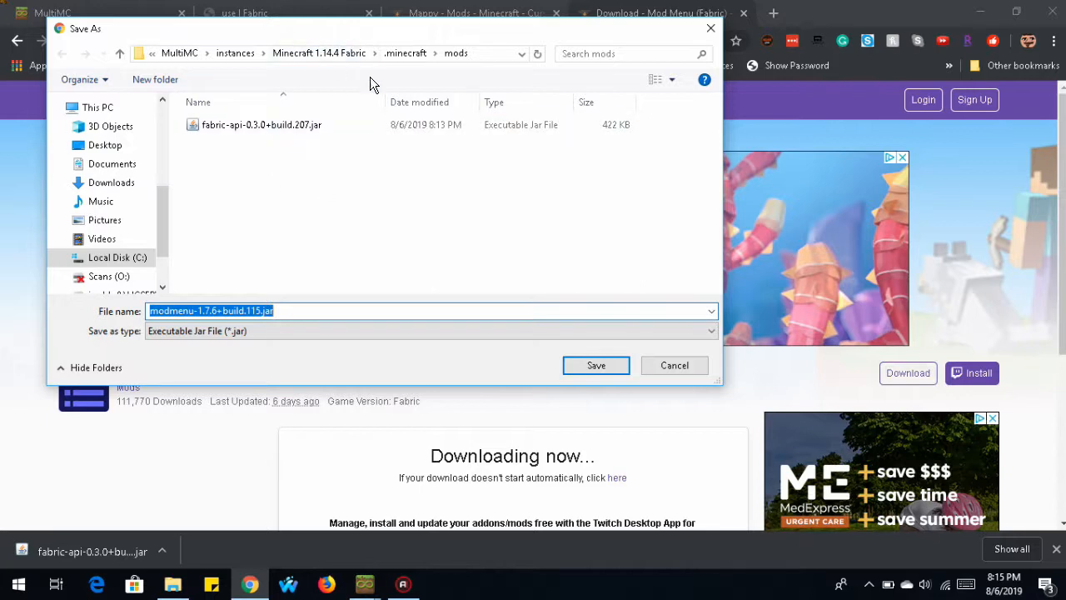
pyautogui.moveTo(374, 45)
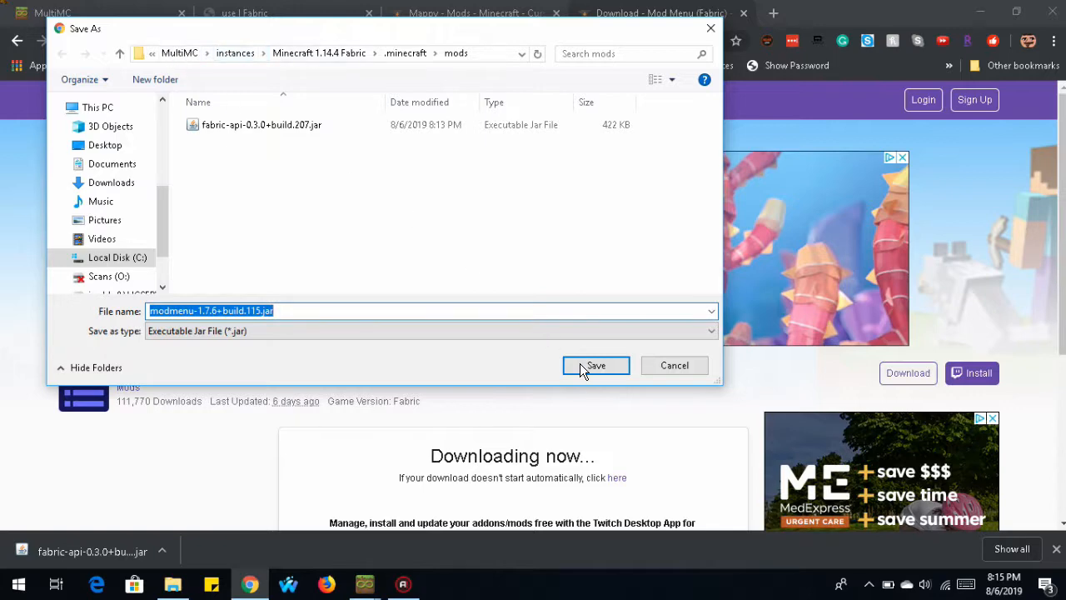
# Step: Save the Mod Menu 1.7.6+build.115 jar into the instance's mods folder
pyautogui.click(596, 365)
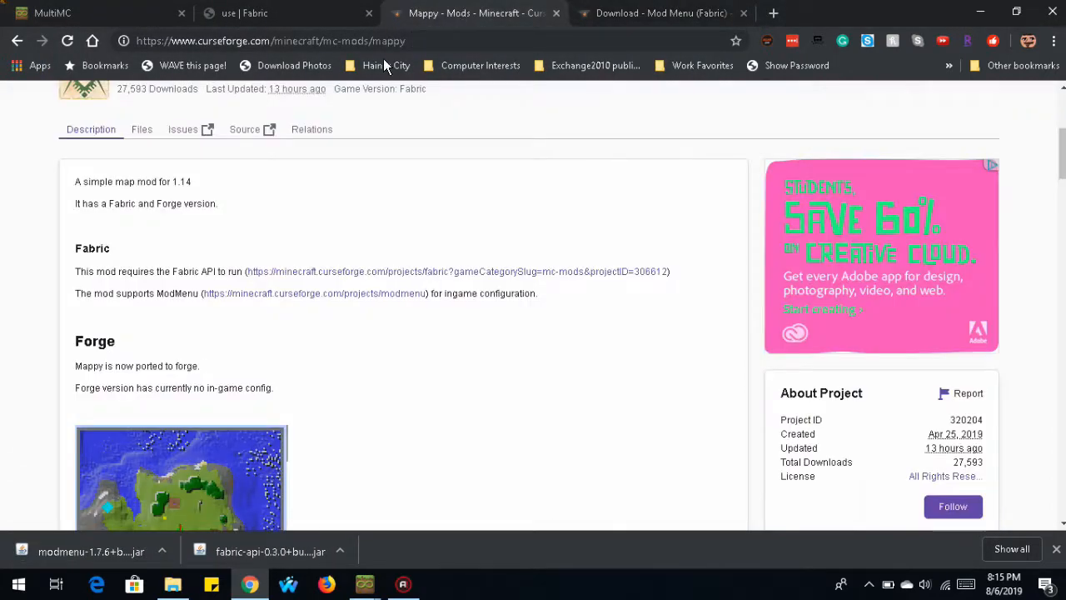
# Step: Open Mappy's Files list and start downloading mappy-fabric--1.0.1.jar
pyautogui.scroll(3)
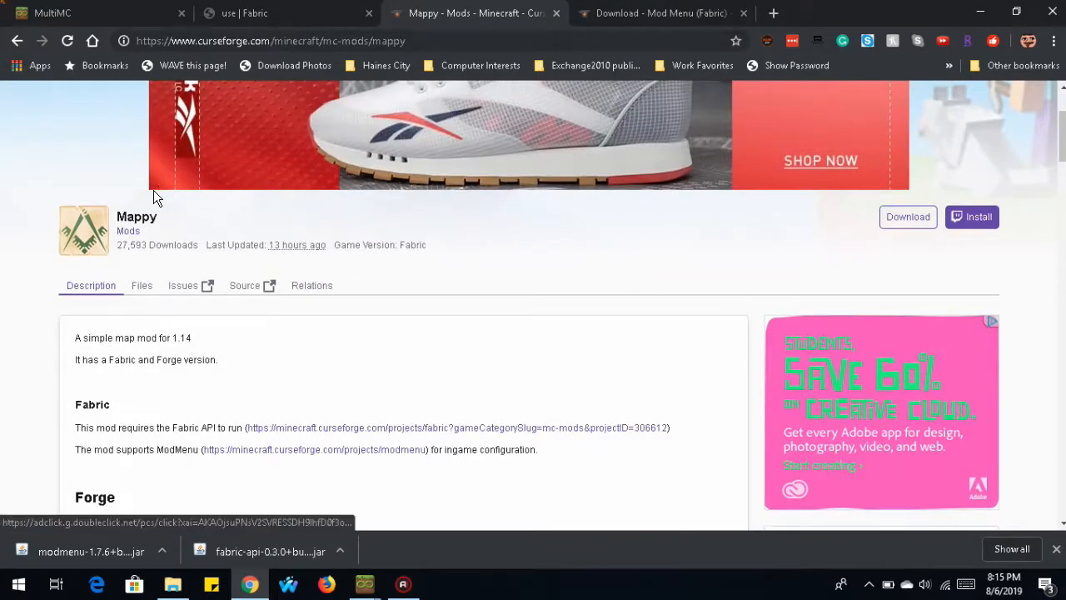
pyautogui.scroll(-3)
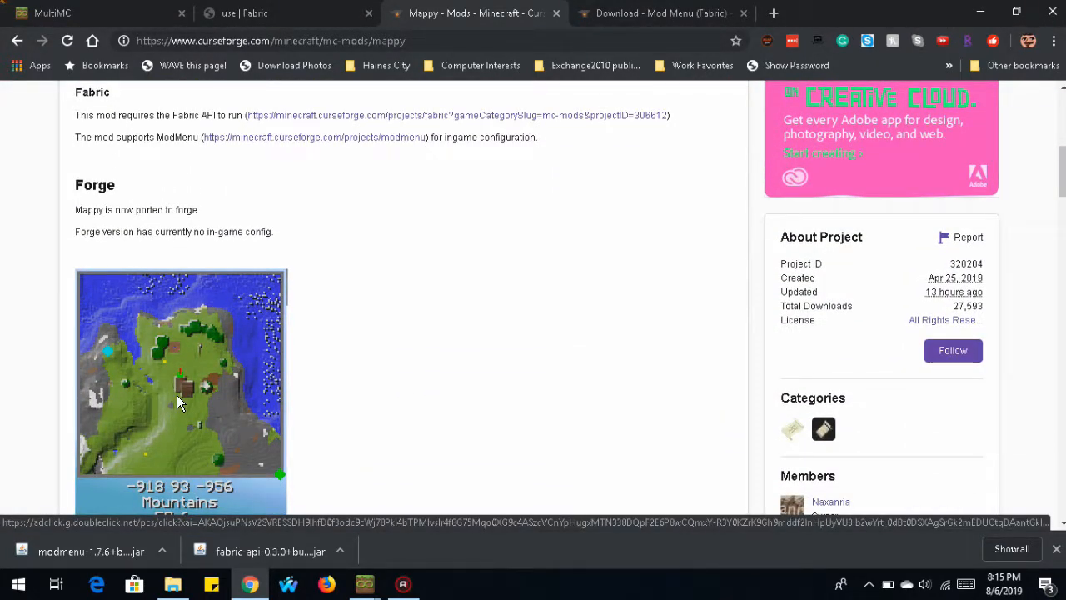
pyautogui.scroll(-3)
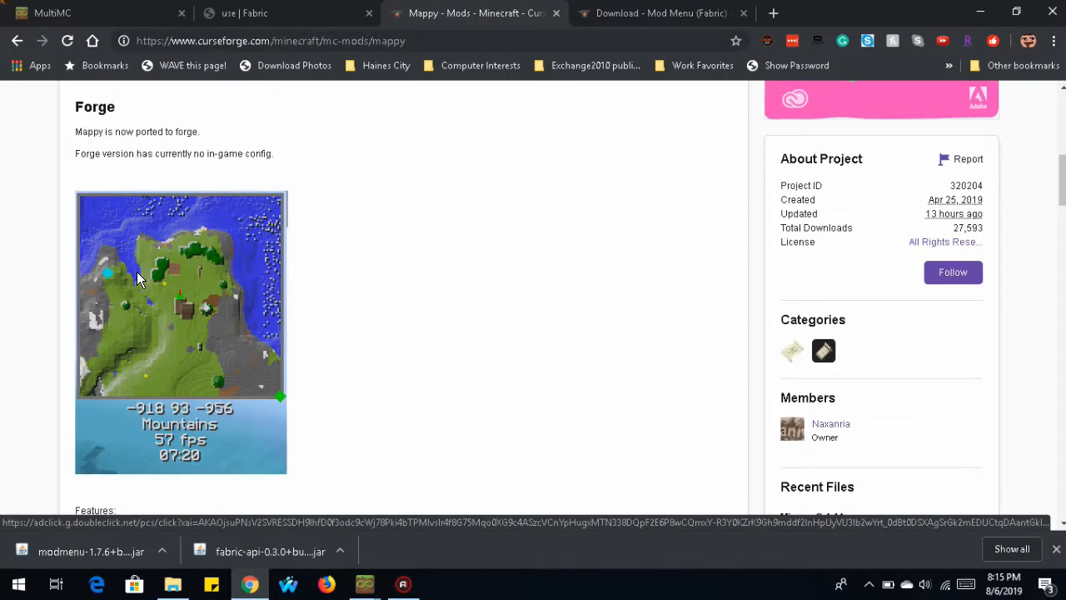
pyautogui.moveTo(230, 353)
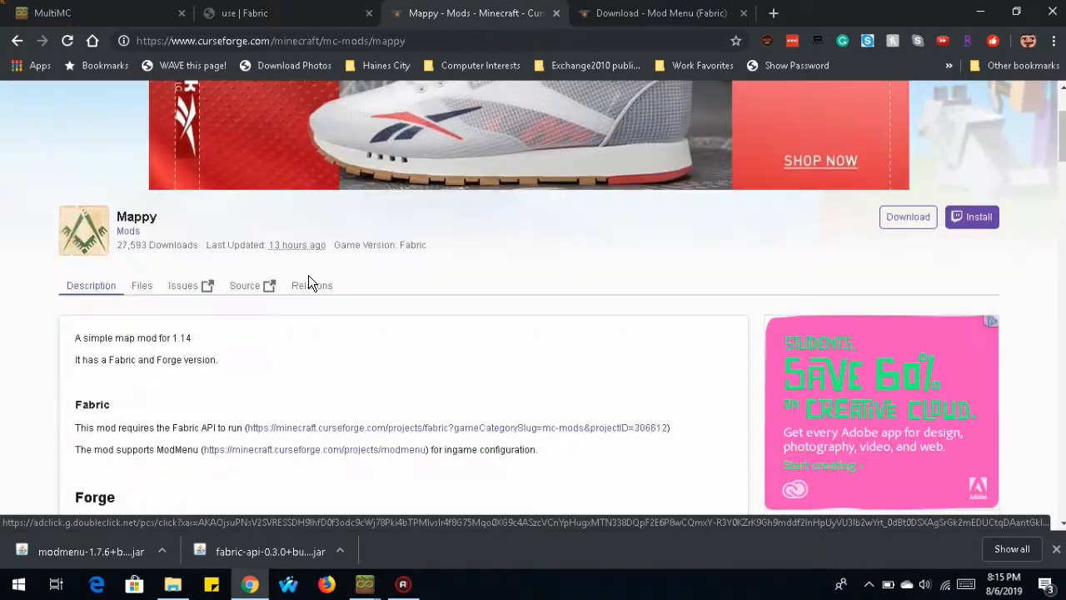
pyautogui.click(142, 285)
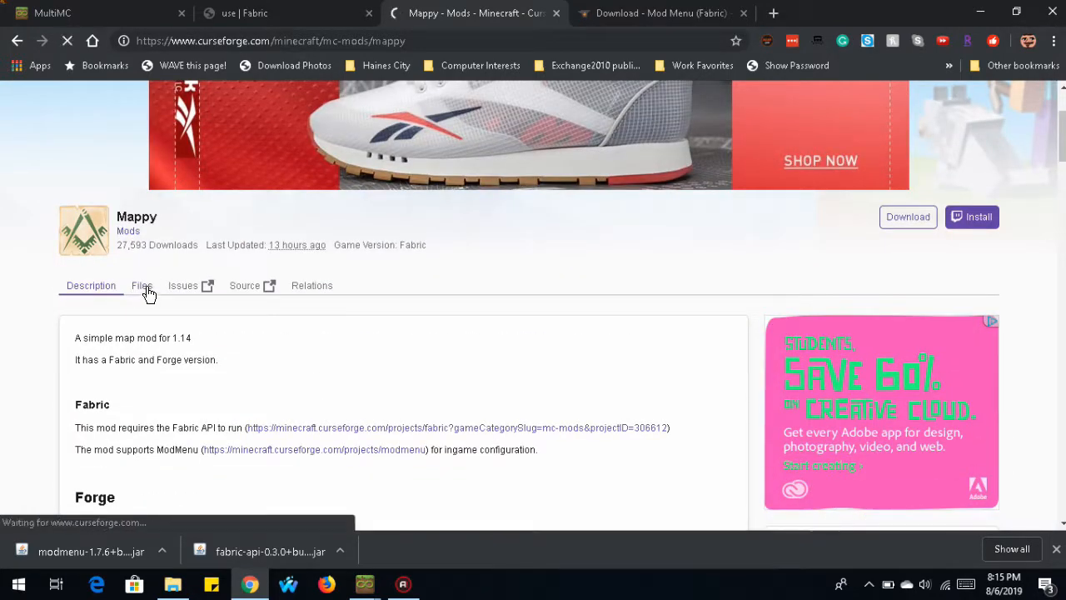
pyautogui.click(140, 285)
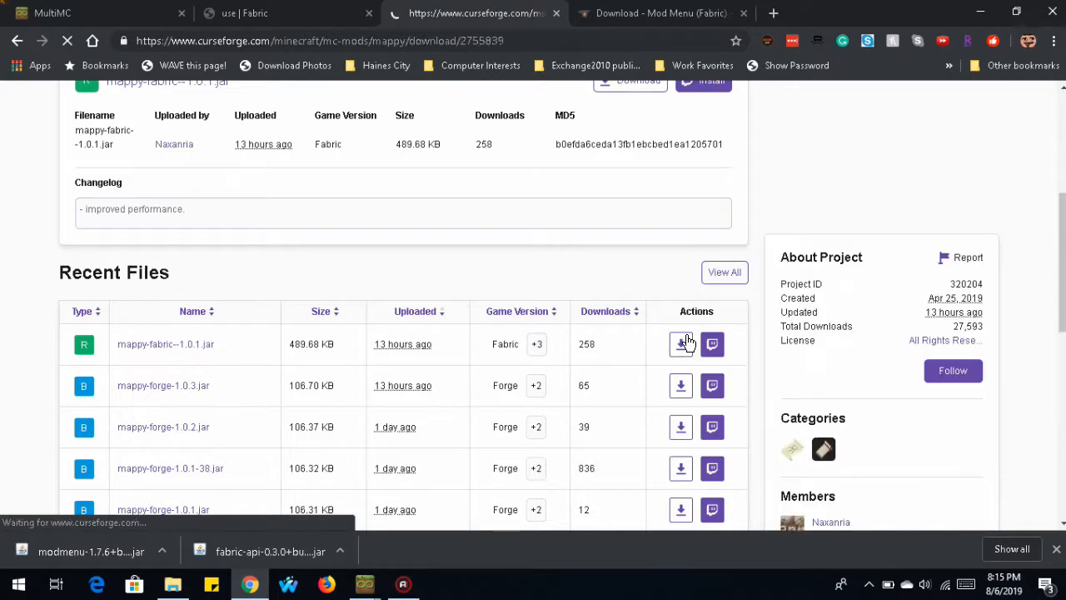
pyautogui.click(680, 344)
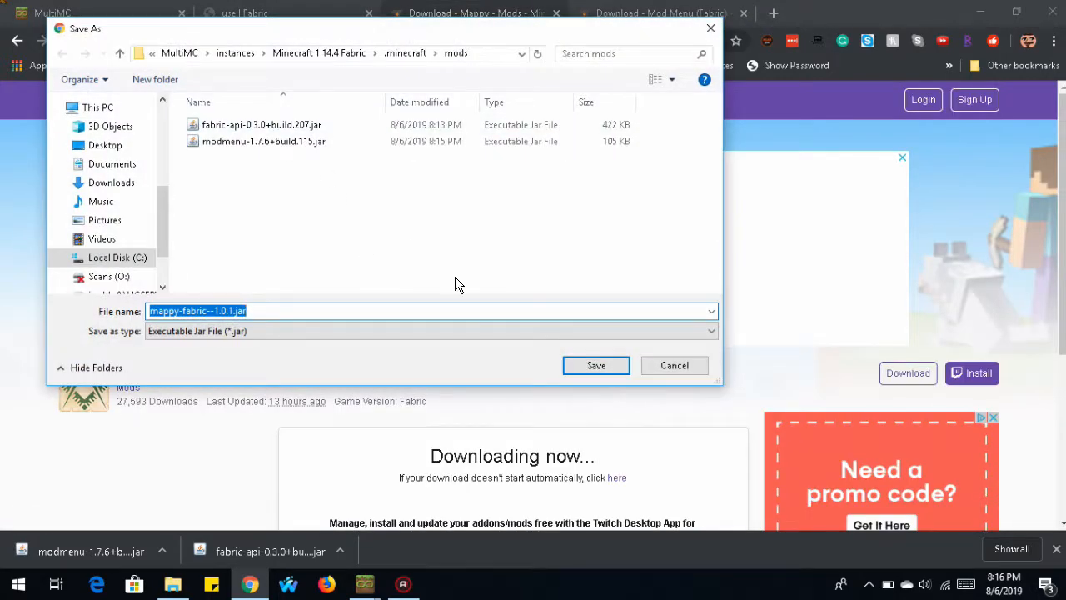
# Step: Save Mappy, then check Fabric API, Mappy and Mod Menu in MultiMC's loader mods
pyautogui.click(596, 365)
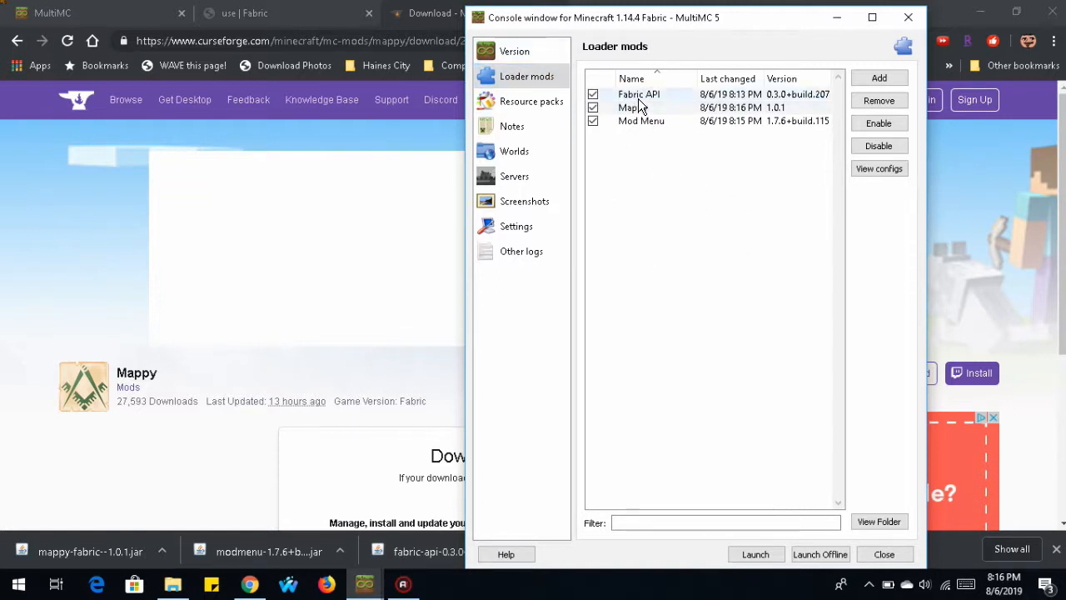
pyautogui.click(639, 94)
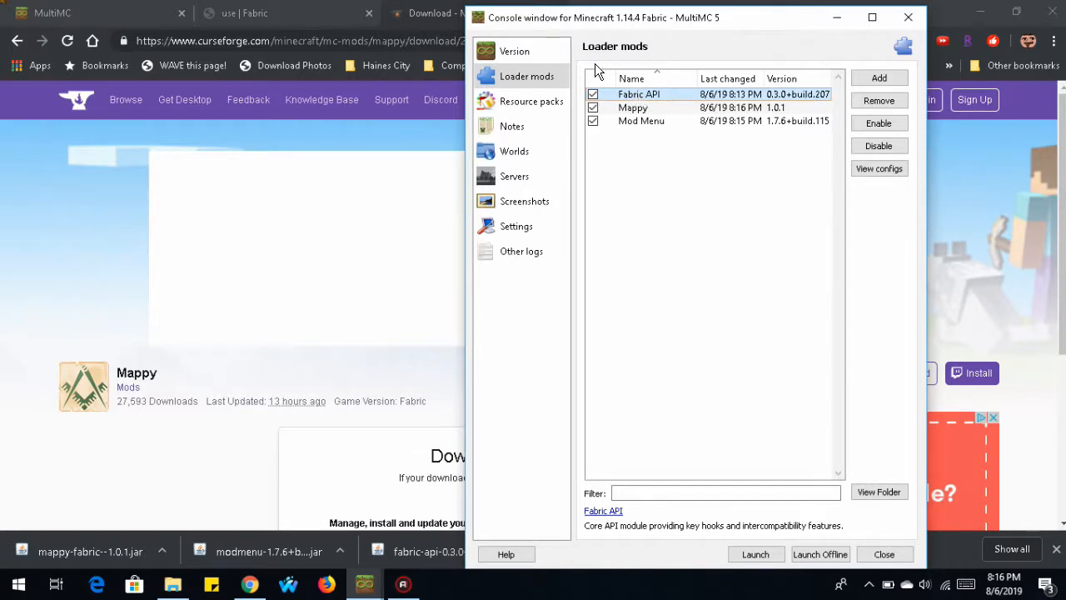
pyautogui.click(633, 107)
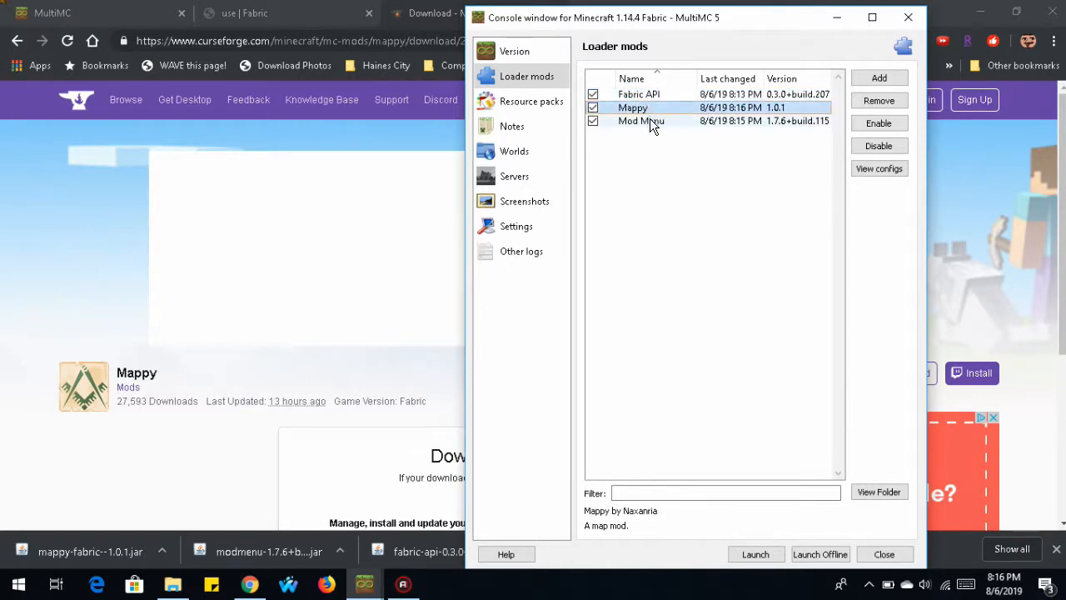
pyautogui.click(641, 121)
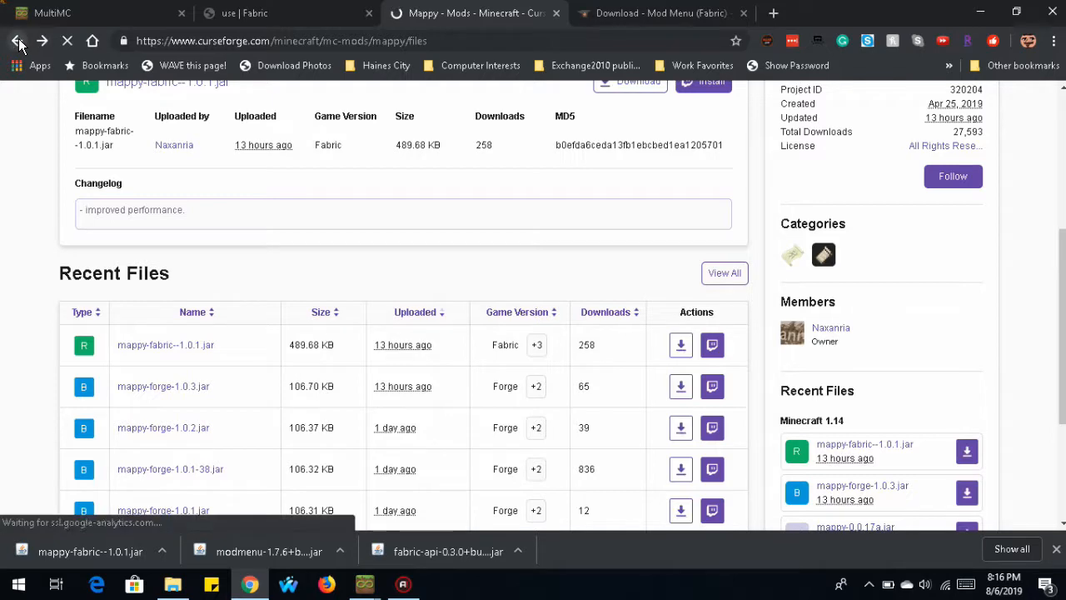
# Step: Search CurseForge for 'Fab' and open the Mouse Wheelie (Fabric) mod page
pyautogui.click(14, 41)
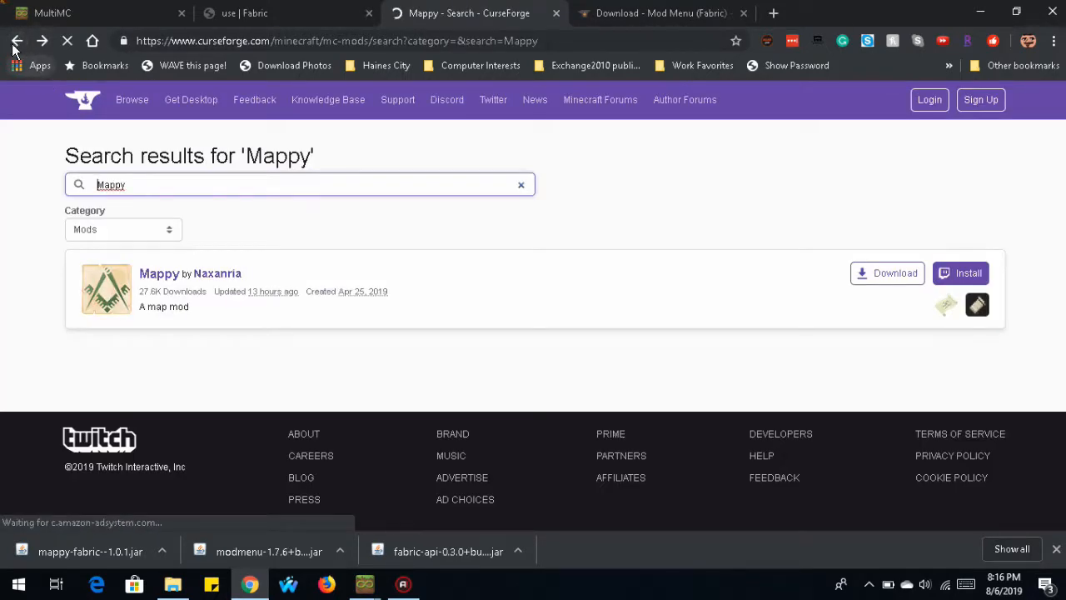
pyautogui.write('Fab')
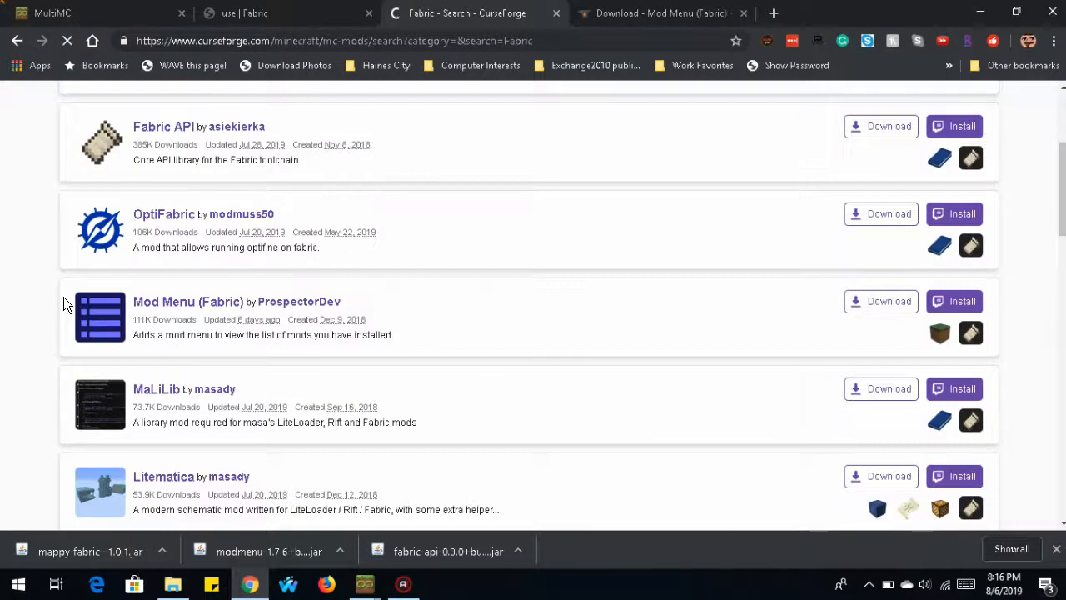
pyautogui.scroll(-3)
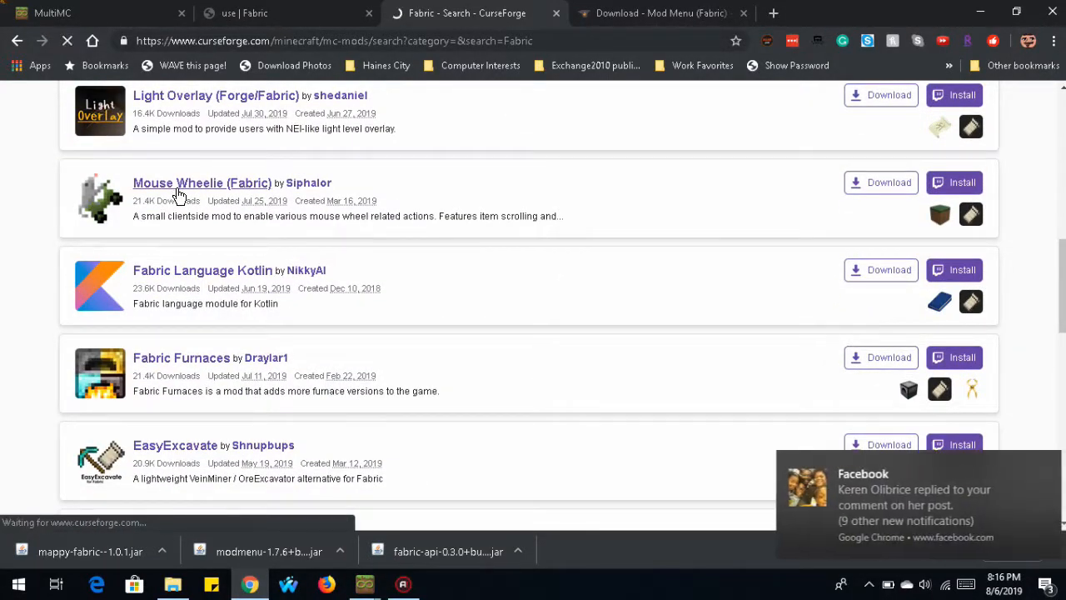
pyautogui.click(203, 182)
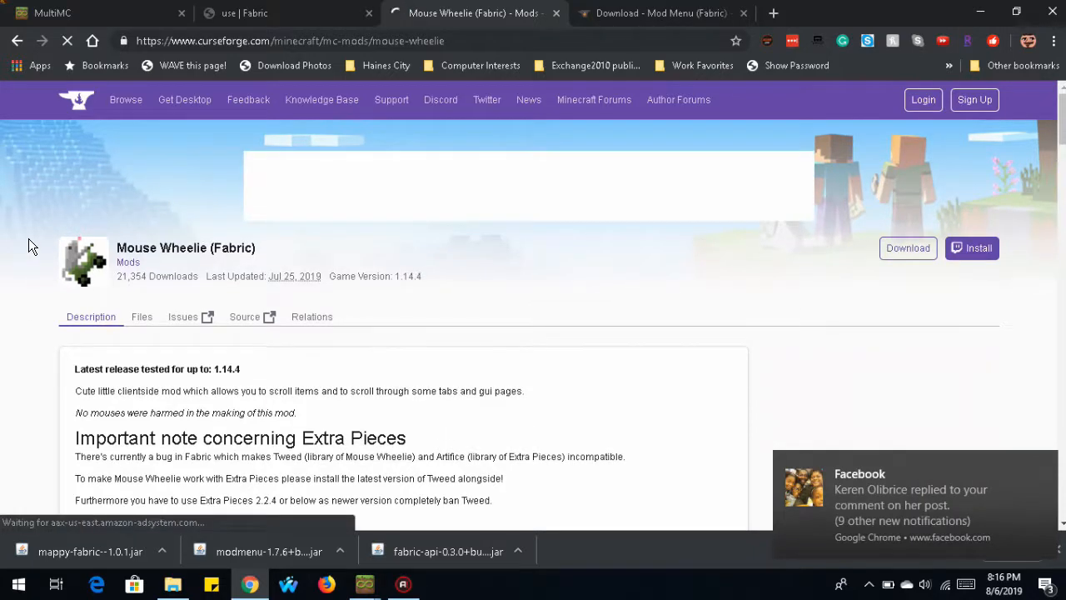
pyautogui.scroll(-3)
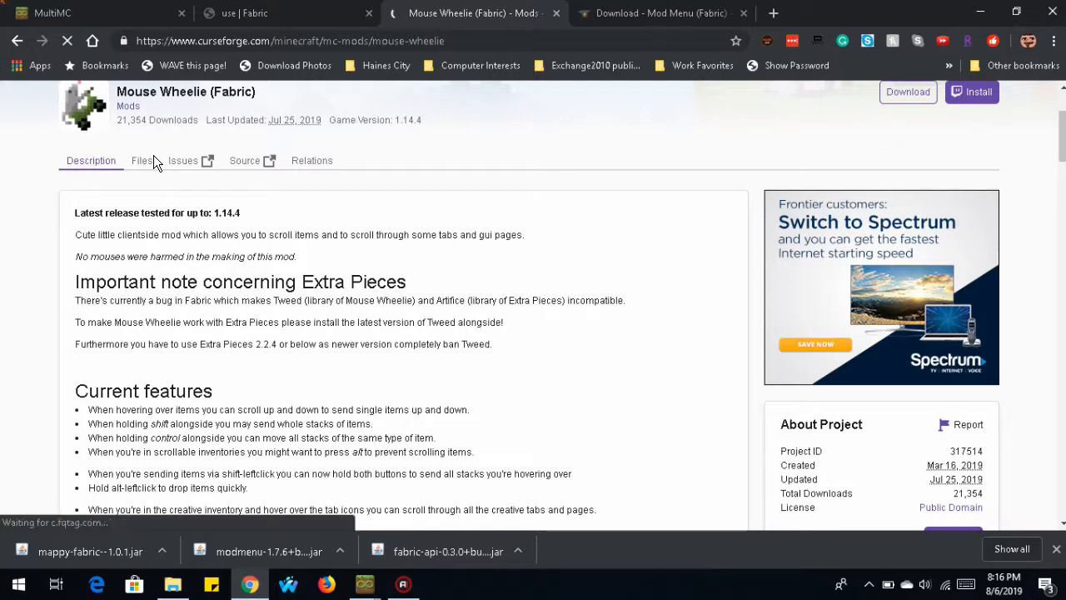
pyautogui.scroll(-3)
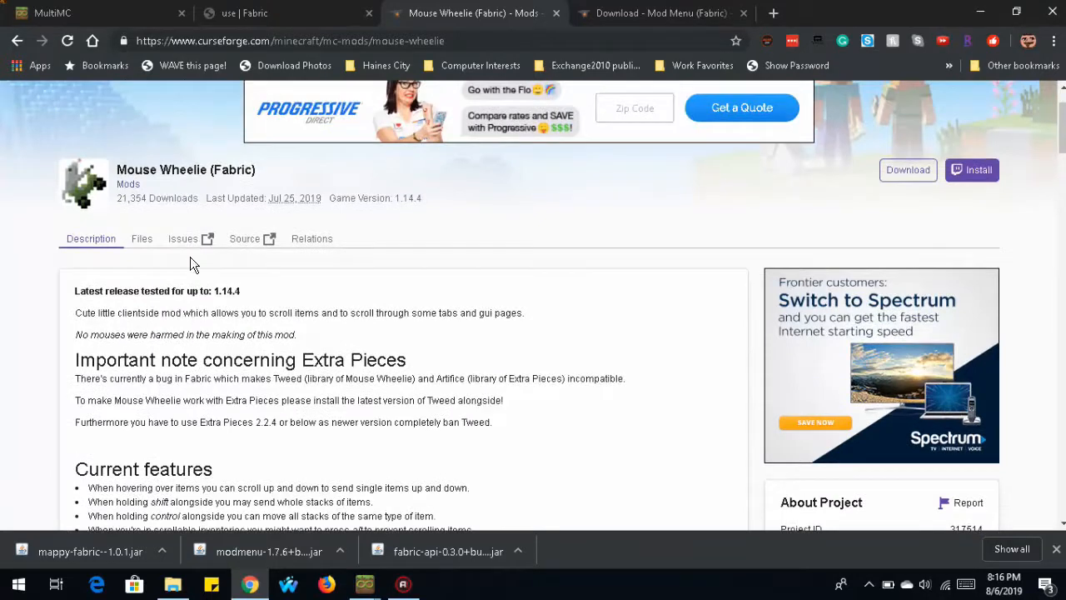
# Step: Download the Mouse Wheelie 1.2.11+1.14.4 file from the Files list
pyautogui.click(142, 238)
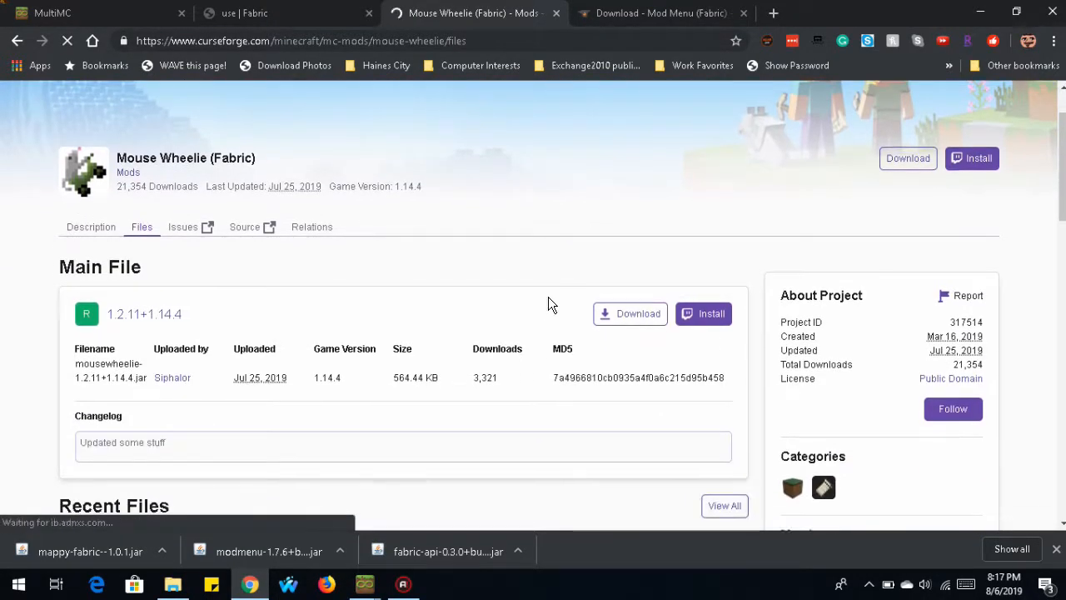
pyautogui.scroll(-3)
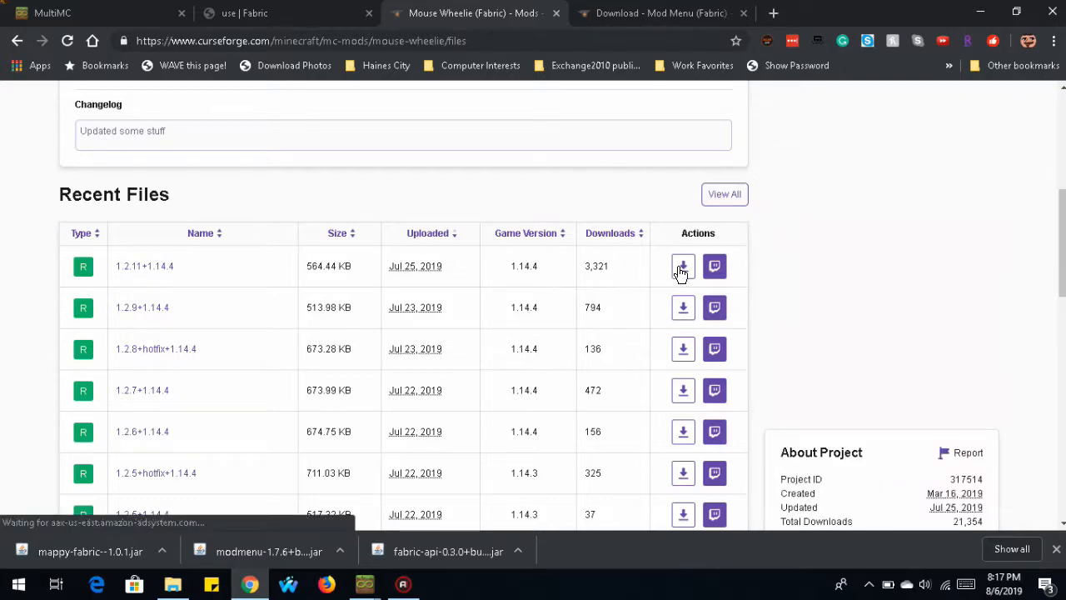
pyautogui.click(682, 266)
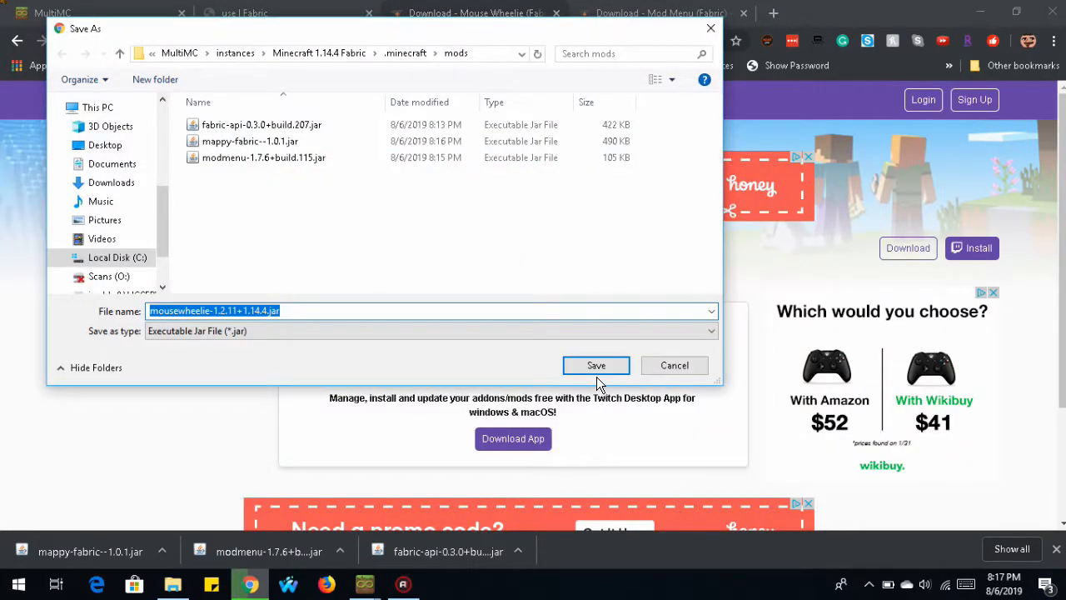
# Step: Save the Mouse Wheelie jar, review the loader mods list, then show MultiMC's main window
pyautogui.click(596, 365)
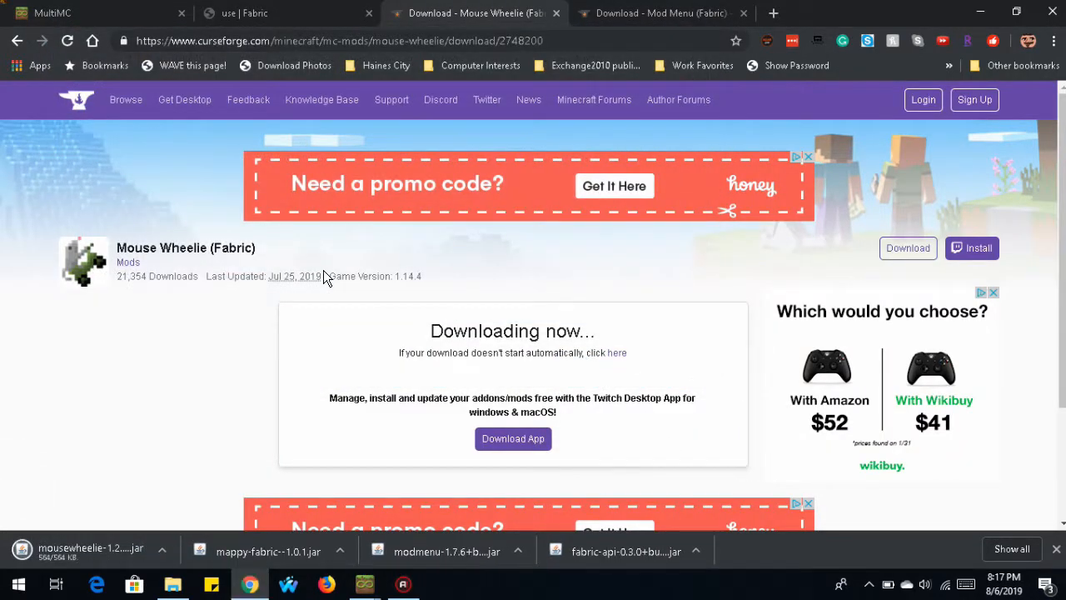
pyautogui.moveTo(296, 276)
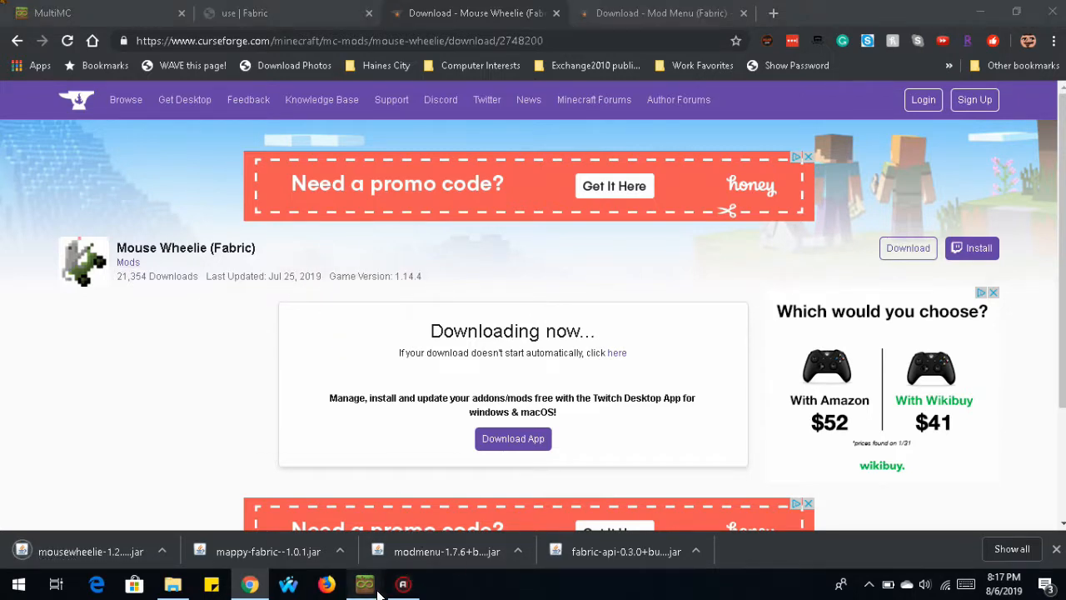
pyautogui.click(365, 583)
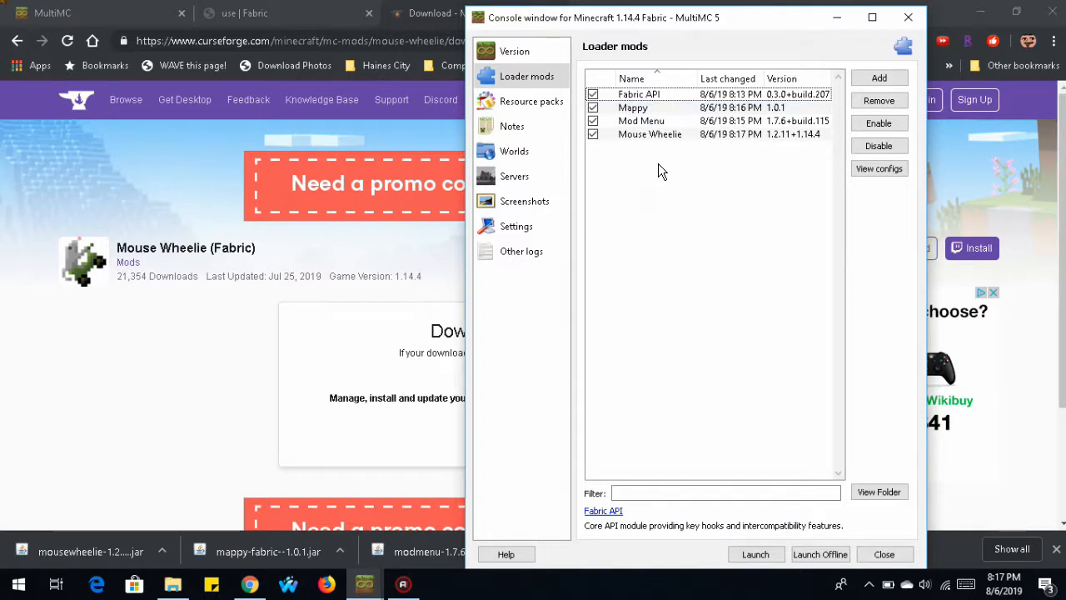
pyautogui.moveTo(650, 134)
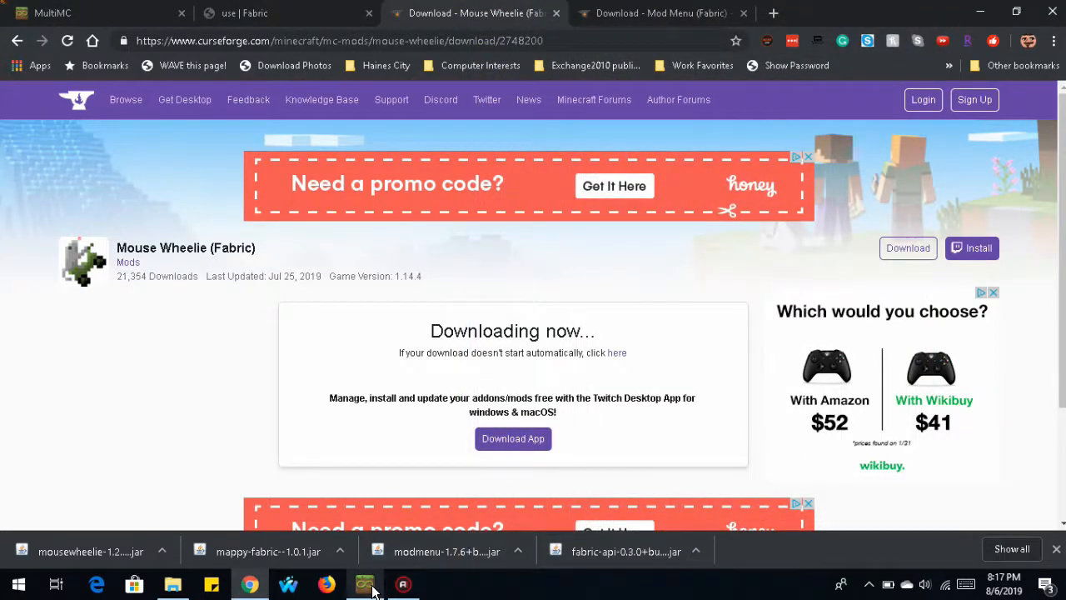
pyautogui.click(364, 583)
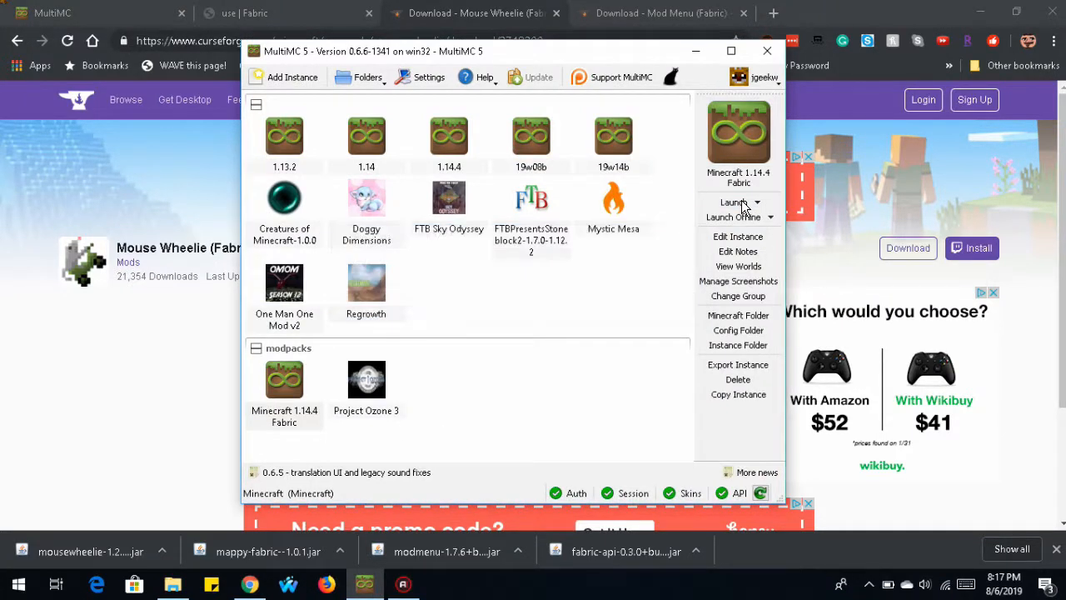
# Step: Select and launch the Minecraft 1.14.4 Fabric instance to reach the title screen
pyautogui.click(734, 203)
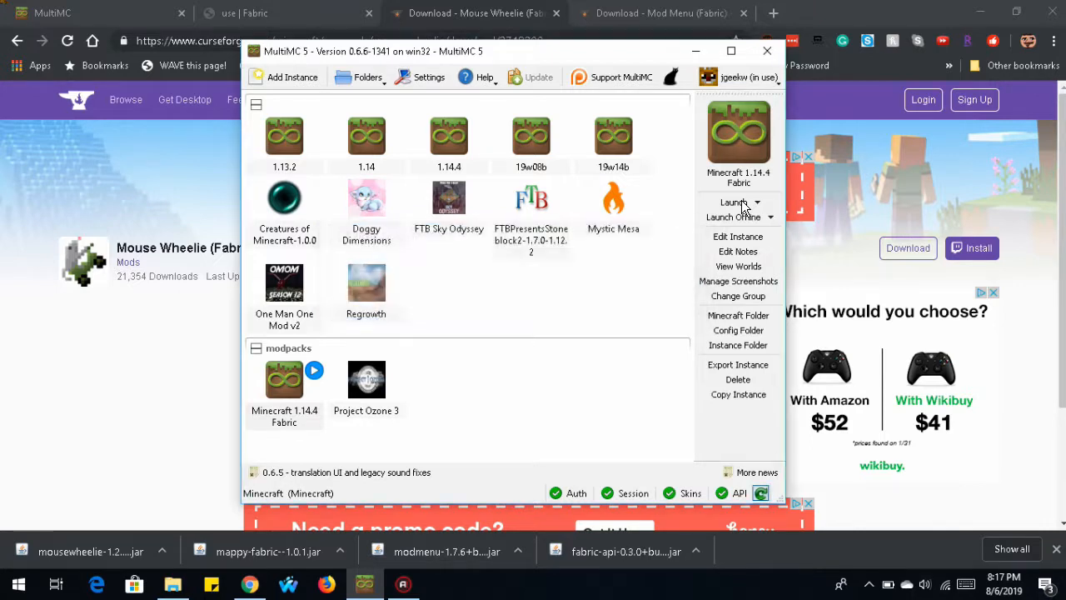
pyautogui.click(284, 380)
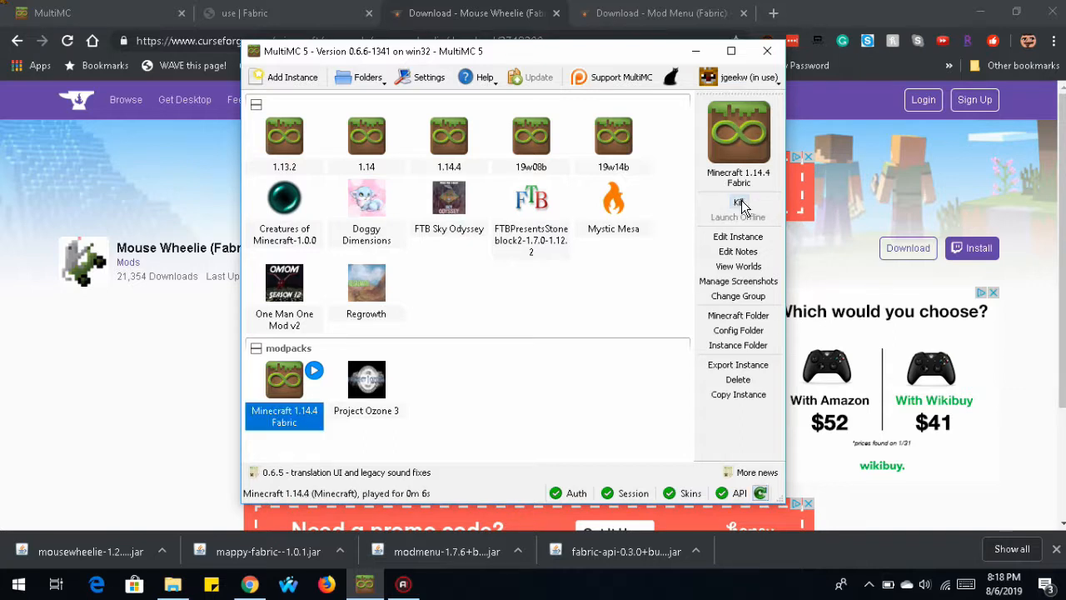
pyautogui.click(738, 217)
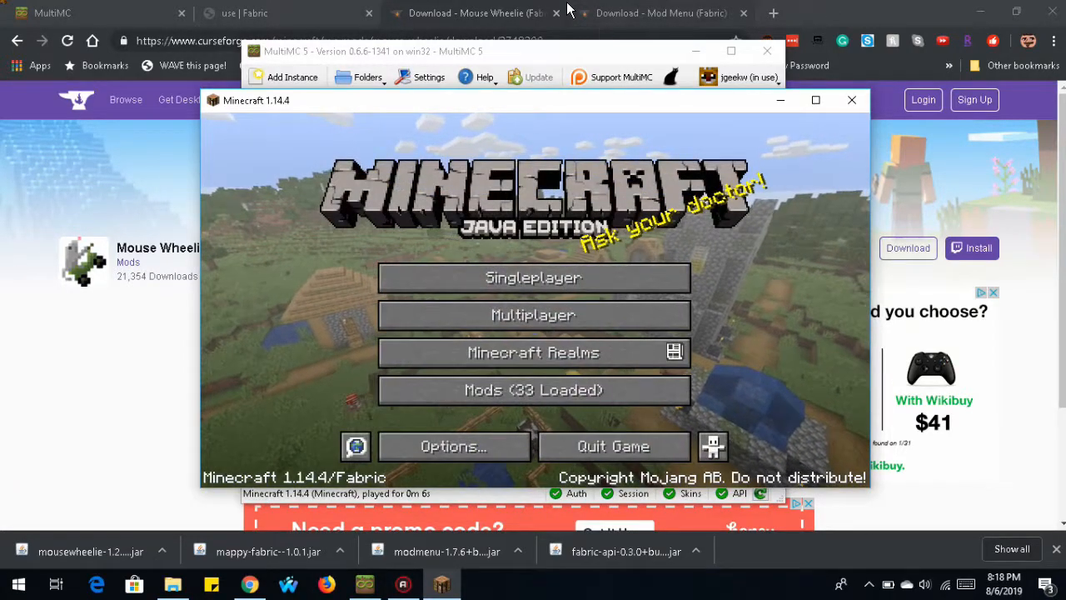
# Step: Maximize the game window and open Mods (33 Loaded) on the title screen
pyautogui.click(815, 99)
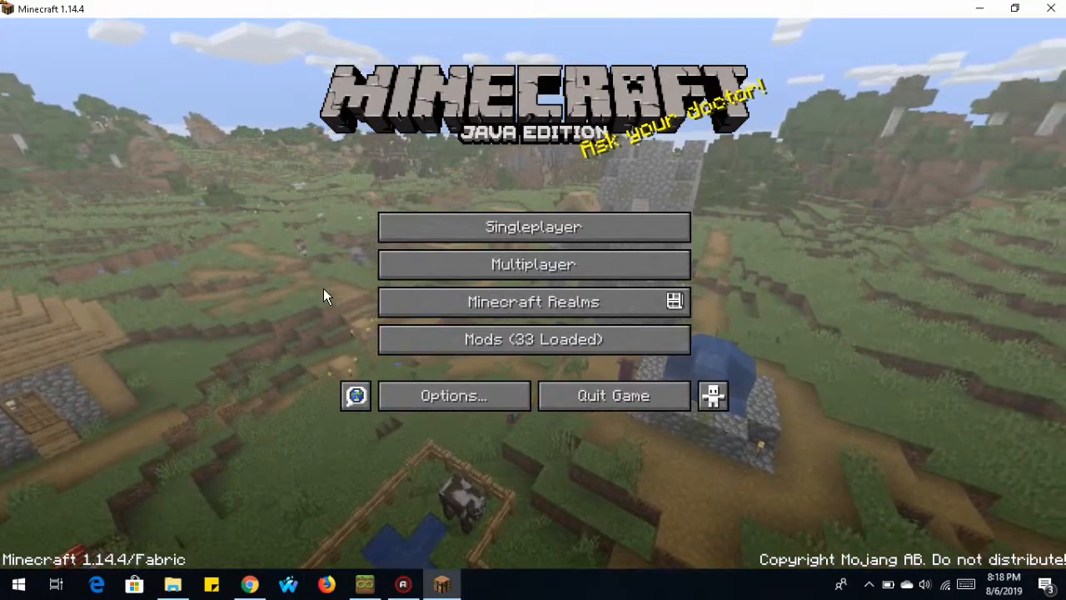
pyautogui.moveTo(533, 264)
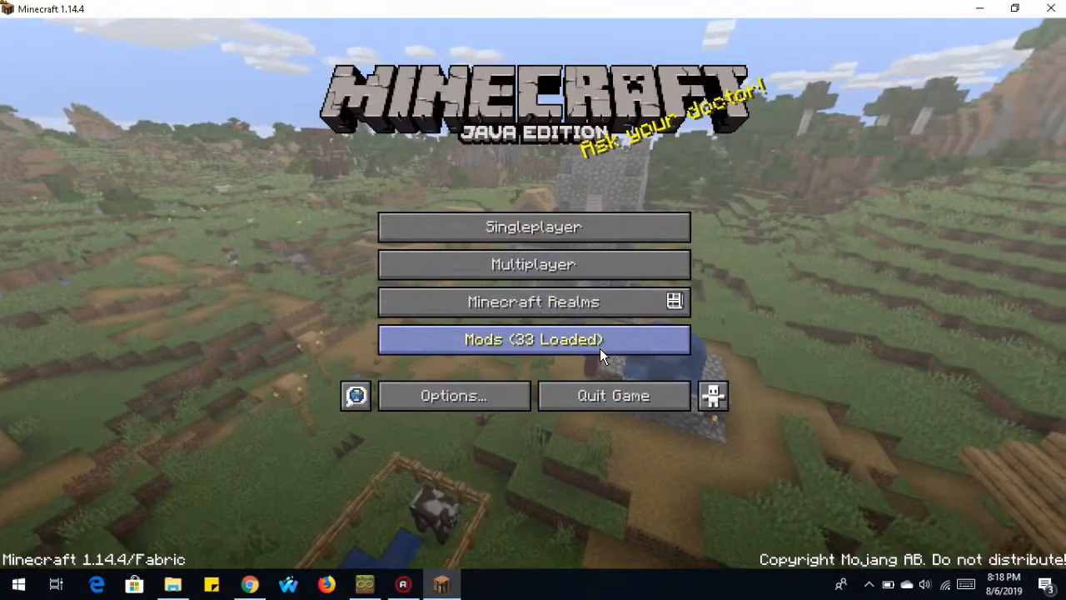
pyautogui.click(533, 339)
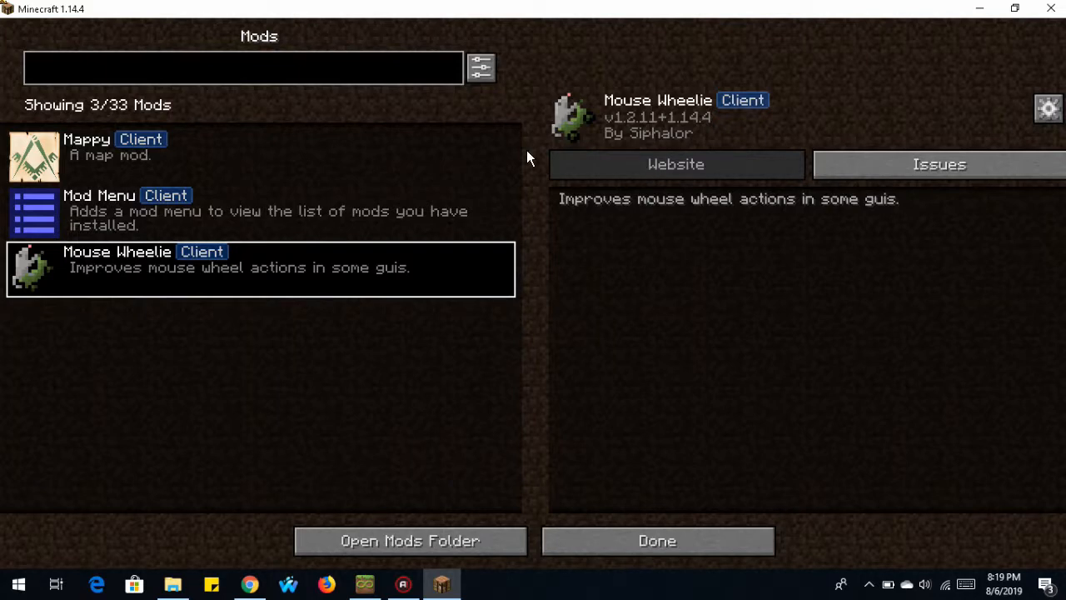
# Step: Select Mappy in the mod list and open its configuration screen
pyautogui.click(86, 140)
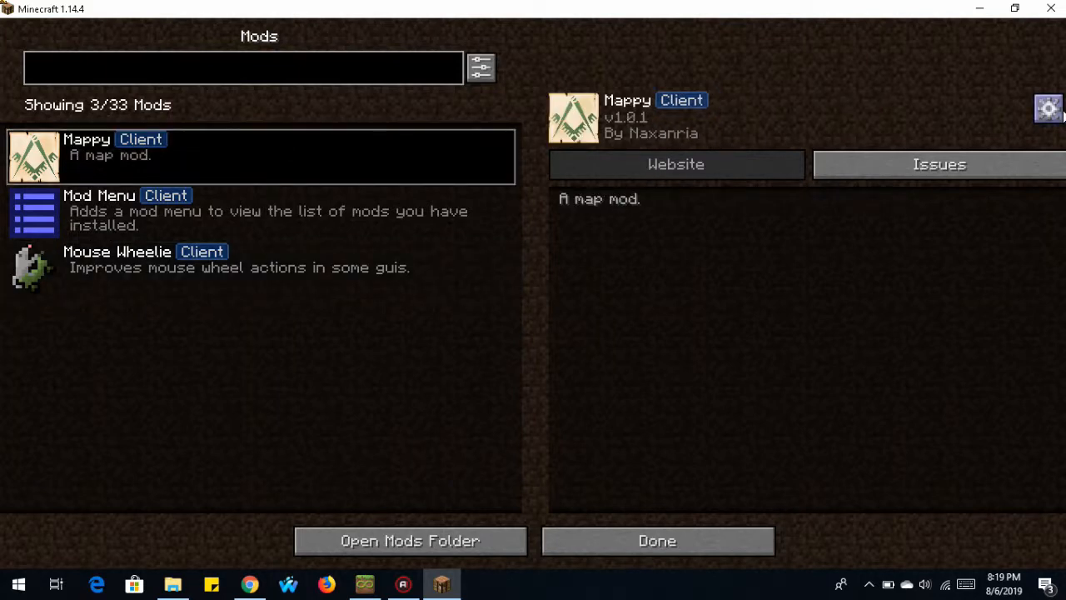
pyautogui.click(1049, 109)
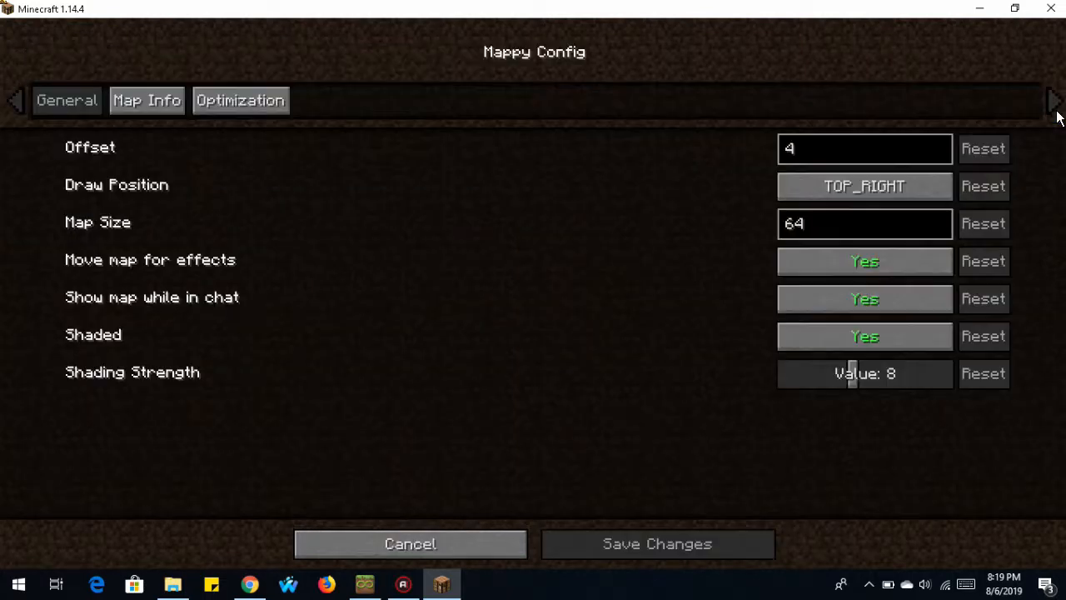
pyautogui.moveTo(167, 166)
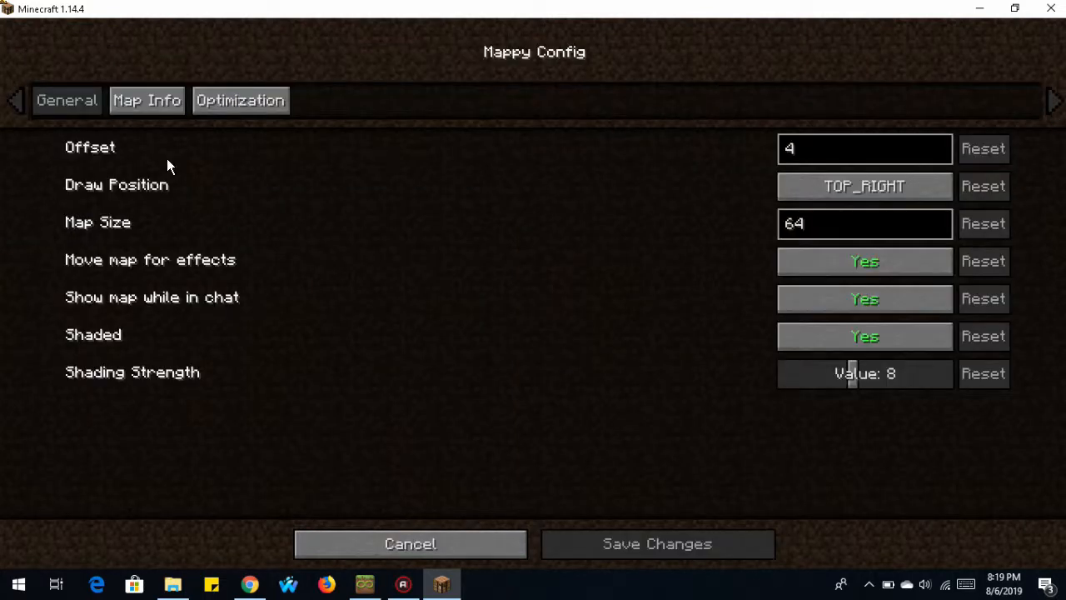
pyautogui.moveTo(775, 183)
pyautogui.write('128')
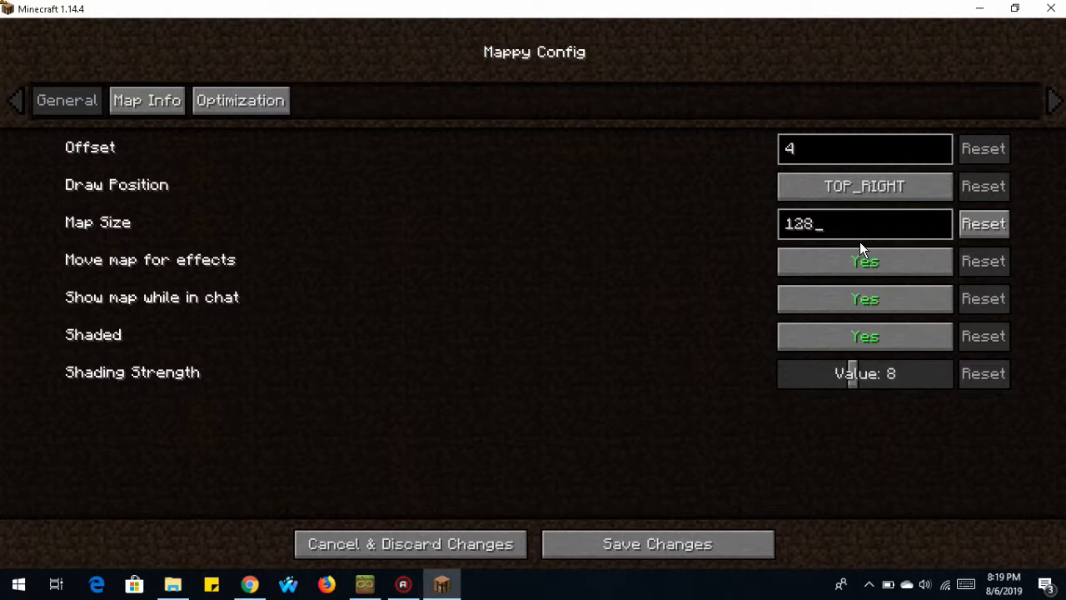
pyautogui.moveTo(862, 227)
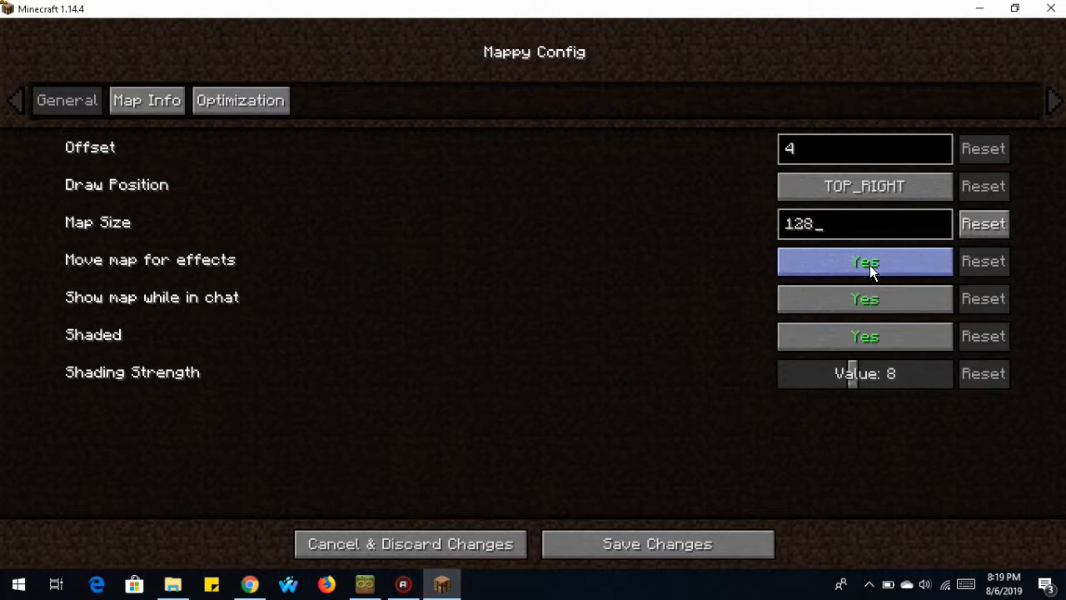
pyautogui.moveTo(849, 290)
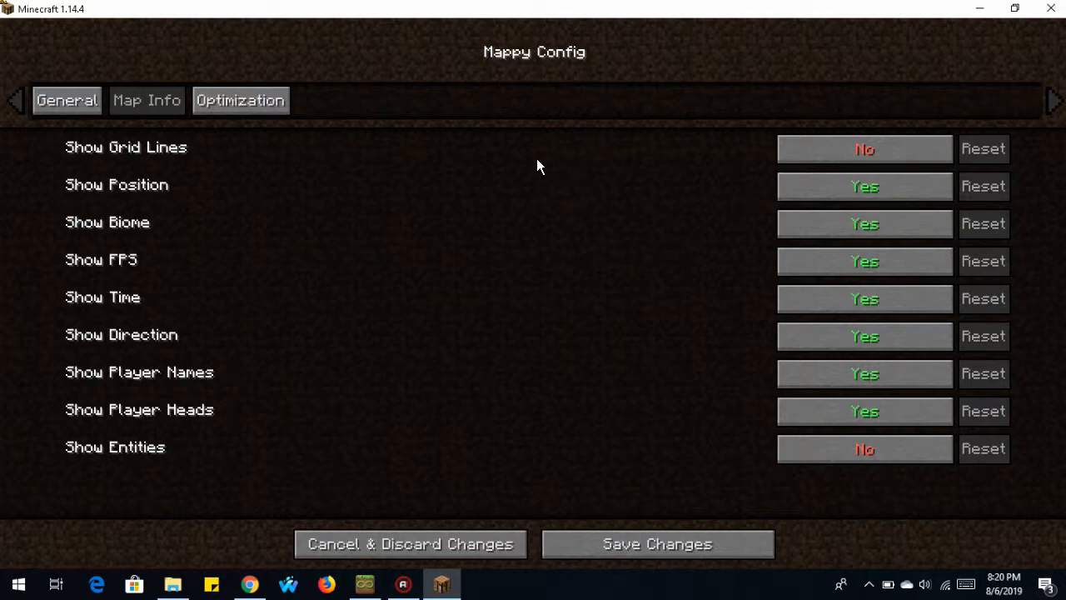
pyautogui.moveTo(859, 123)
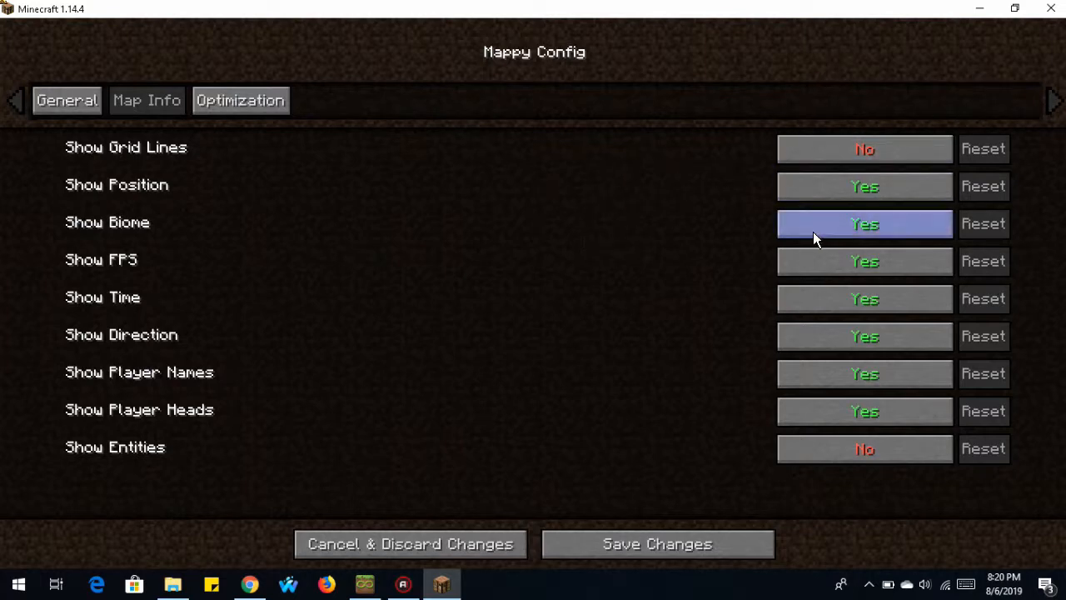
# Step: Switch Mappy's Show FPS option to No
pyautogui.click(865, 260)
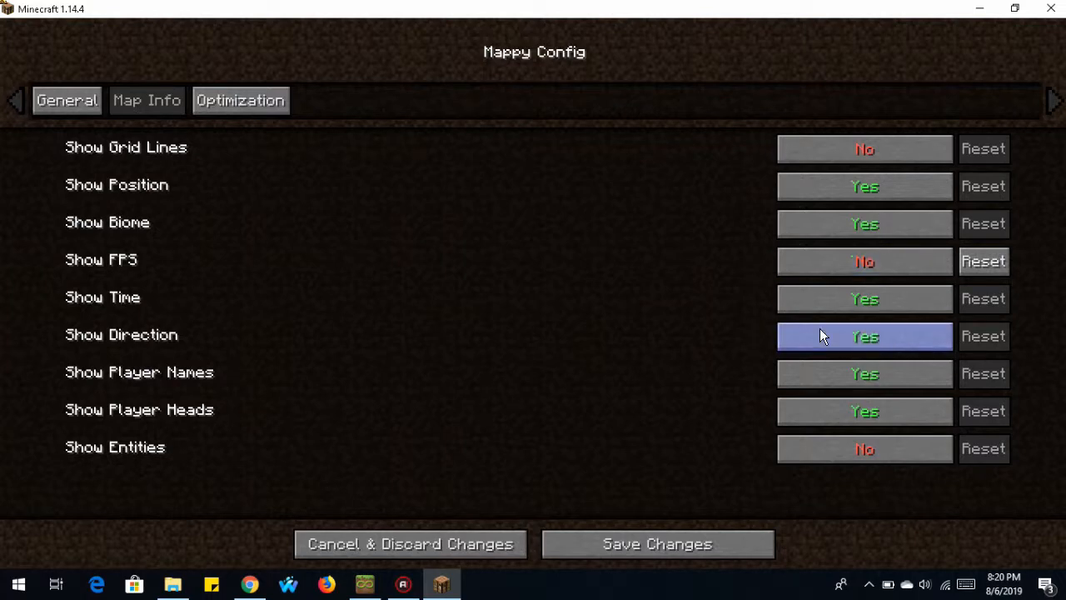
pyautogui.moveTo(743, 301)
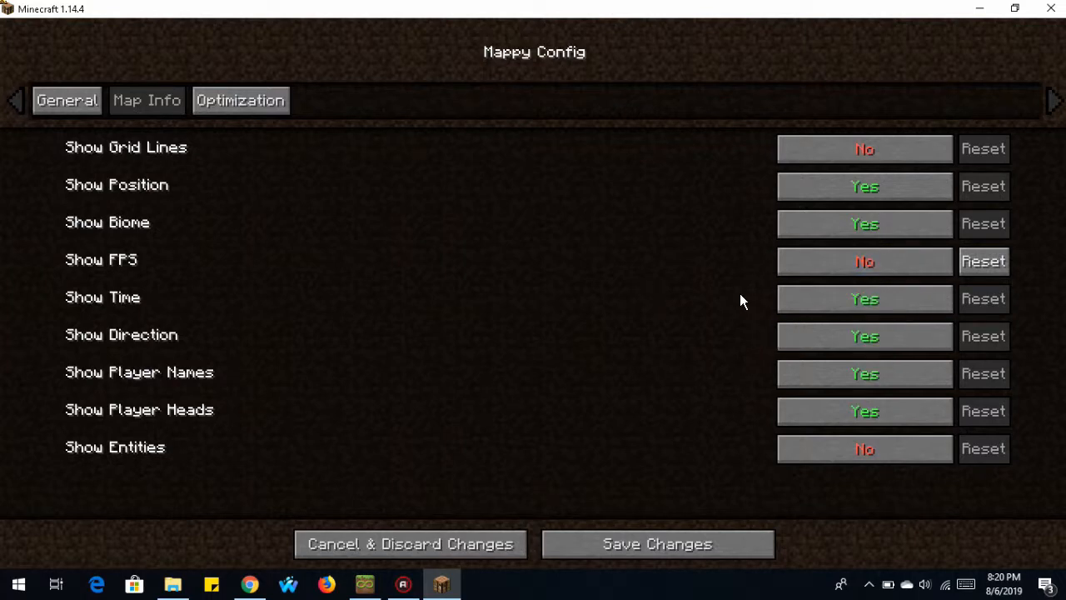
pyautogui.moveTo(775, 350)
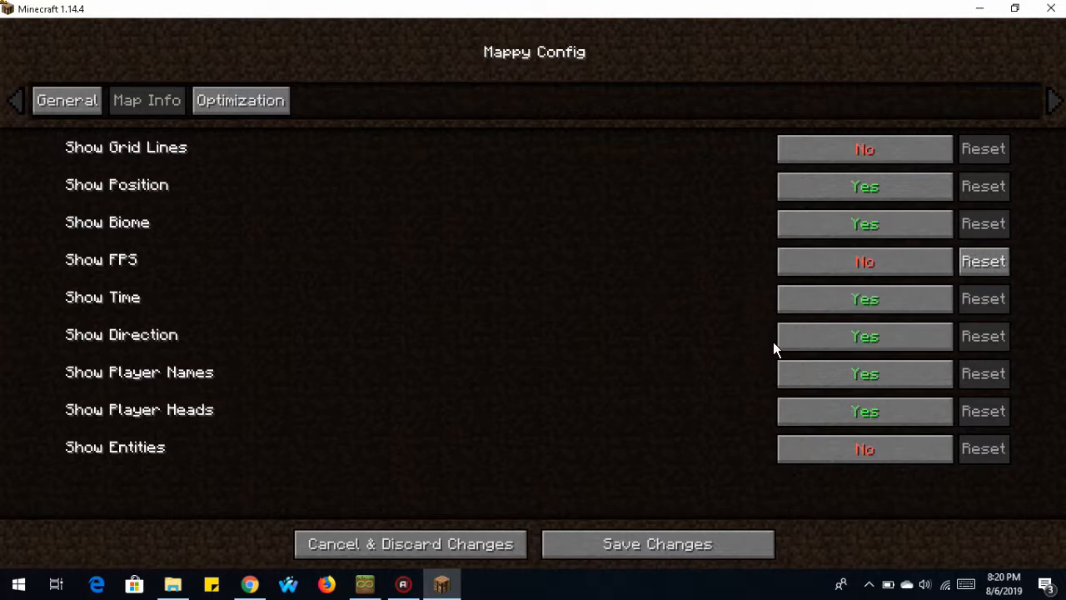
pyautogui.moveTo(768, 362)
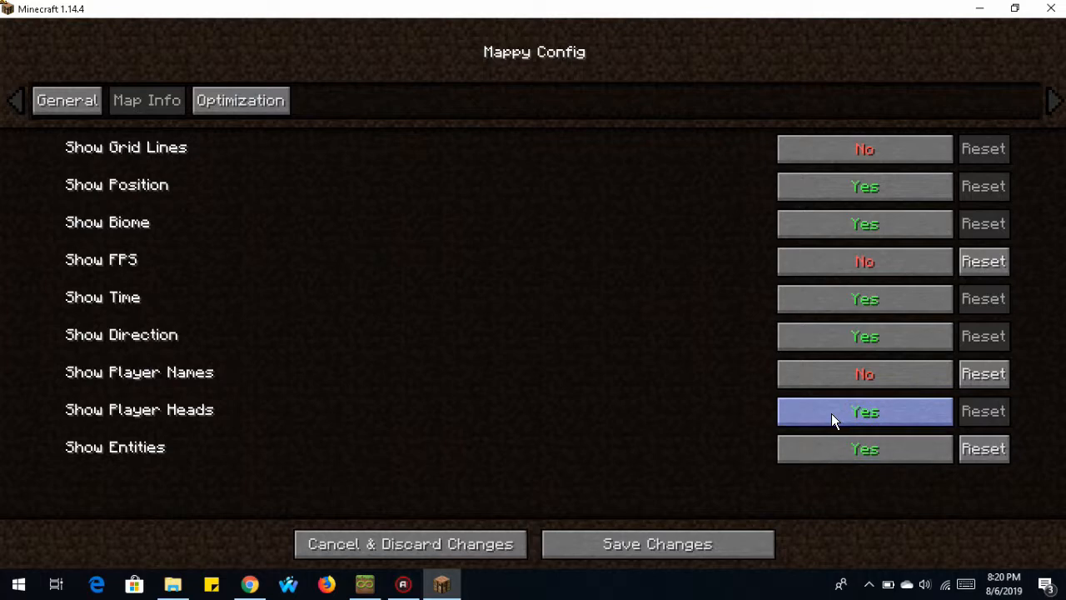
pyautogui.moveTo(754, 427)
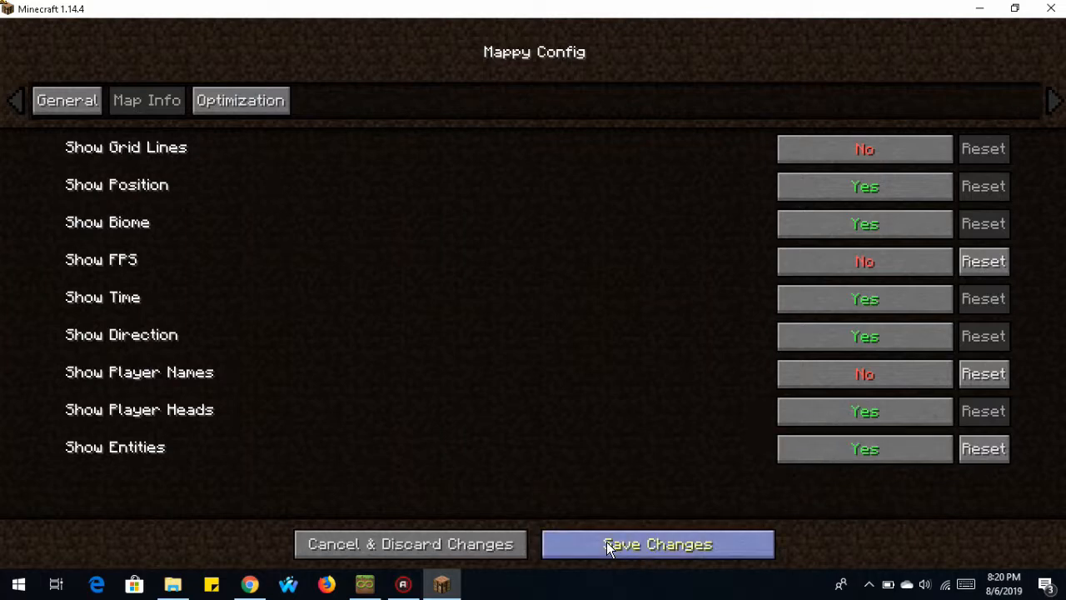
# Step: Save Mappy changes, then cycle Mouse Wheelie's middle-click sort through ALPHABET to QUANTITY
pyautogui.click(657, 543)
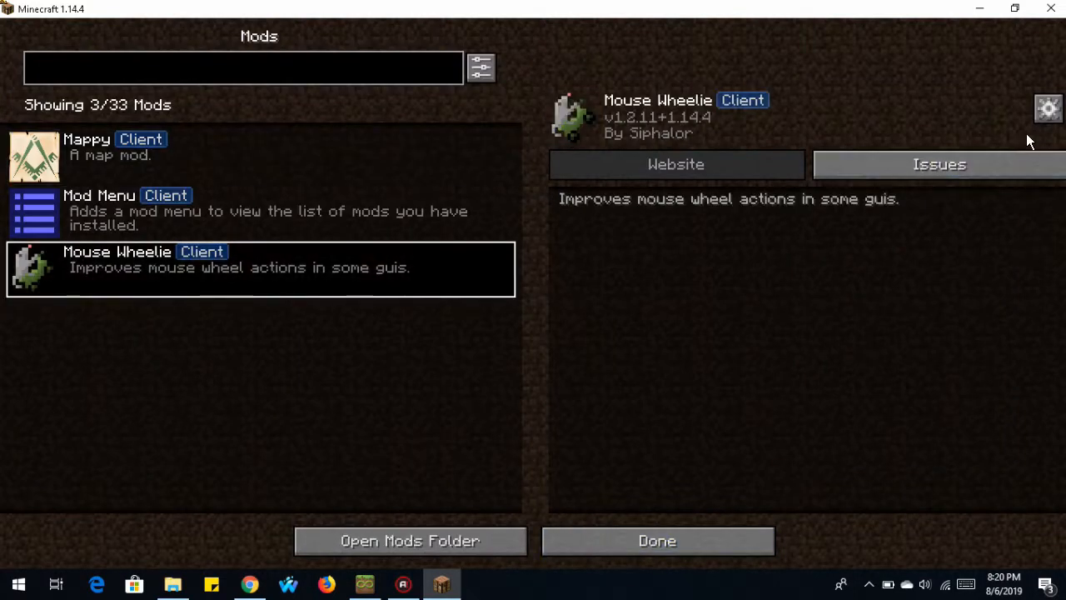
pyautogui.click(1048, 108)
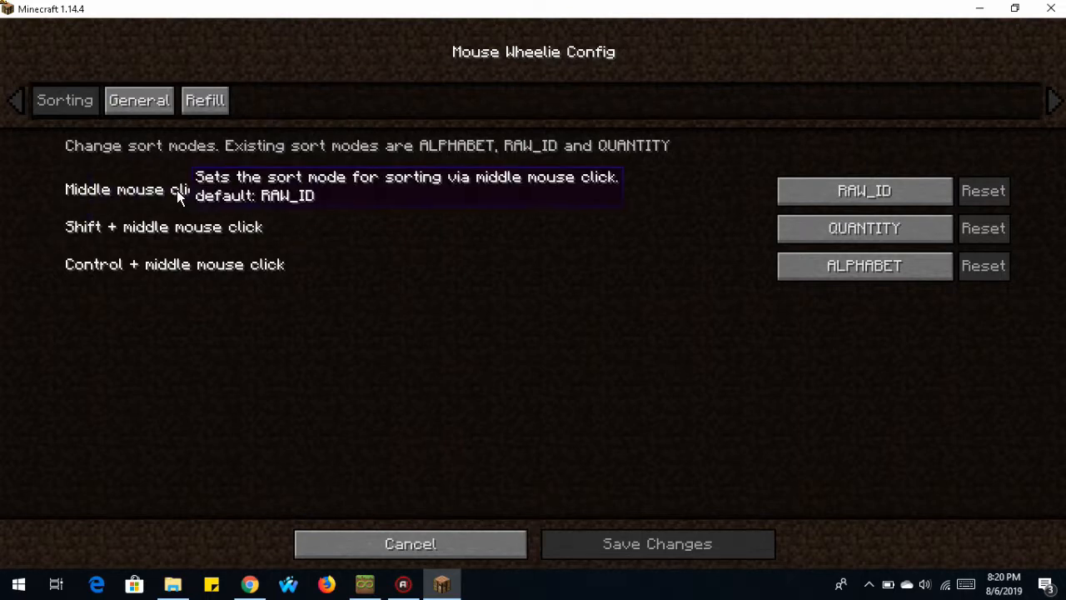
pyautogui.moveTo(211, 170)
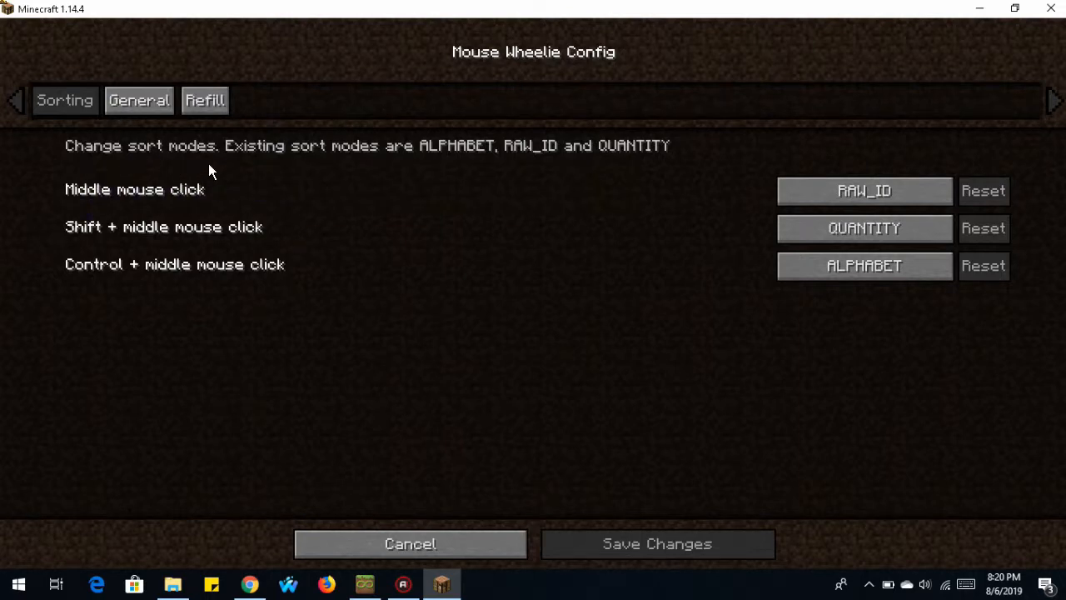
pyautogui.moveTo(417, 175)
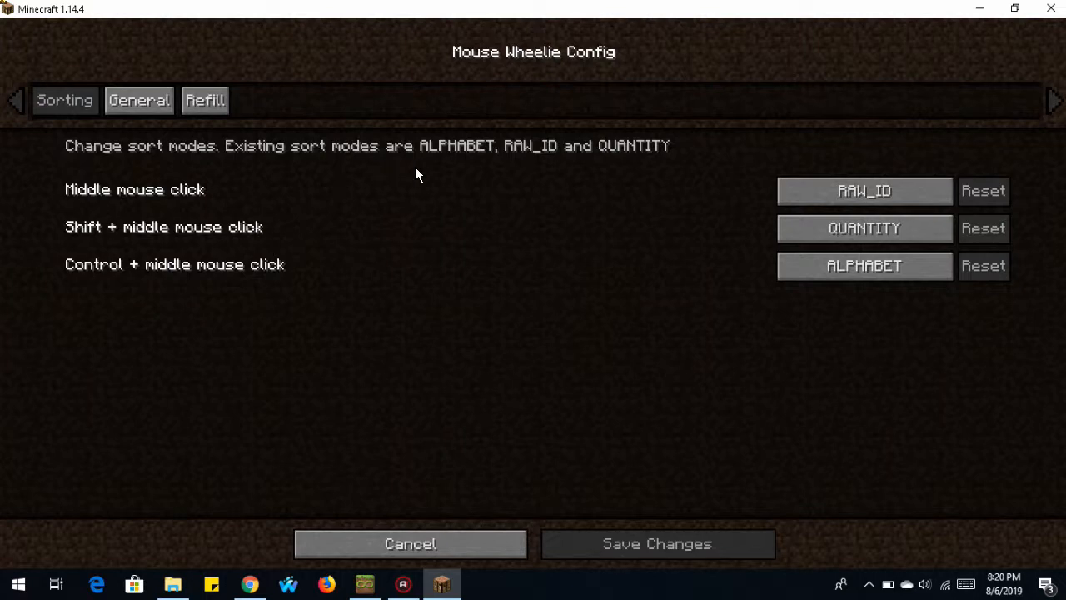
pyautogui.moveTo(864, 190)
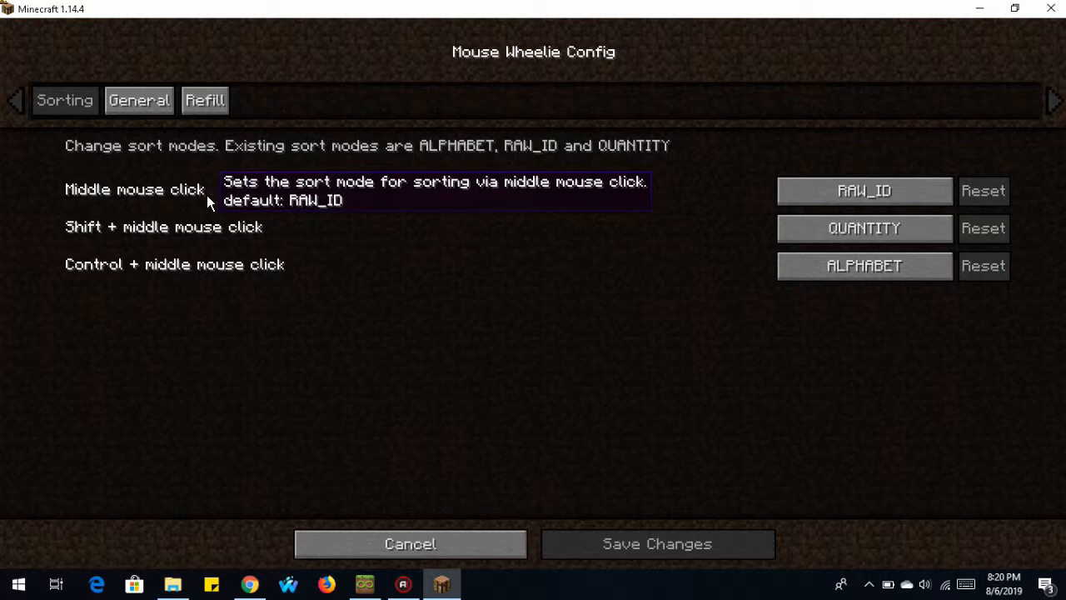
pyautogui.click(864, 191)
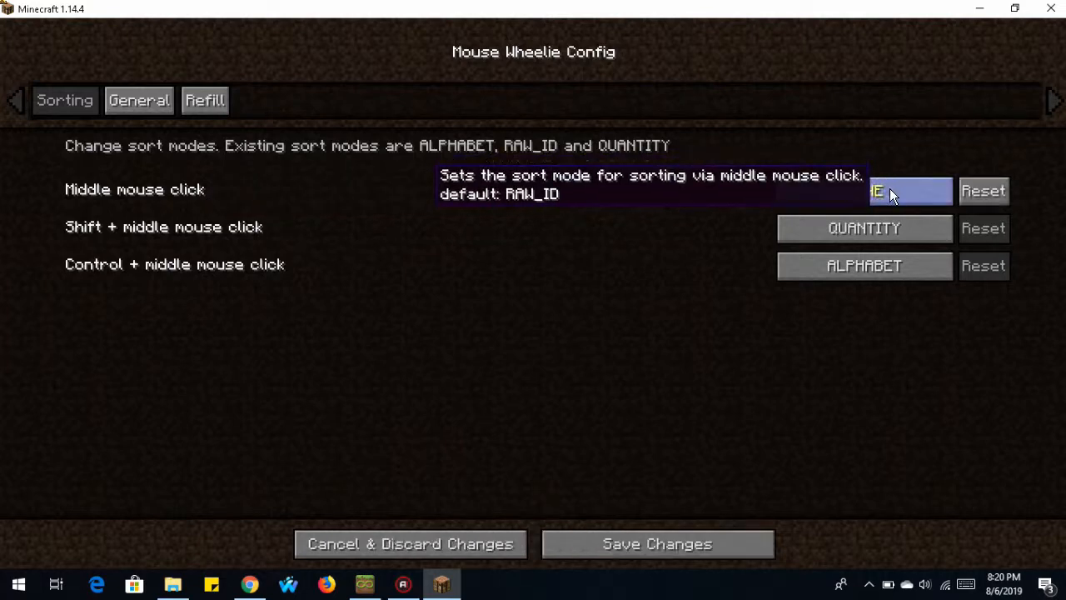
pyautogui.click(886, 190)
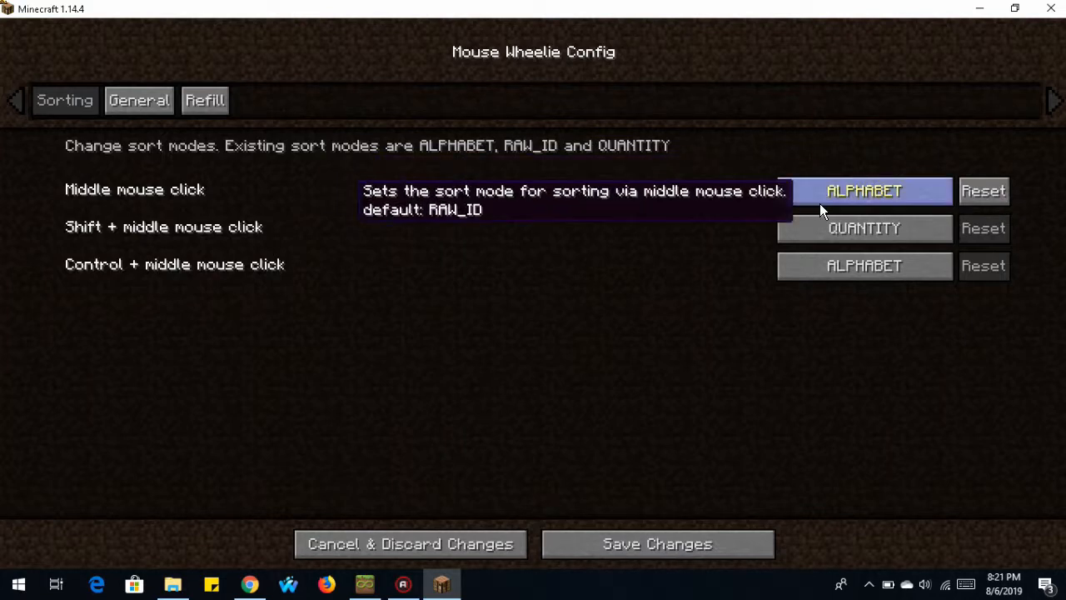
pyautogui.click(864, 190)
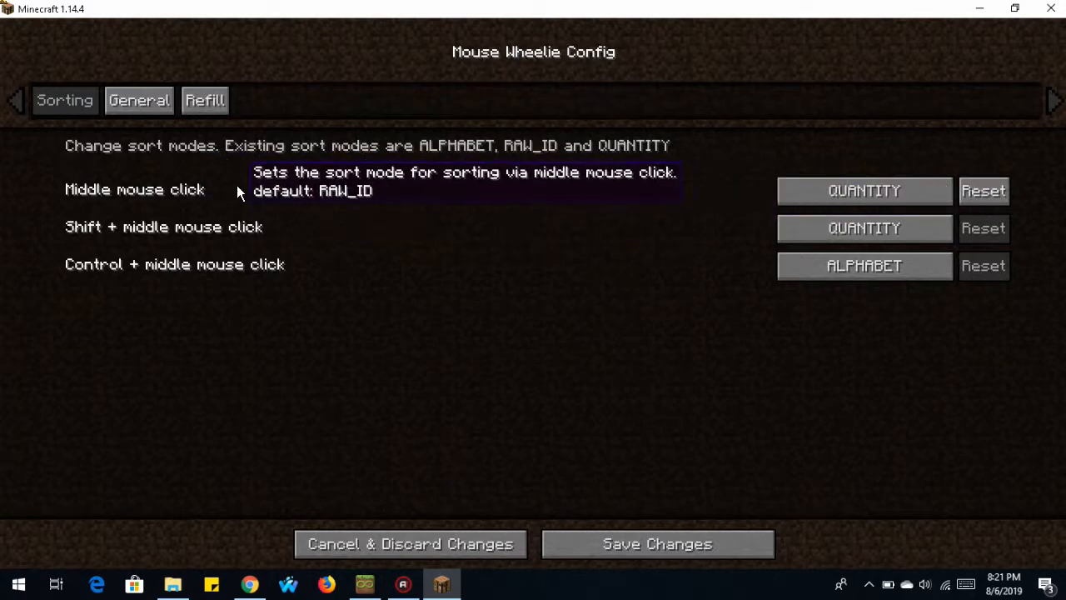
pyautogui.moveTo(315, 218)
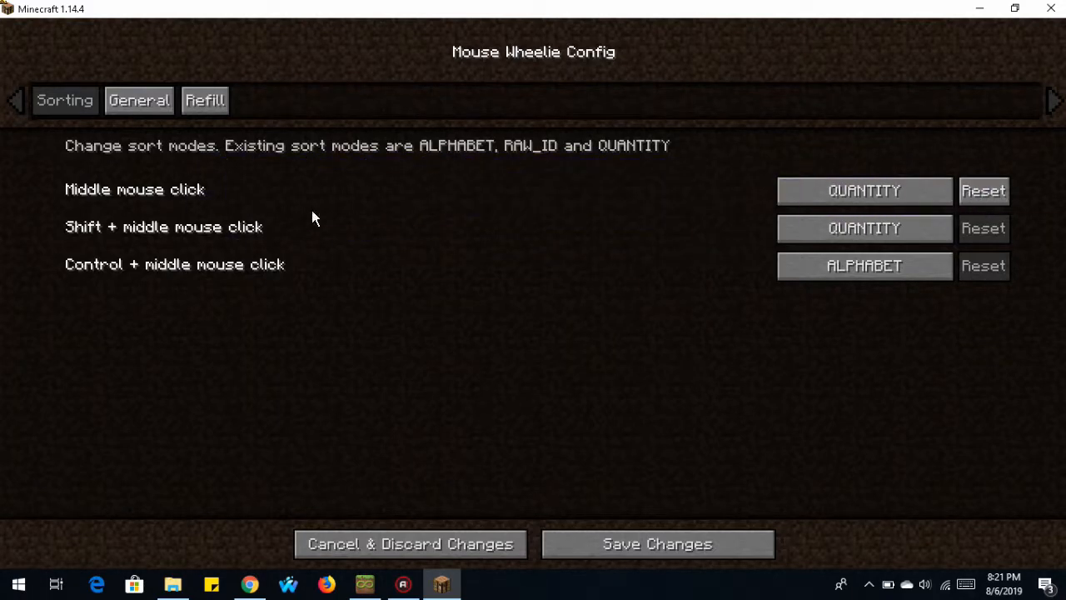
pyautogui.moveTo(864, 227)
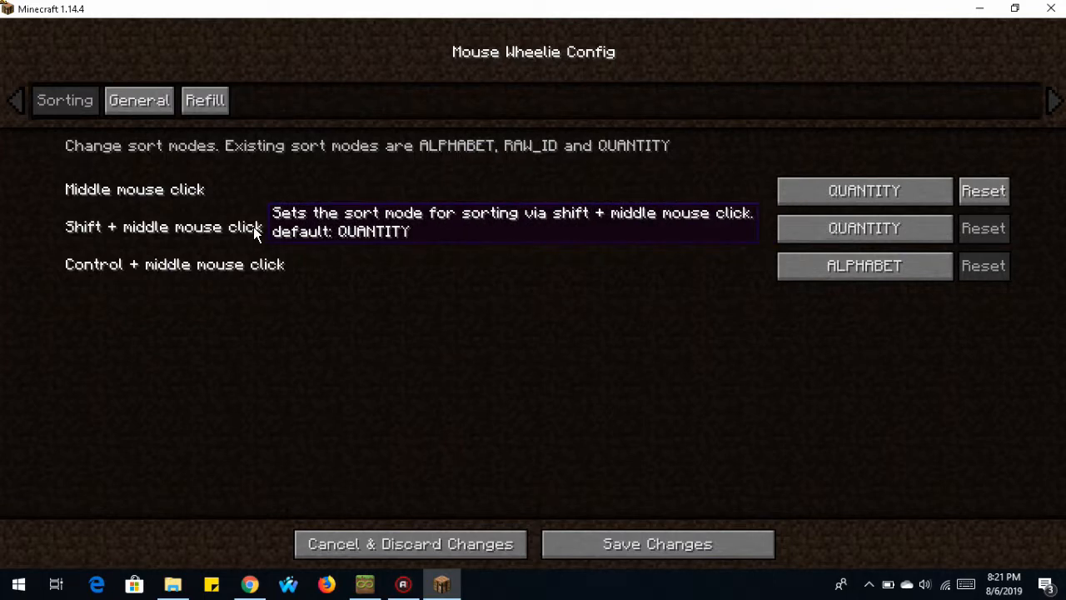
pyautogui.moveTo(211, 290)
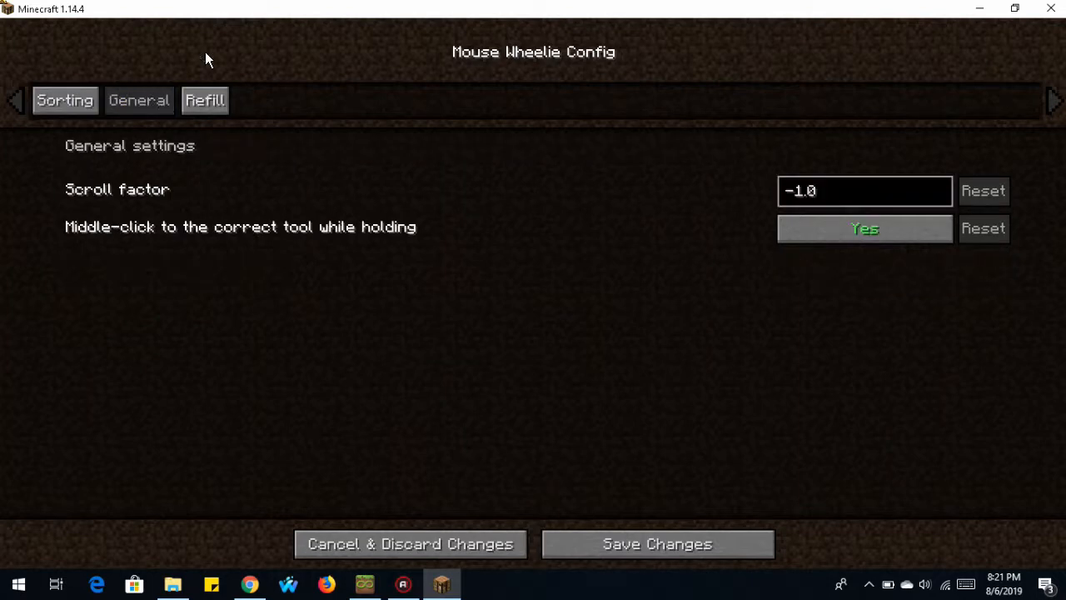
pyautogui.moveTo(98, 182)
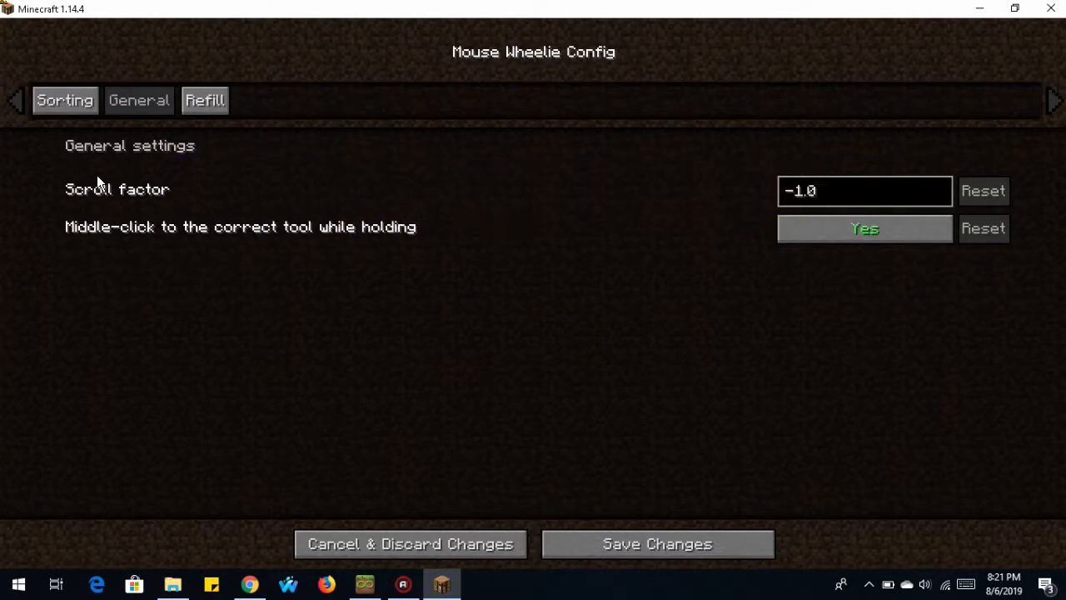
pyautogui.moveTo(158, 199)
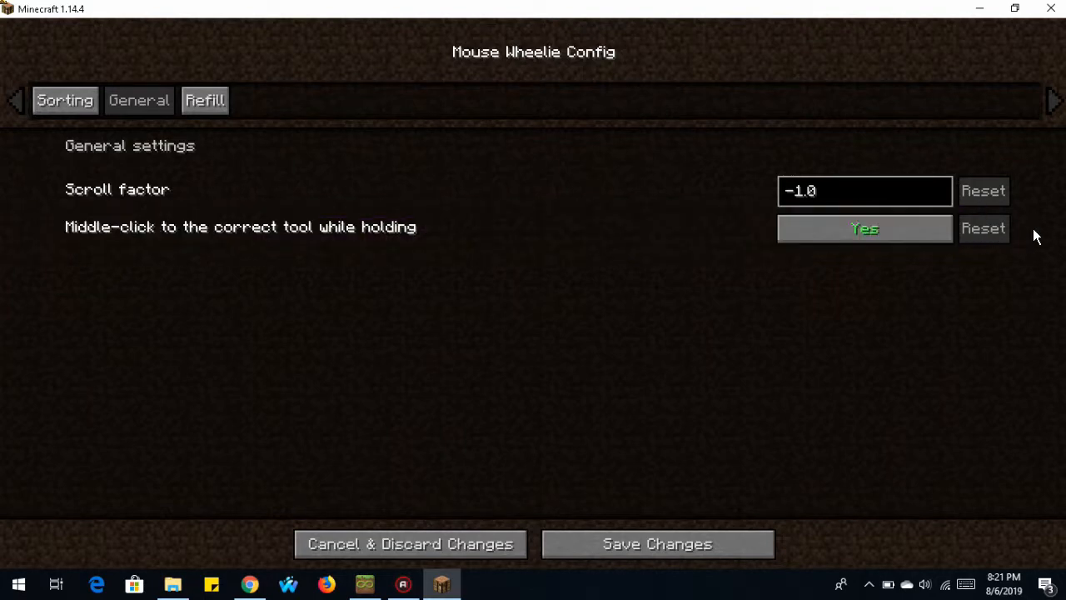
pyautogui.moveTo(864, 228)
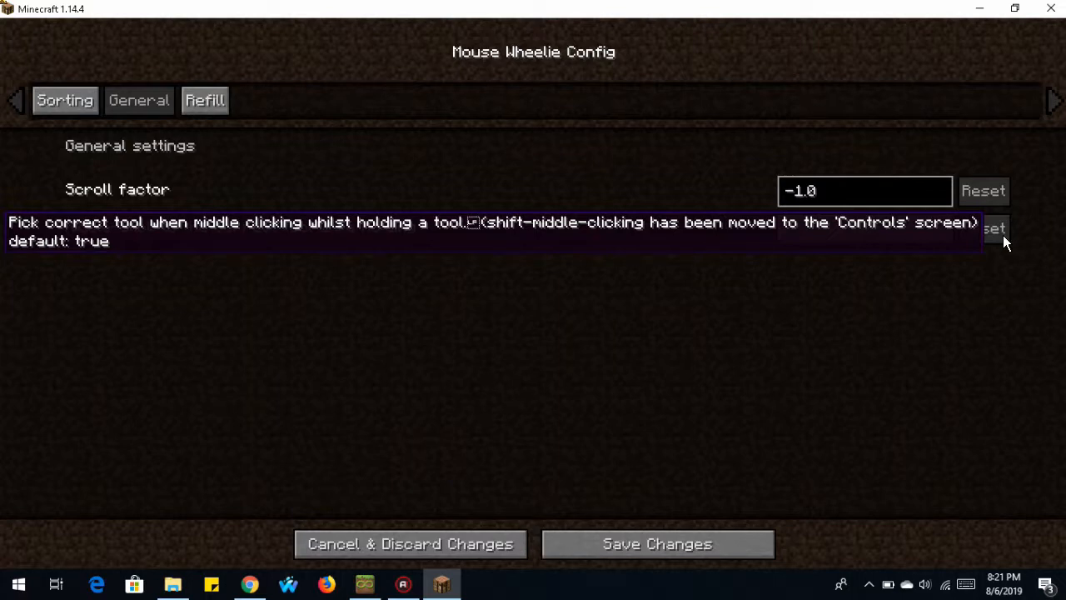
# Step: Show Mouse Wheelie's Refill tab with its four refill options
pyautogui.click(204, 100)
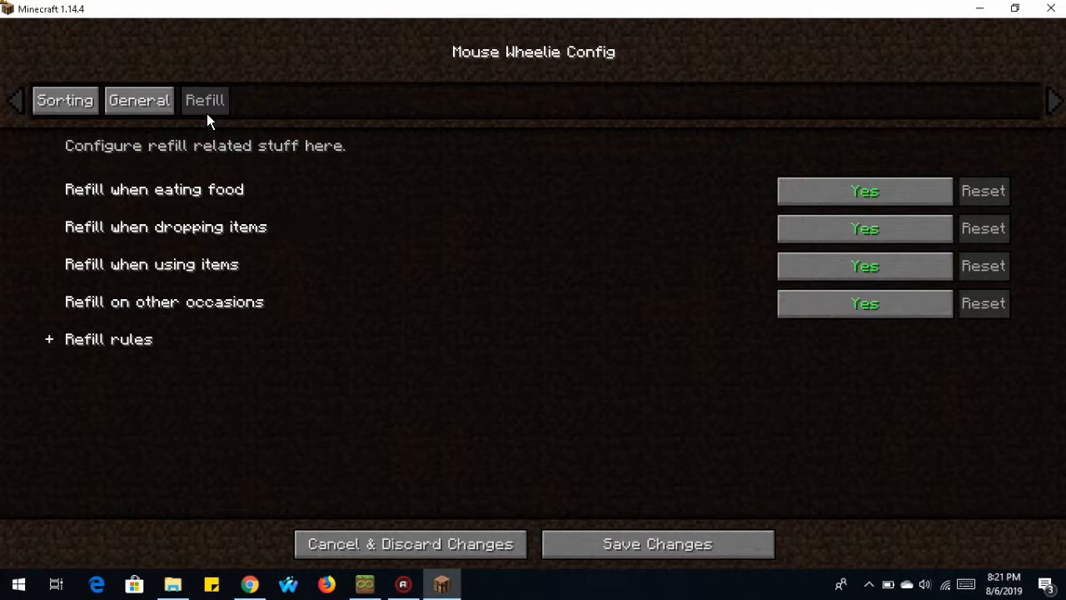
pyautogui.moveTo(510, 139)
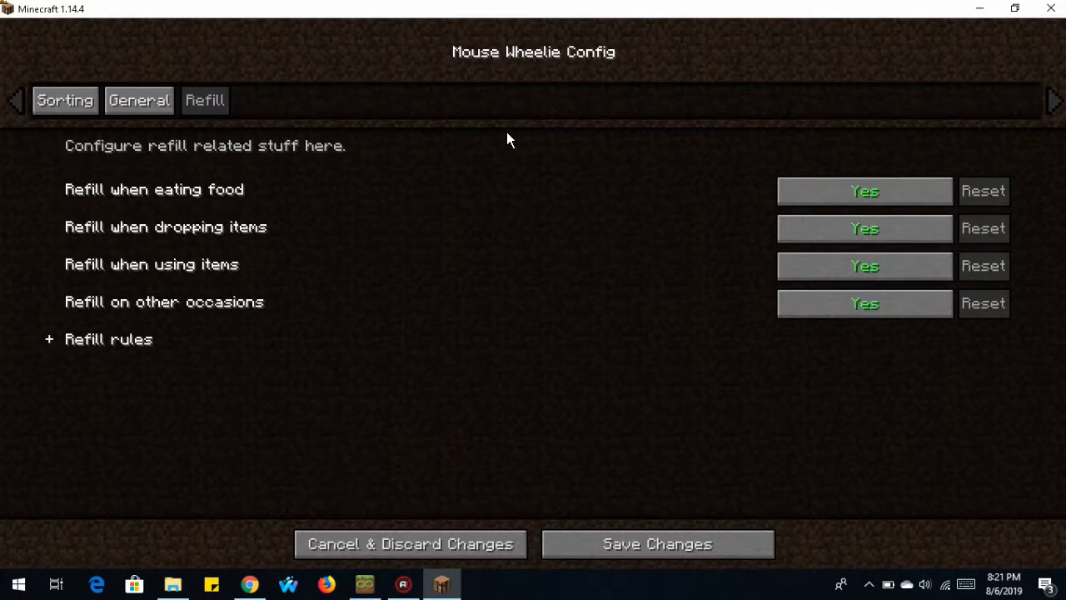
pyautogui.moveTo(490, 118)
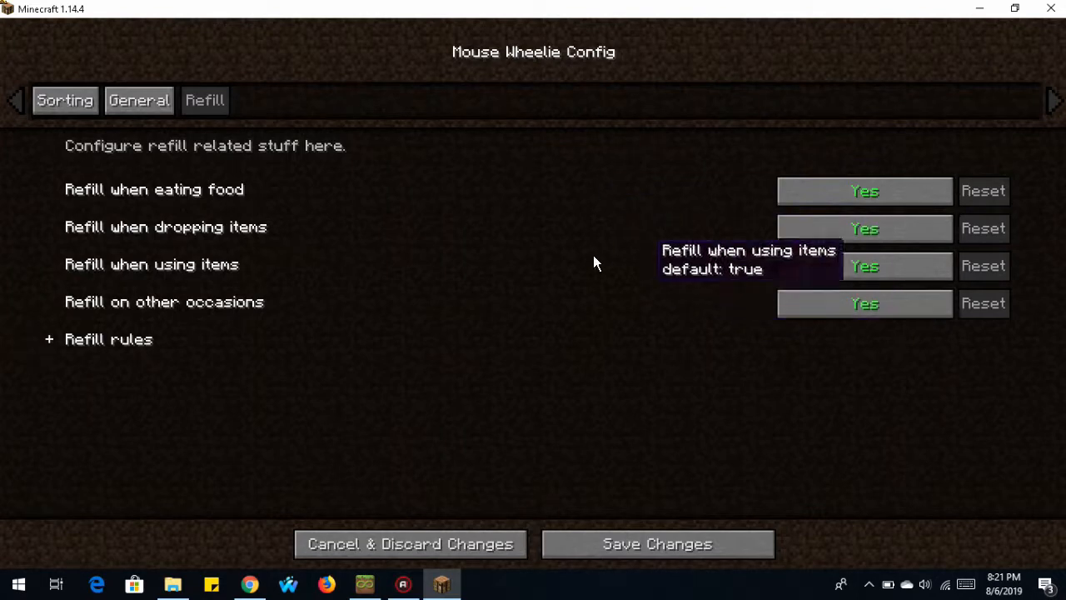
pyautogui.moveTo(108, 339)
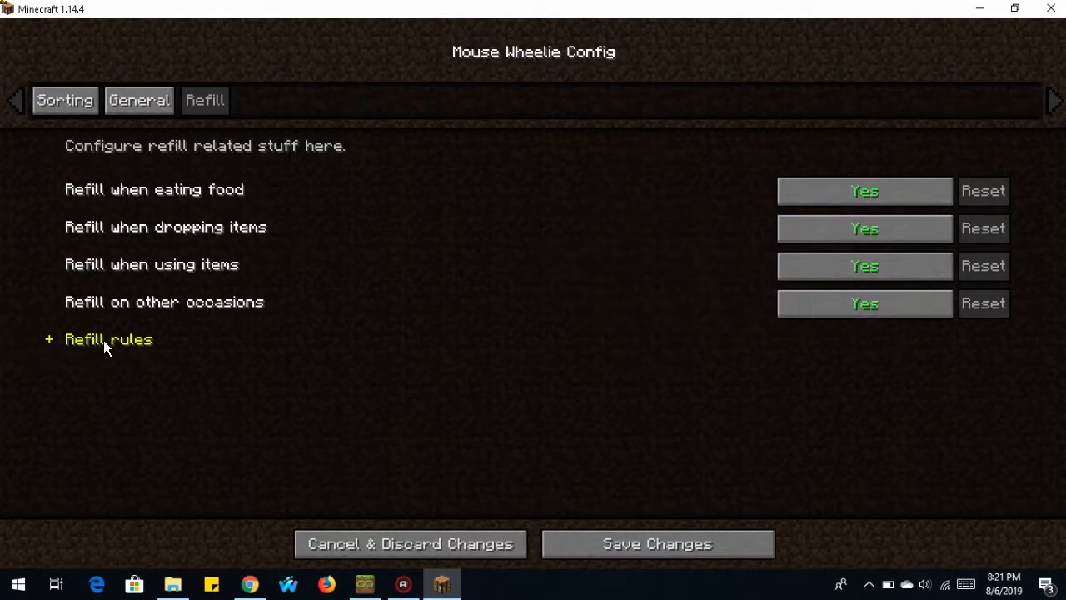
pyautogui.moveTo(255, 304)
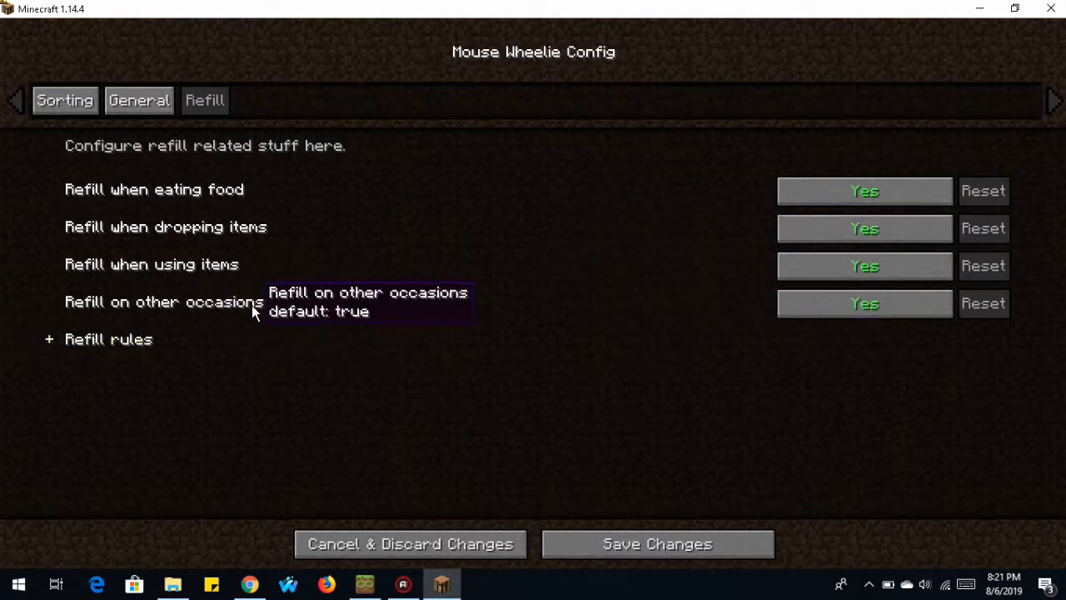
pyautogui.moveTo(153, 268)
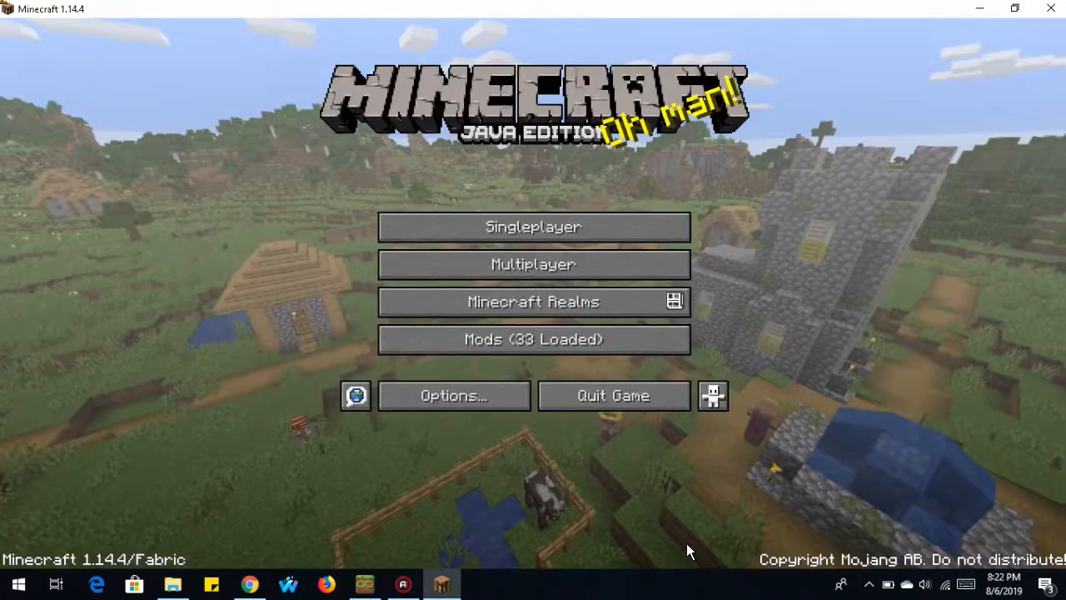
# Step: Create and load a Creative-mode singleplayer world named 'Mappy World!'
pyautogui.click(533, 227)
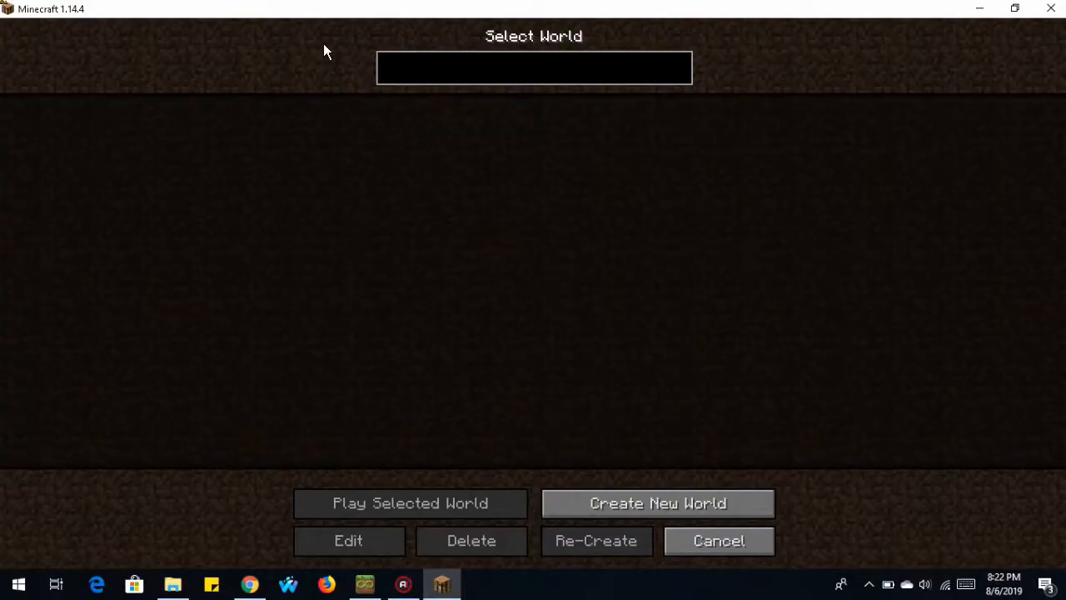
pyautogui.click(657, 502)
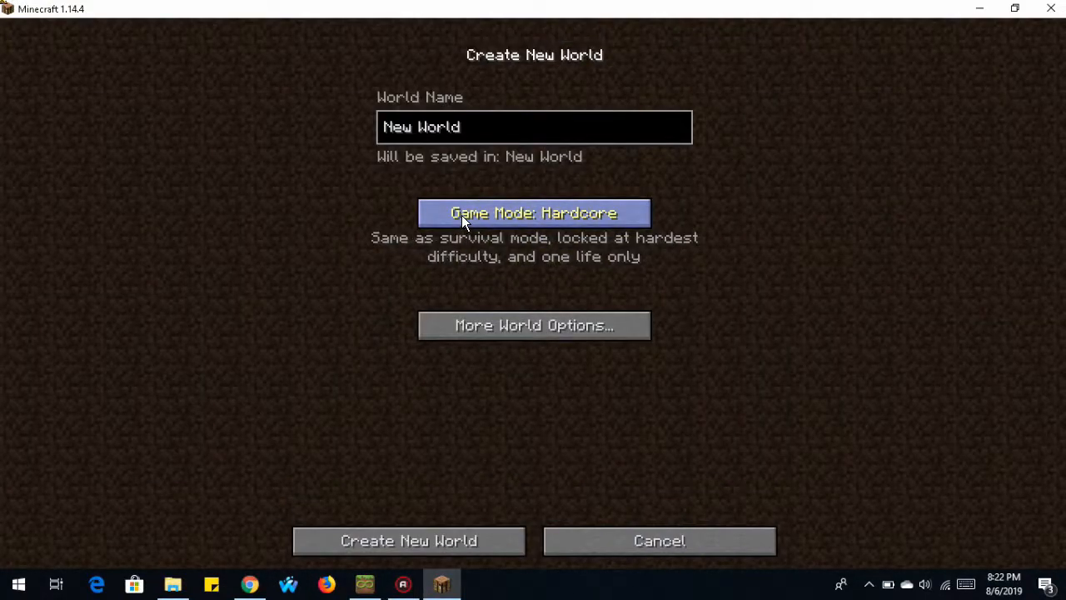
pyautogui.click(533, 213)
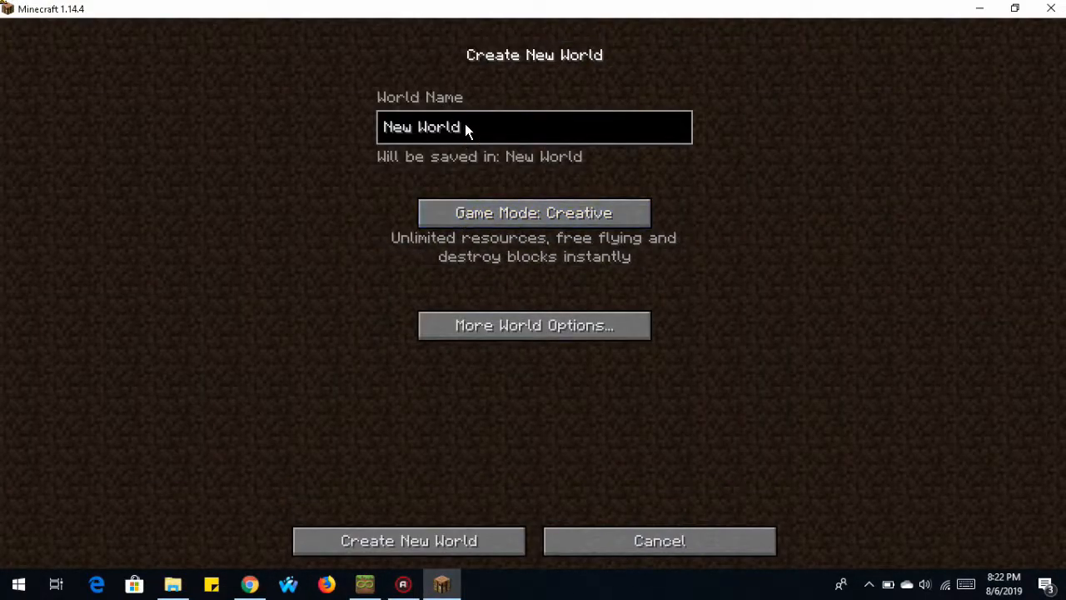
pyautogui.press('Backspace')
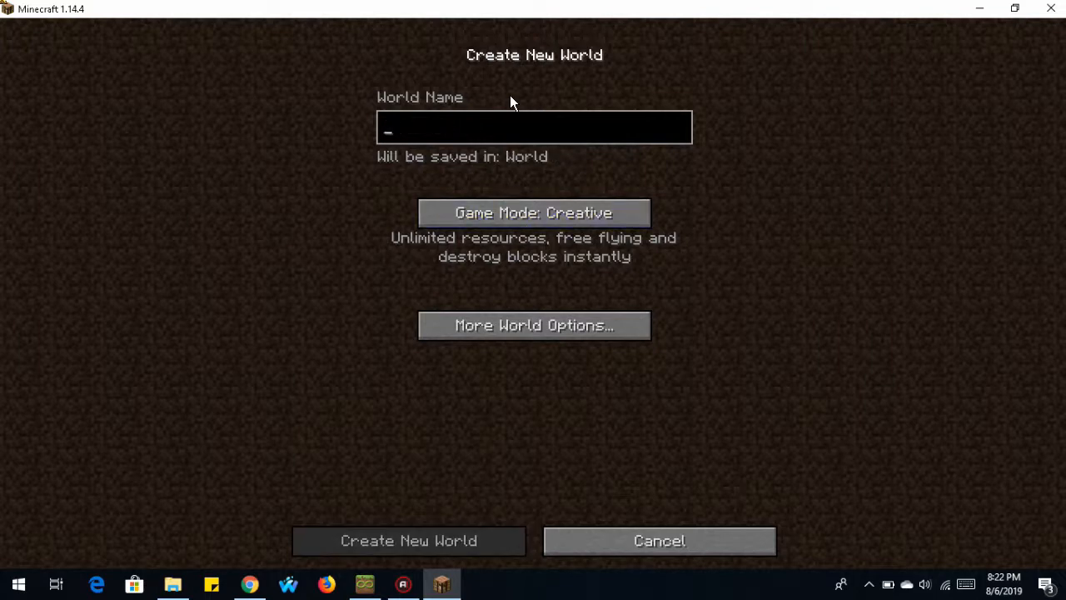
pyautogui.write('Mapp')
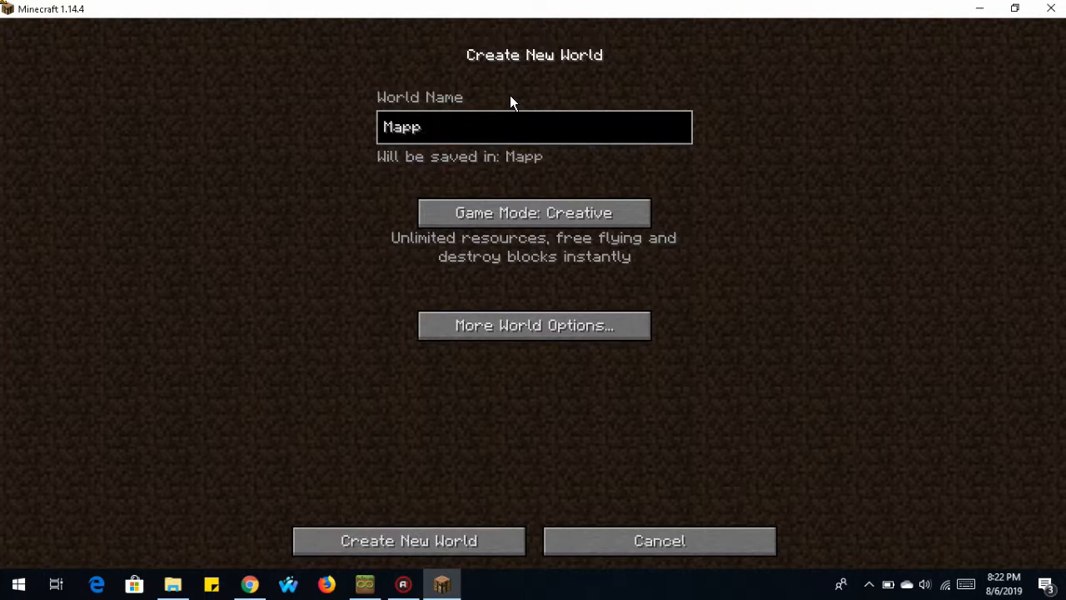
pyautogui.write('y World!')
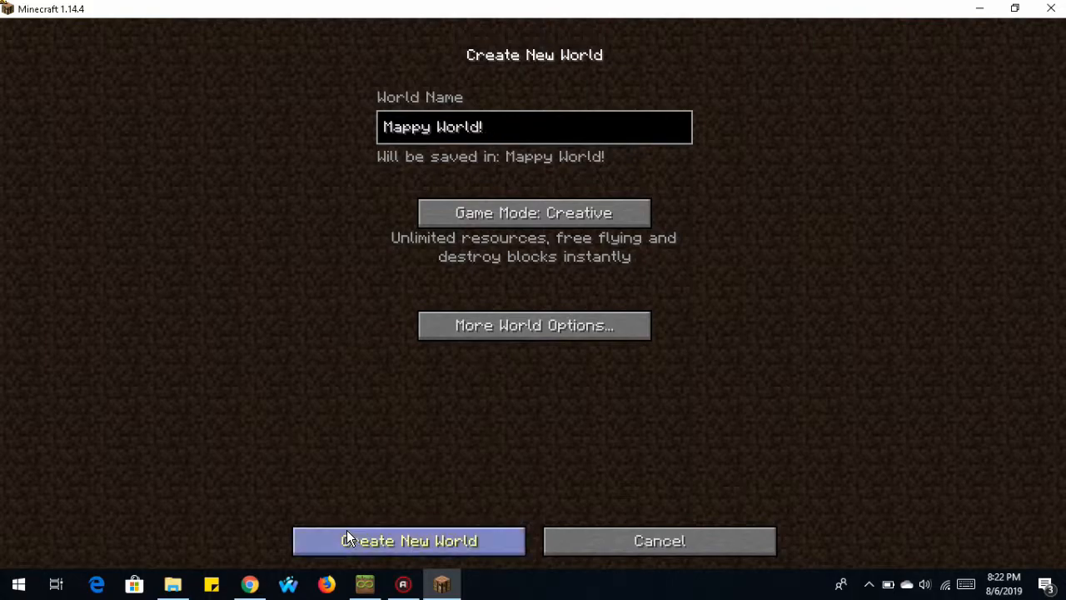
pyautogui.click(408, 541)
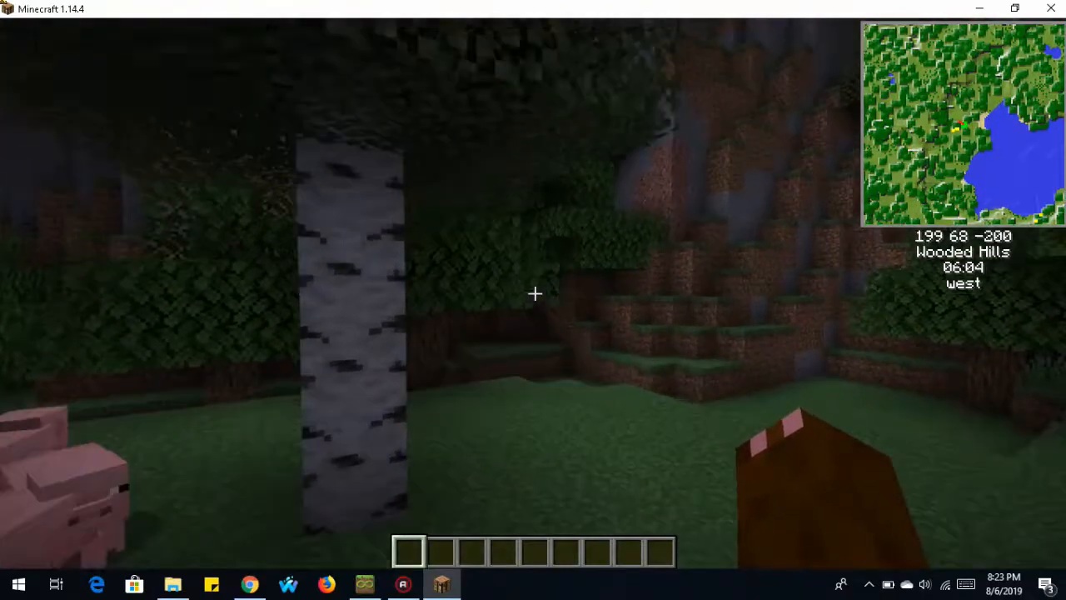
pyautogui.moveTo(533, 300)
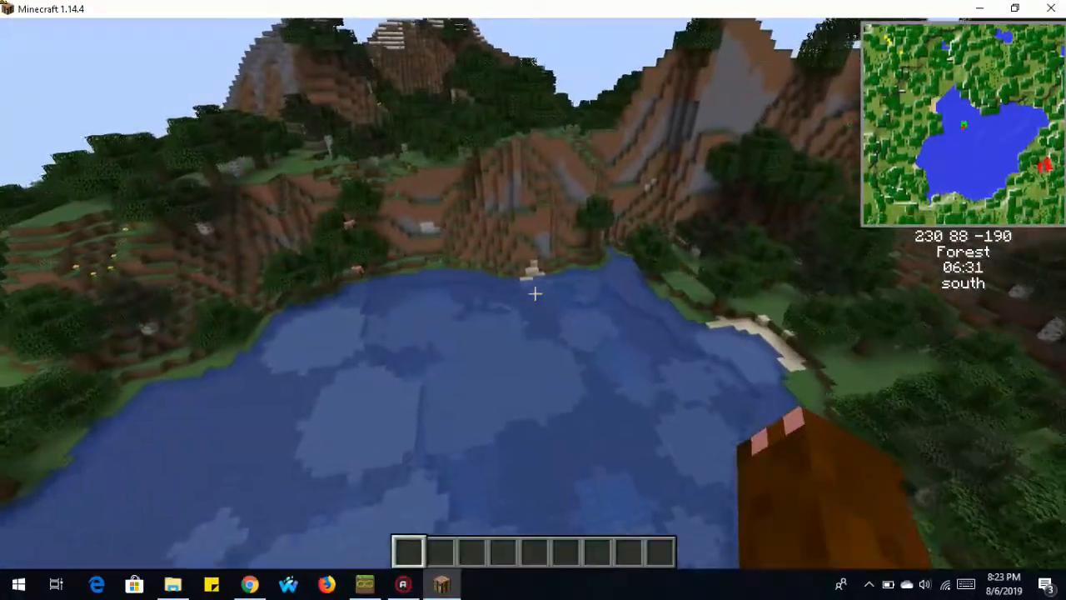
# Step: Save a magenta waypoint named 'Pond' at 237, 88, -178, then reopen the waypoint list
pyautogui.press('w')
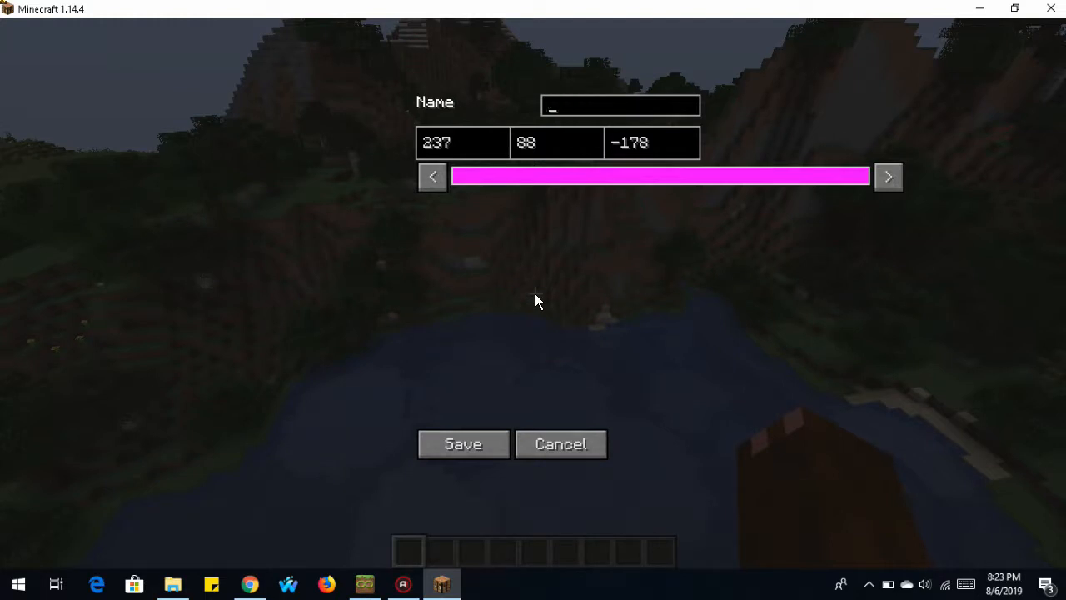
pyautogui.write('Pon')
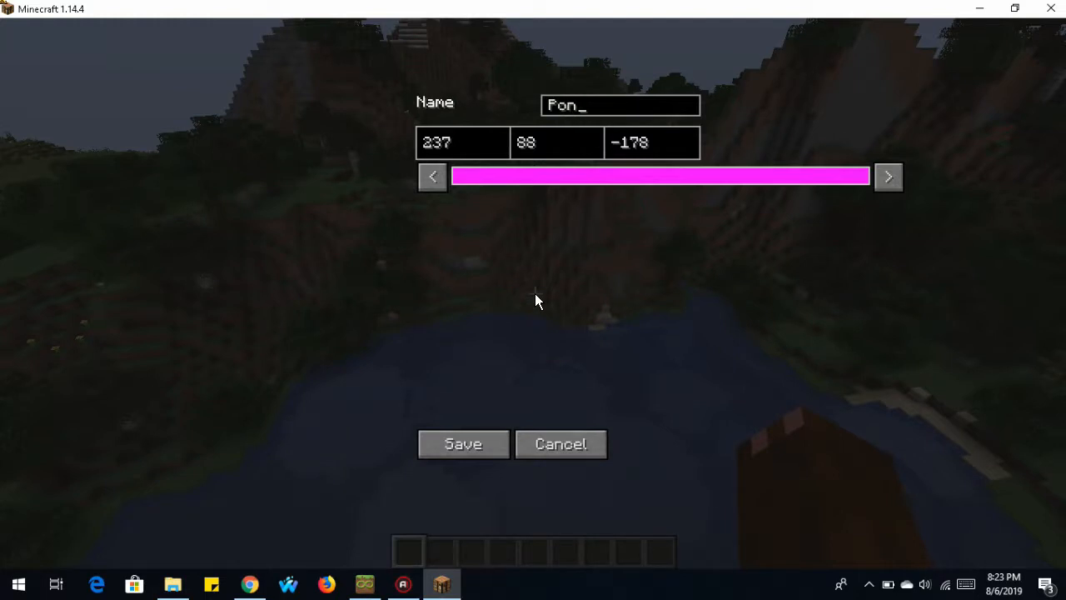
pyautogui.click(462, 444)
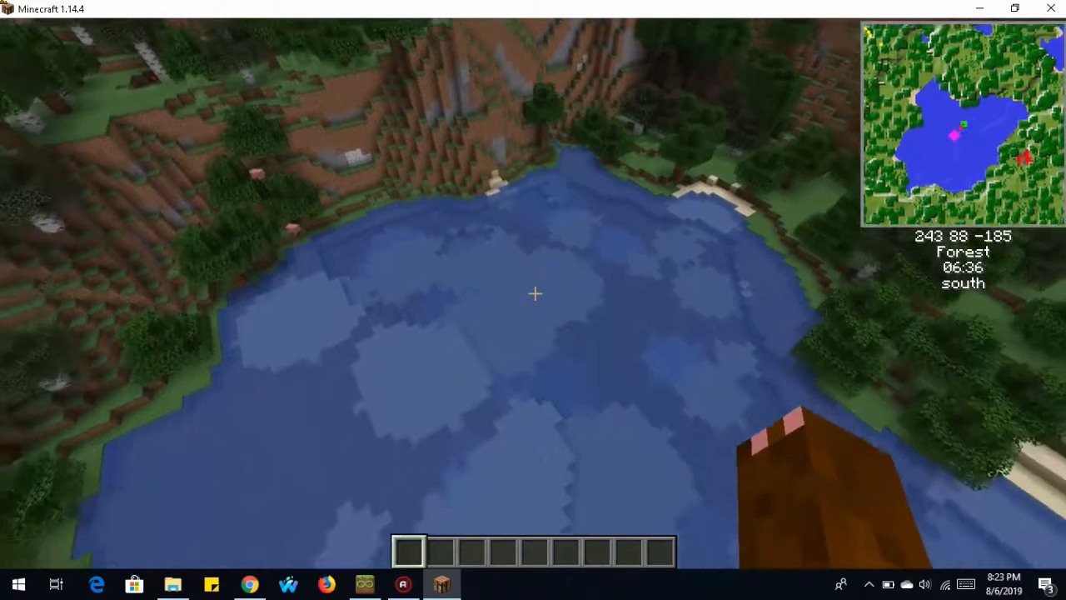
pyautogui.press('w')
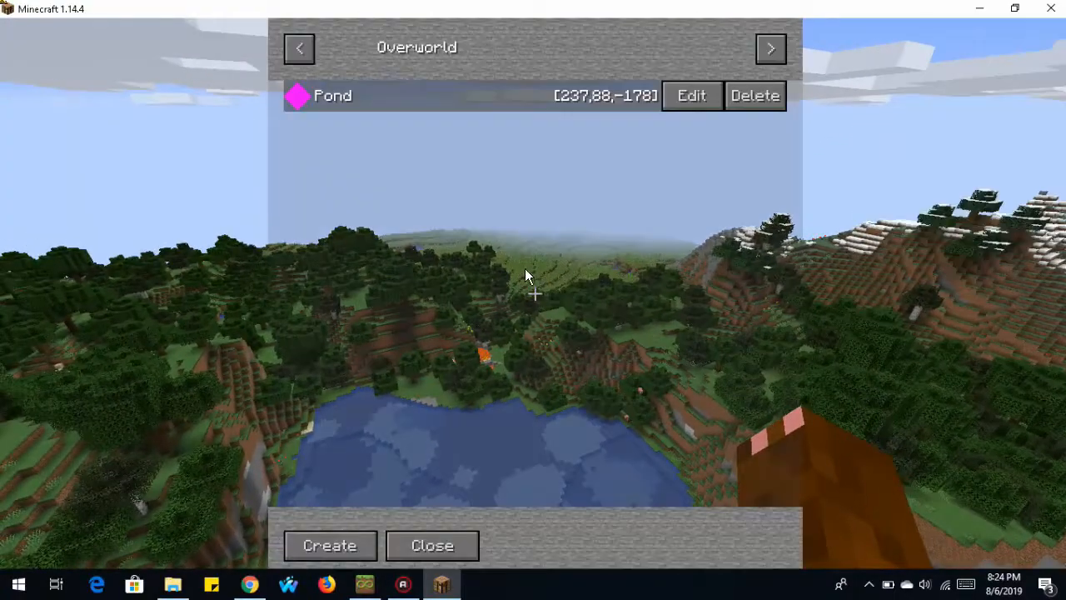
pyautogui.moveTo(540, 250)
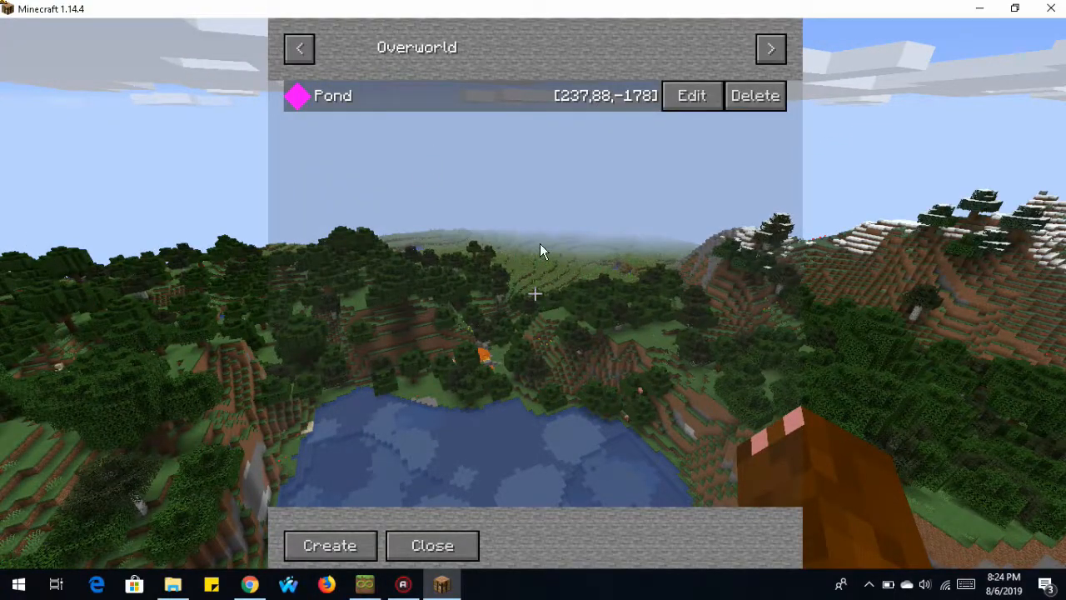
pyautogui.moveTo(444, 207)
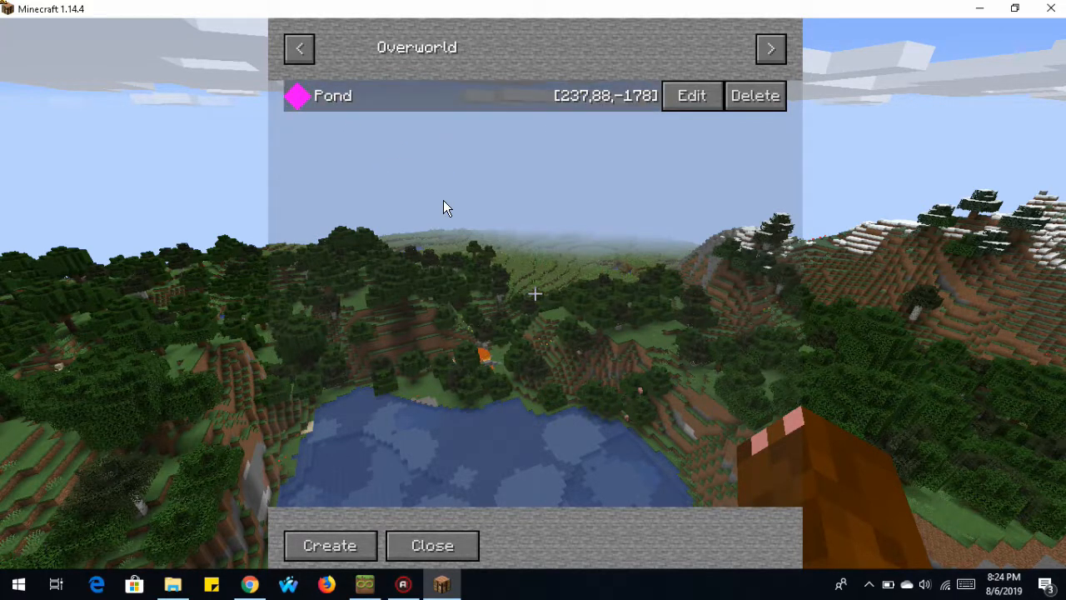
pyautogui.moveTo(302, 173)
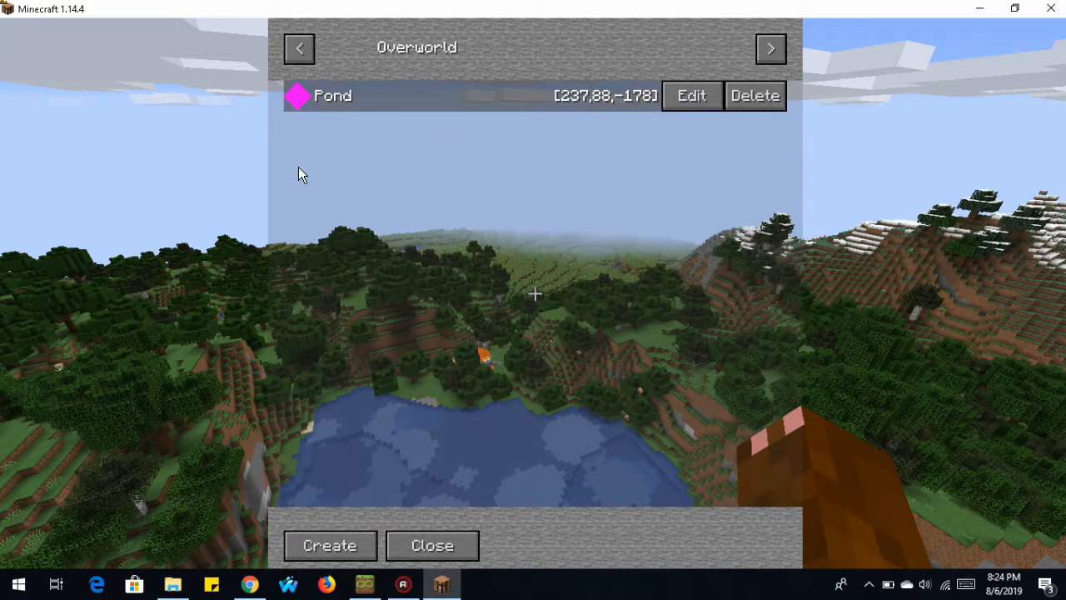
pyautogui.moveTo(256, 103)
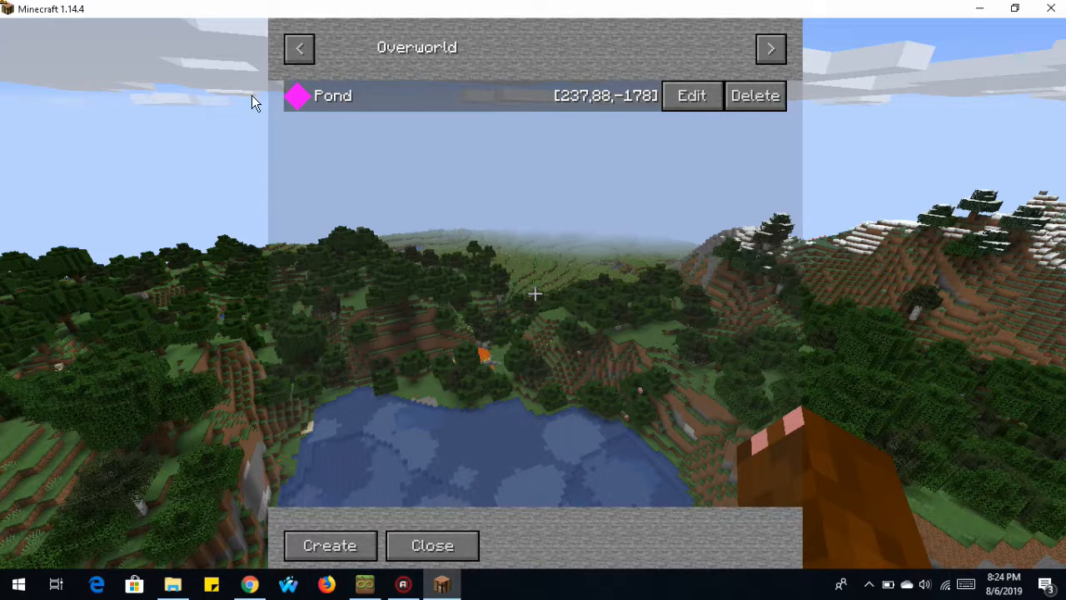
# Step: Browse the End and Nether waypoint lists, then close the waypoint list
pyautogui.click(770, 48)
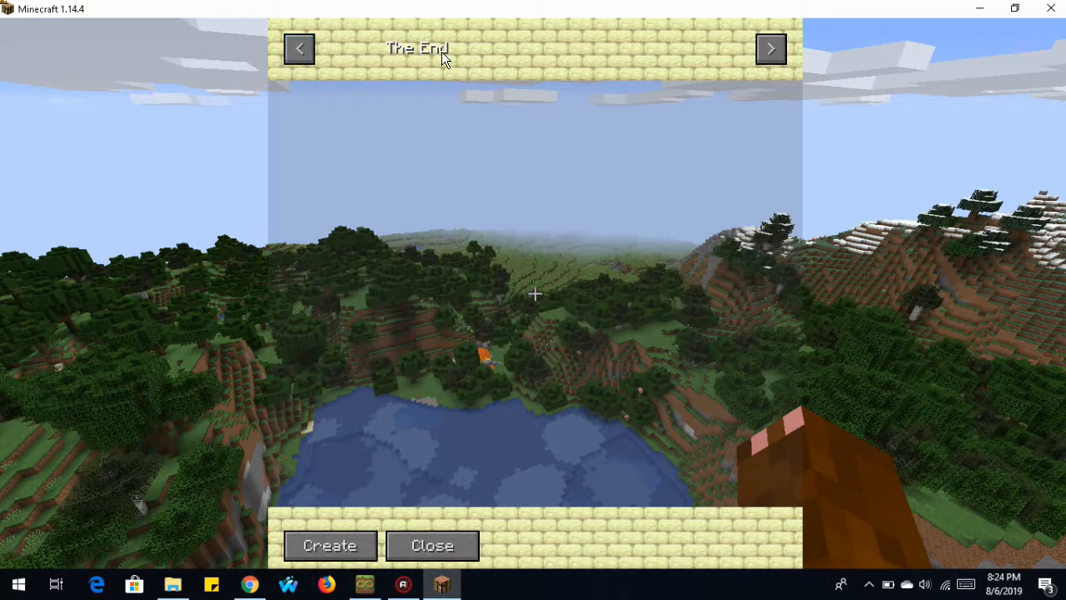
pyautogui.click(299, 47)
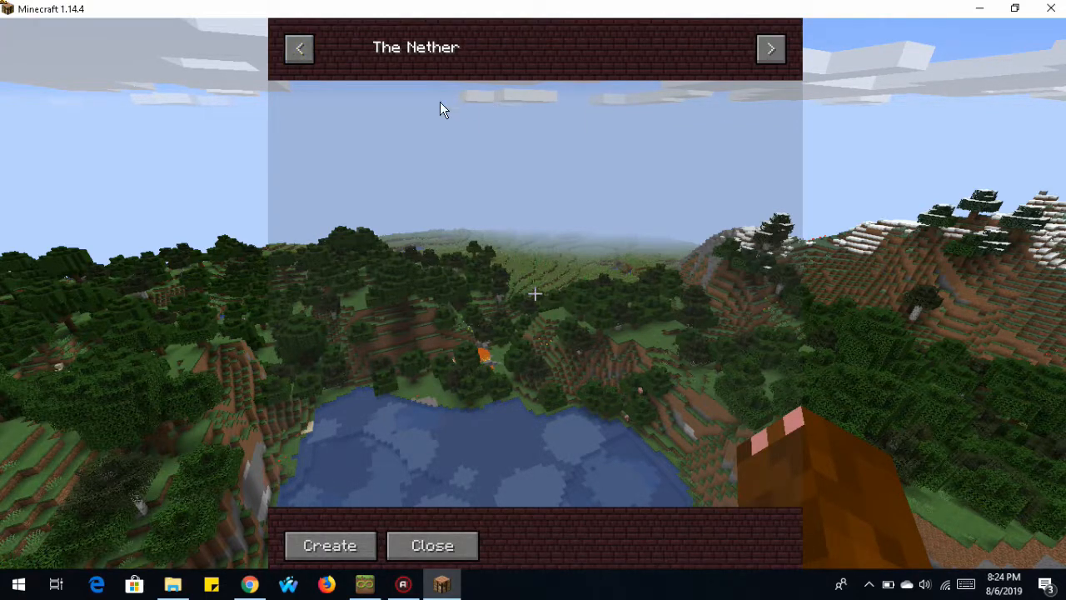
pyautogui.moveTo(431, 545)
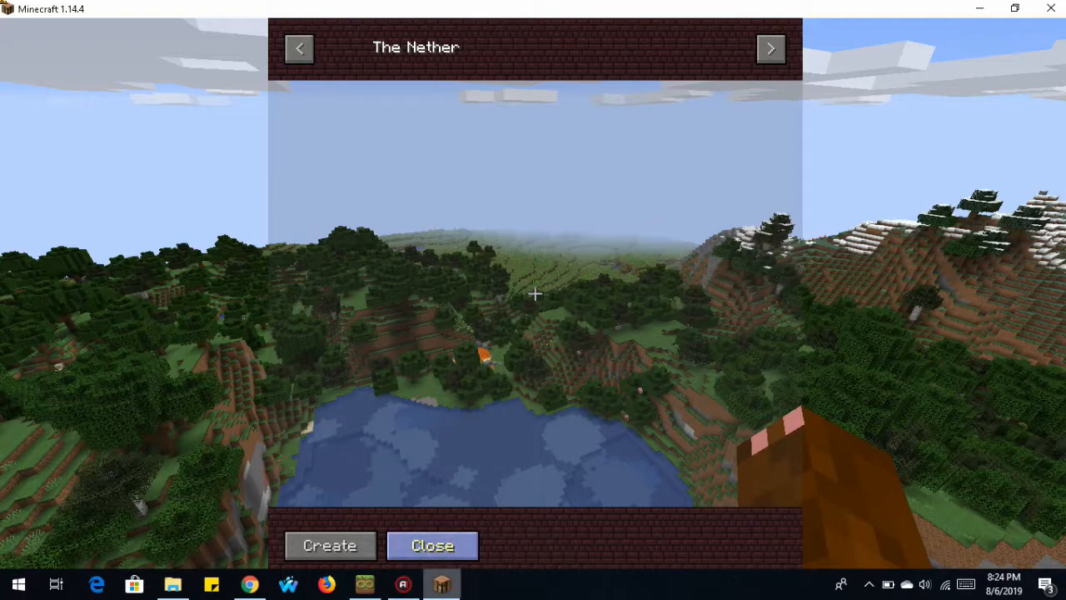
pyautogui.click(432, 546)
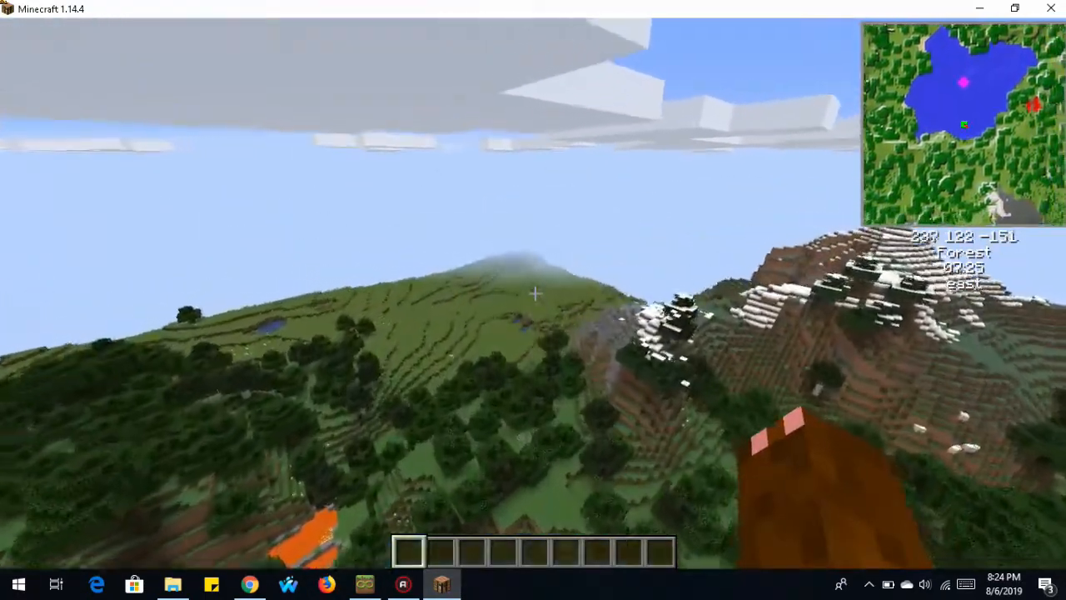
pyautogui.moveTo(533, 300)
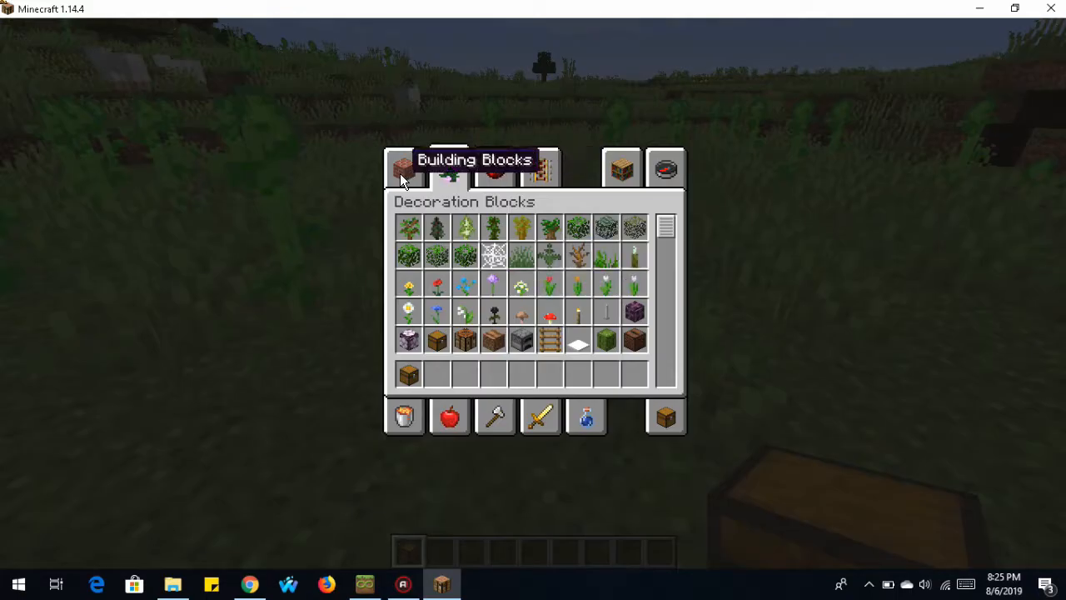
# Step: Add stone, oak planks, redstone blocks and diamonds to the hotbar from creative inventory
pyautogui.click(404, 168)
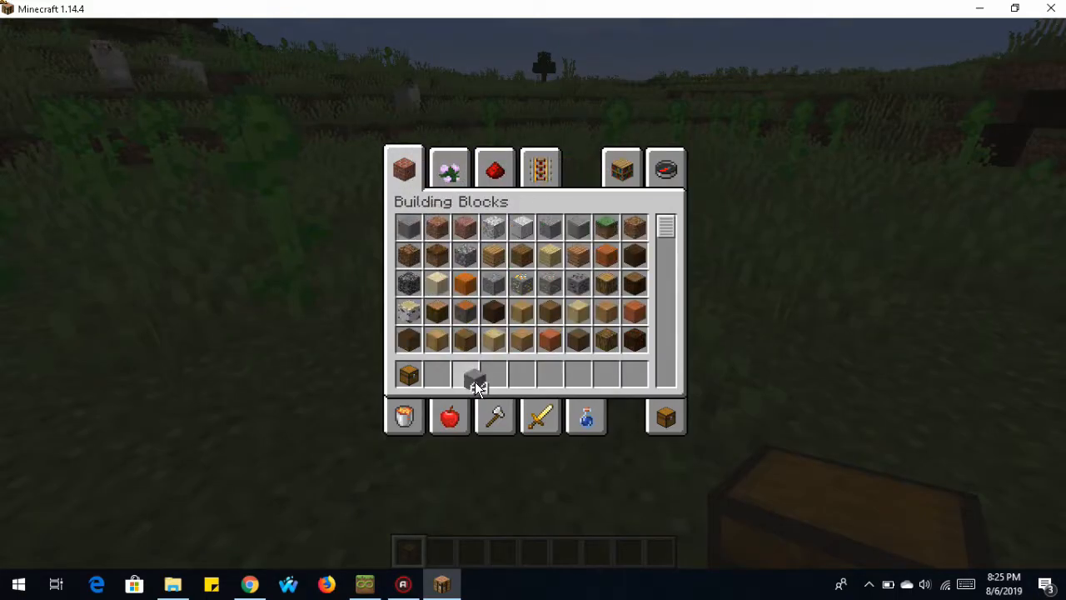
pyautogui.click(464, 374)
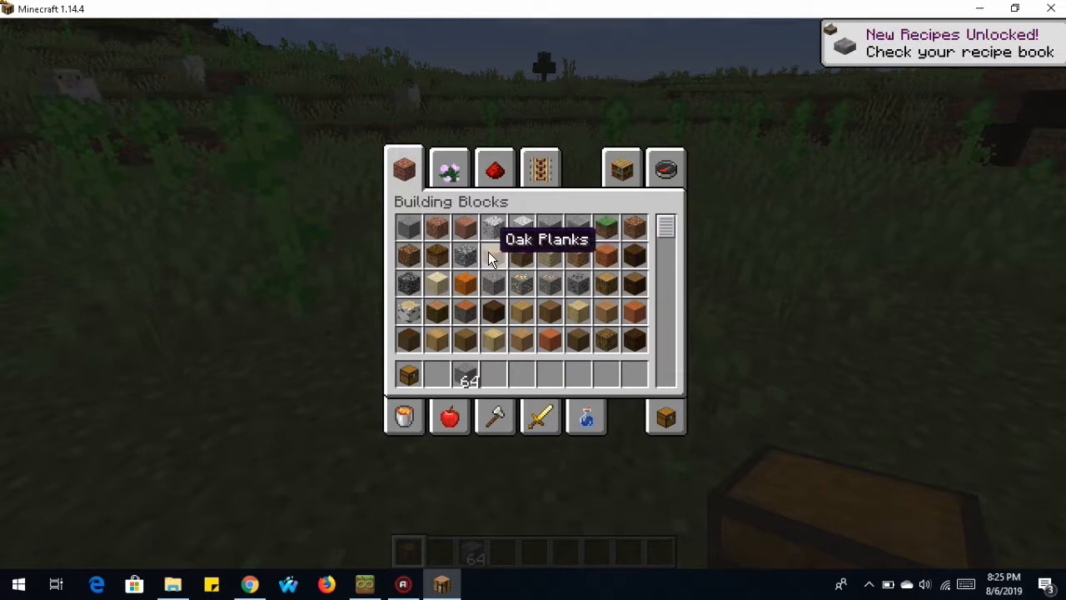
pyautogui.moveTo(520, 368)
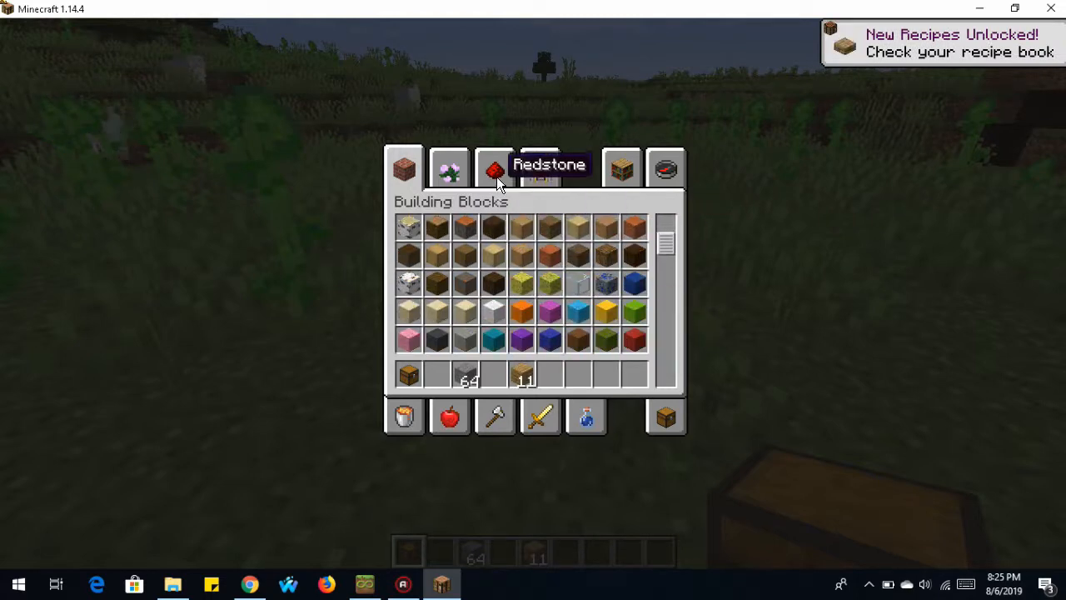
pyautogui.click(494, 168)
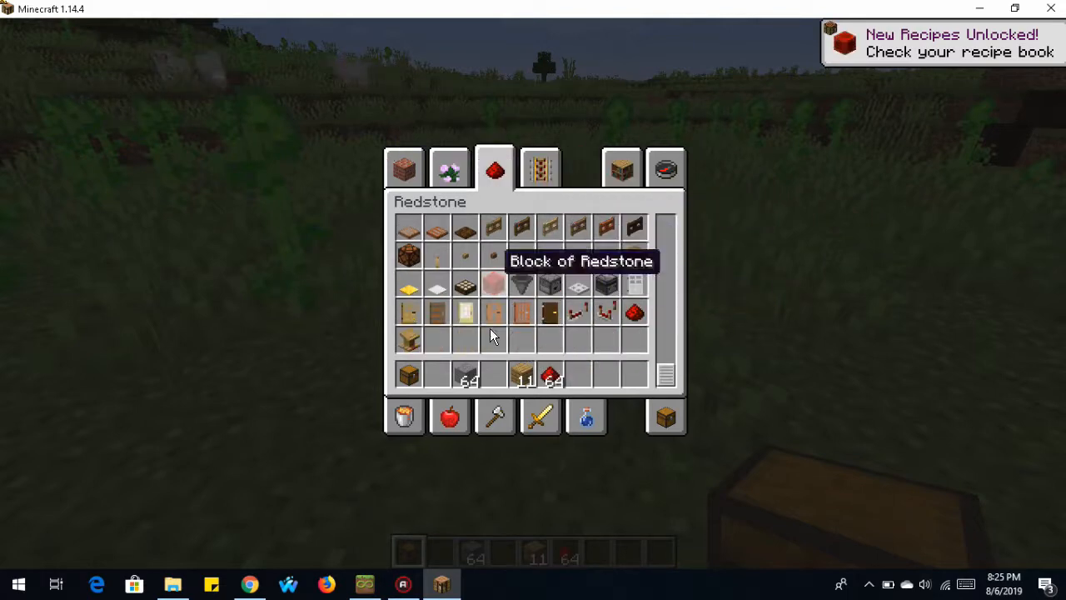
pyautogui.click(541, 168)
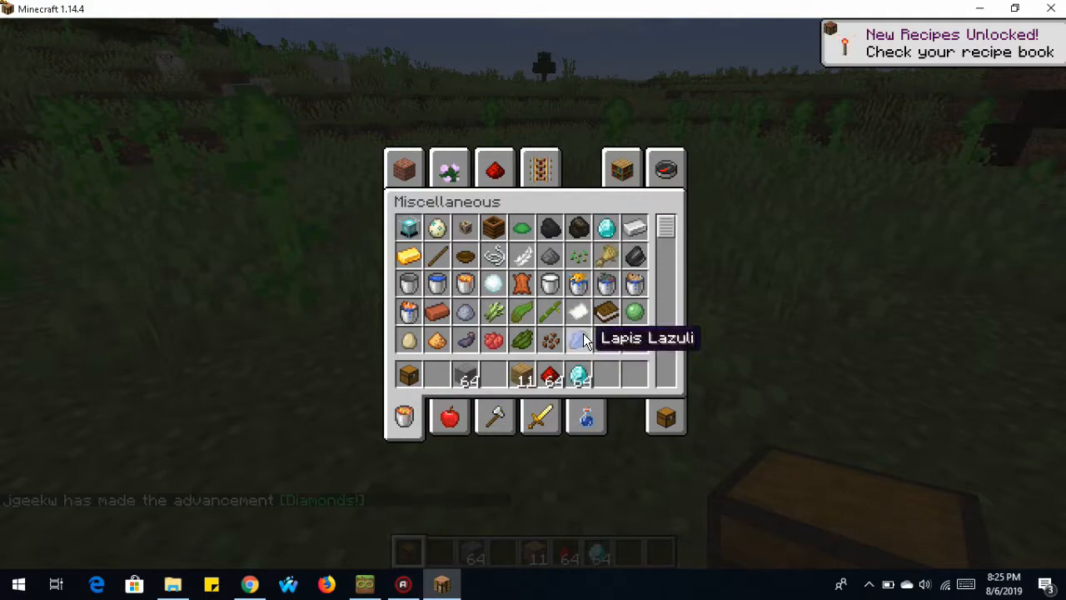
pyautogui.press('e')
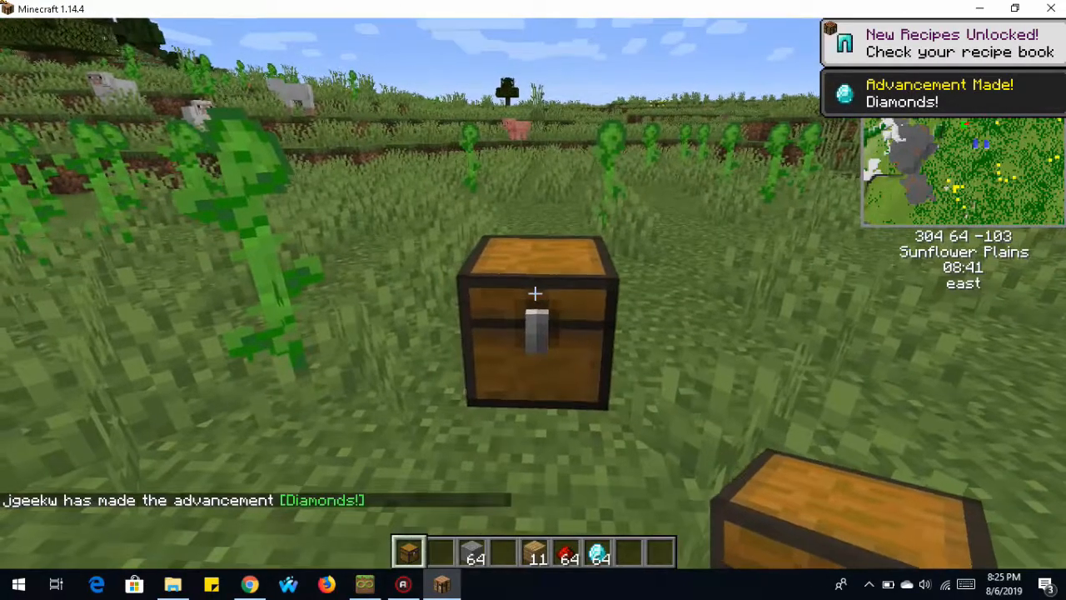
# Step: Open the chest placed on the ground
pyautogui.rightClick(535, 325)
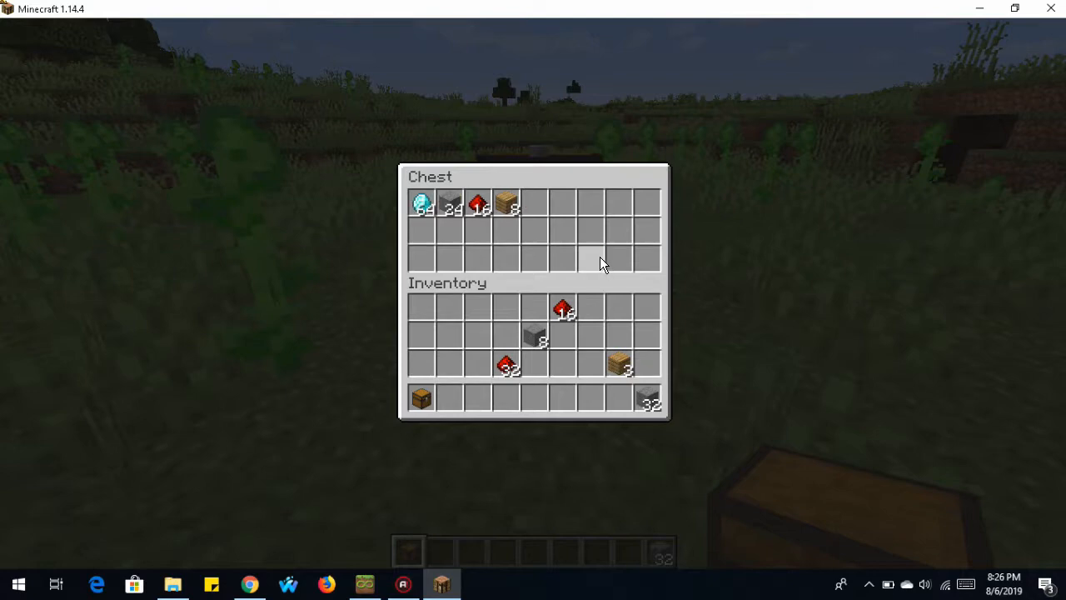
pyautogui.moveTo(423, 202)
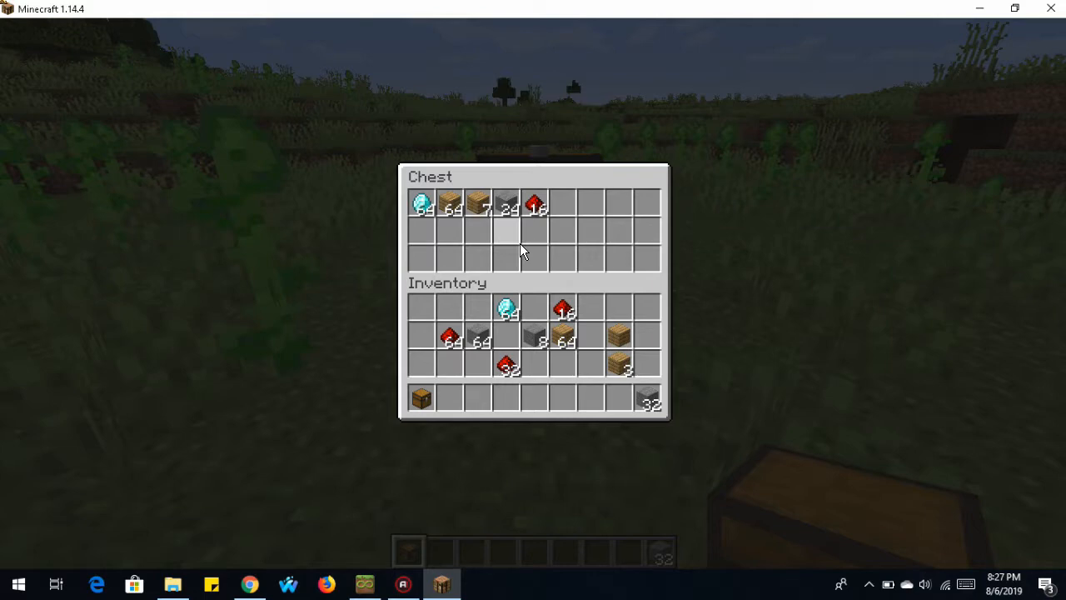
pyautogui.moveTo(517, 231)
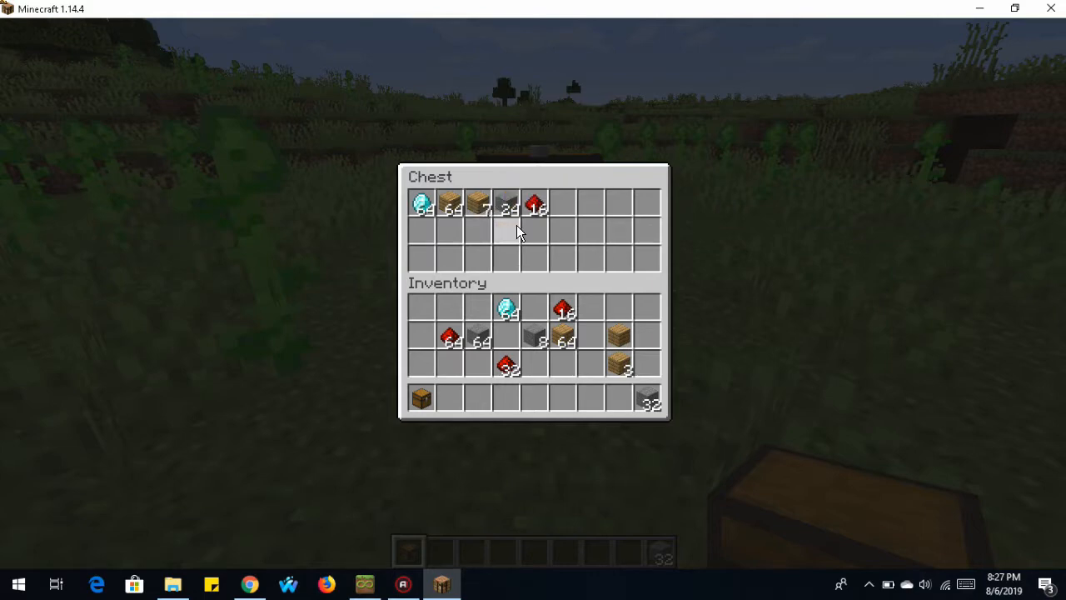